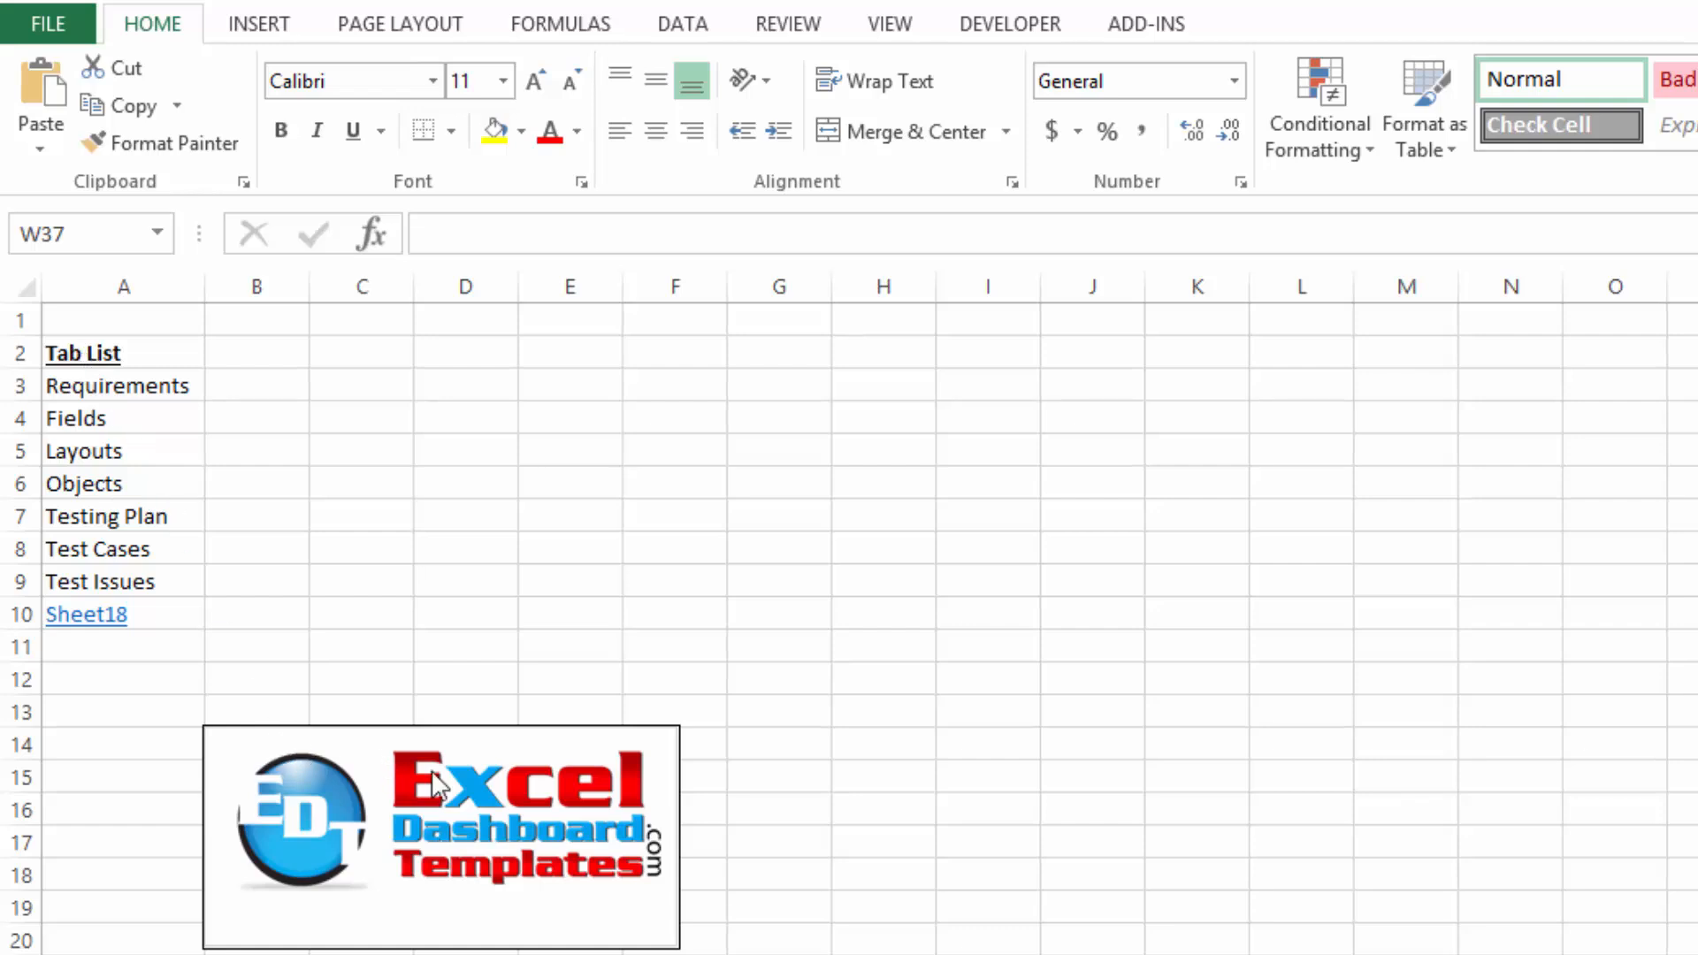
{"action": "mouse_move", "coordinate": [585, 846]}
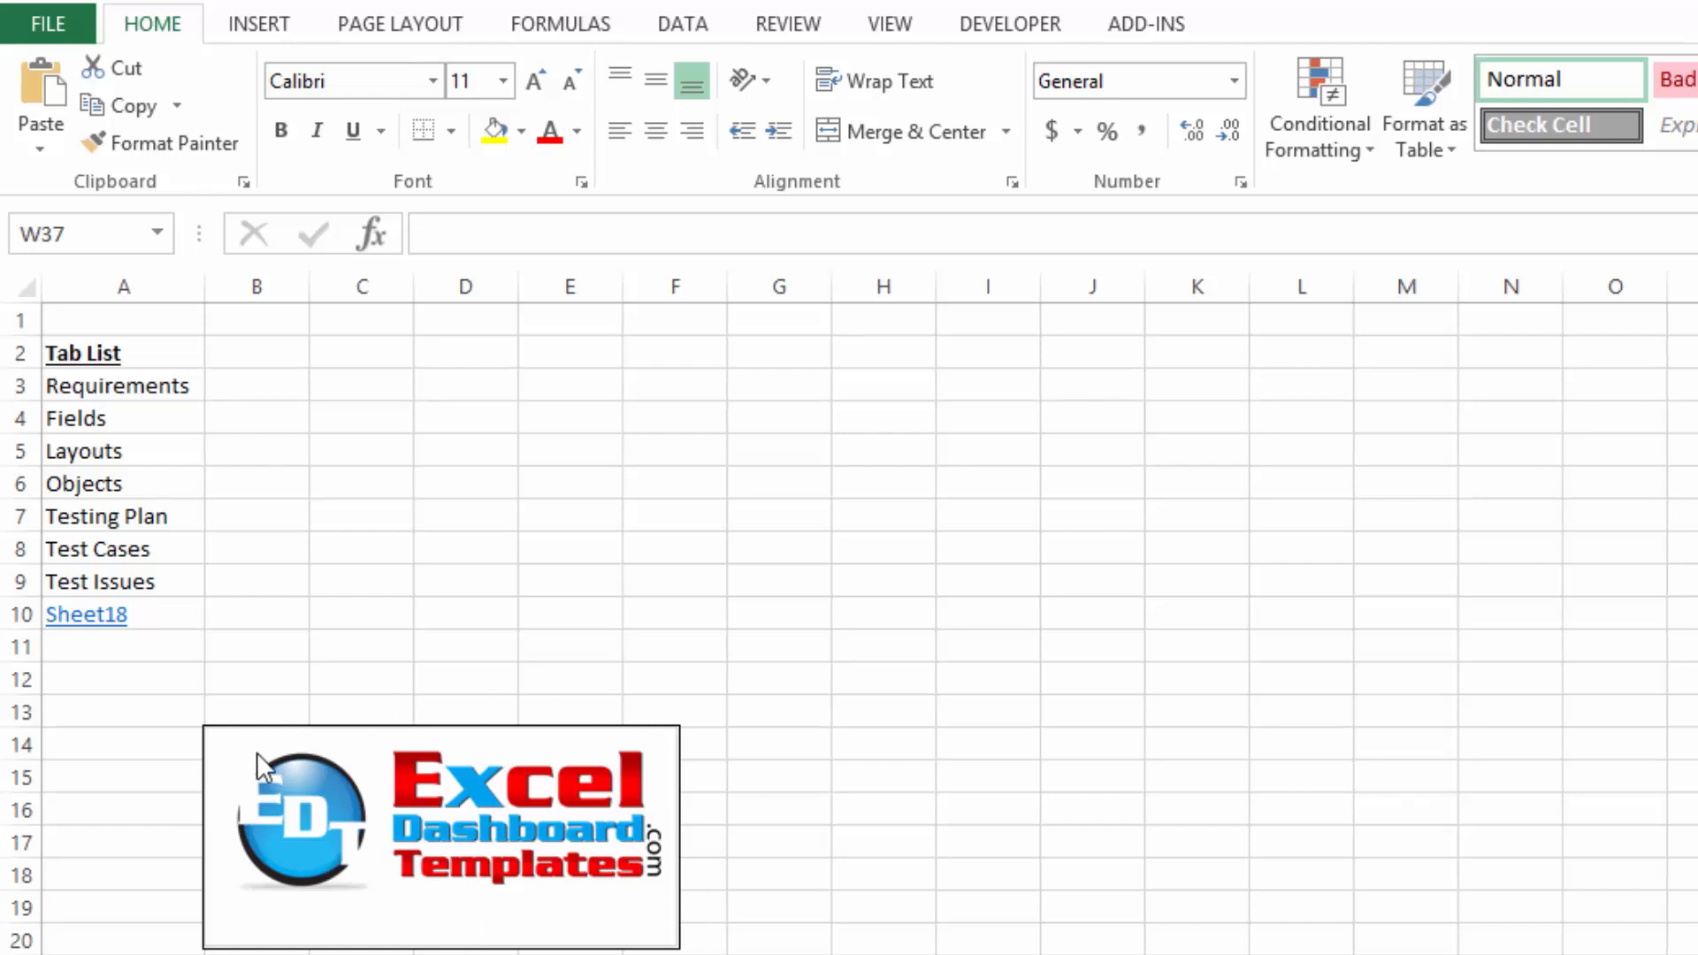
{"action": "mouse_move", "coordinate": [673, 937]}
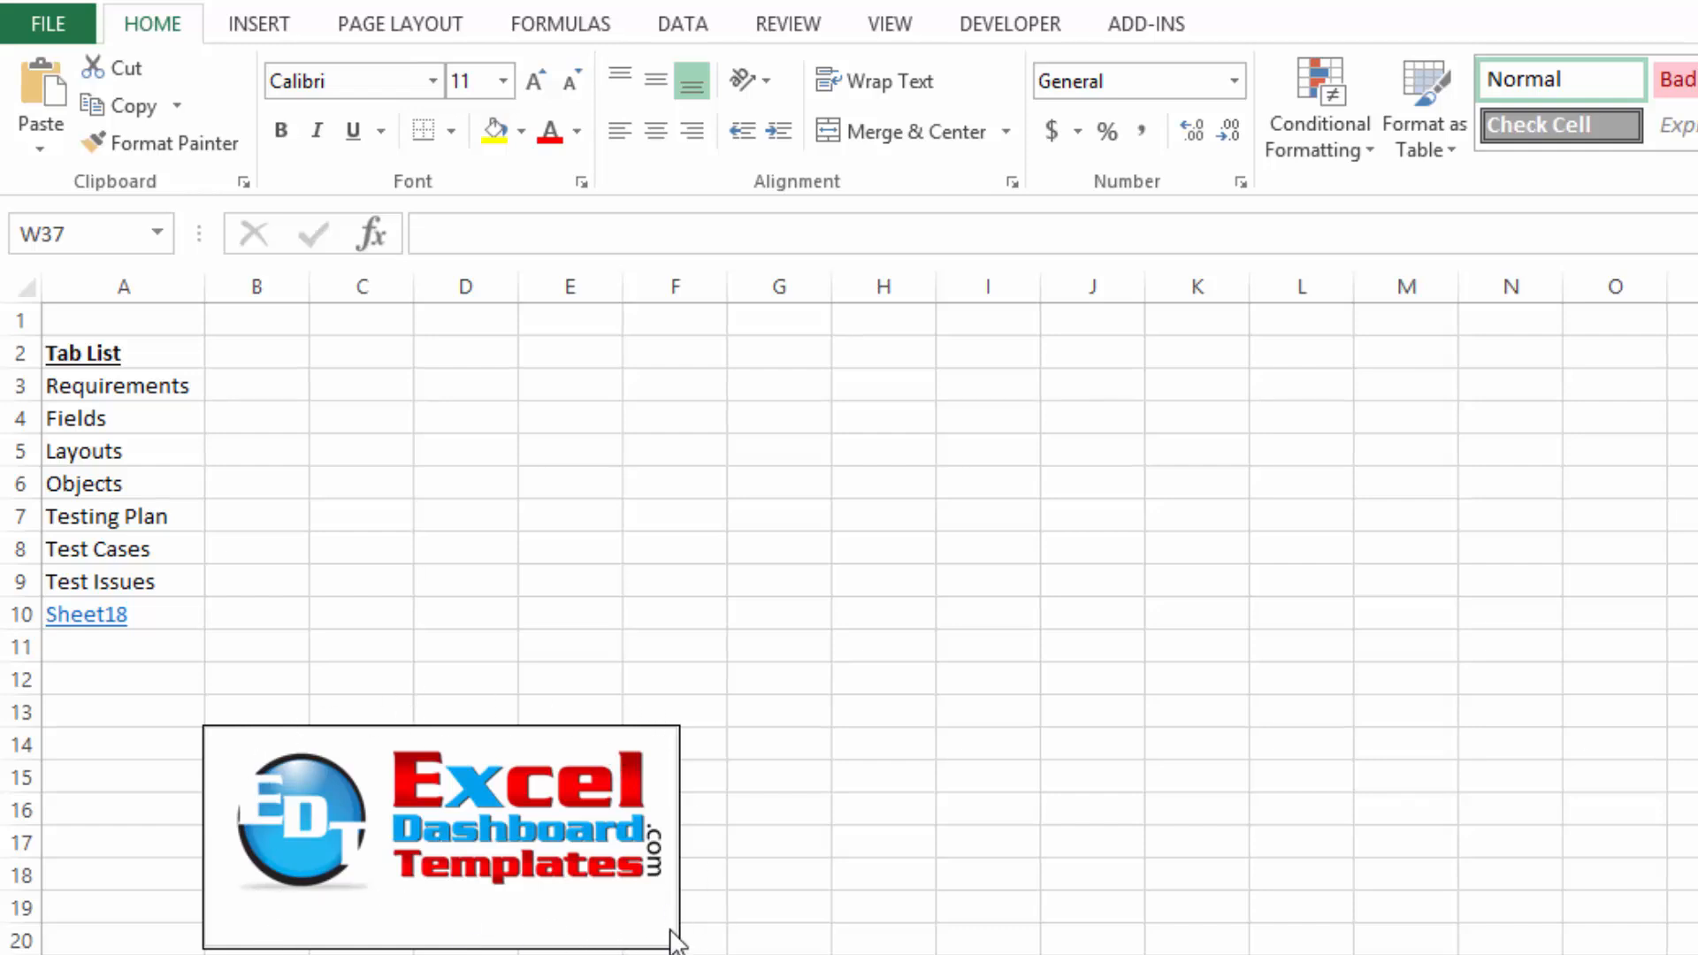
{"action": "mouse_move", "coordinate": [283, 759]}
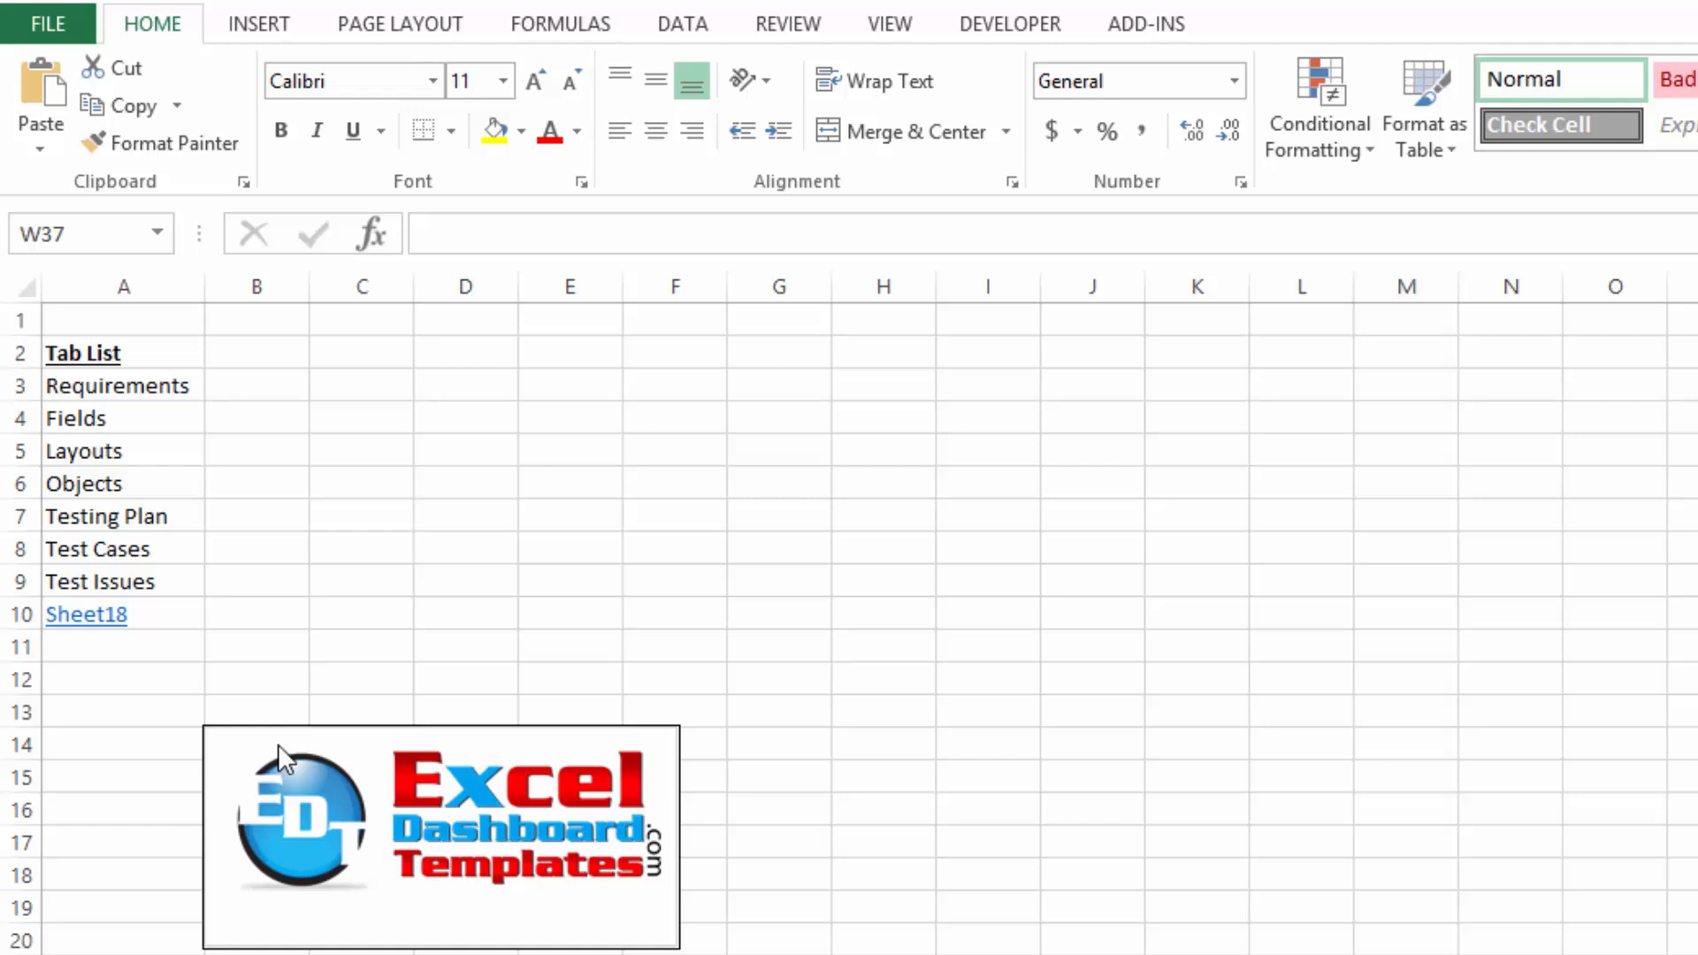
{"action": "mouse_move", "coordinate": [306, 893]}
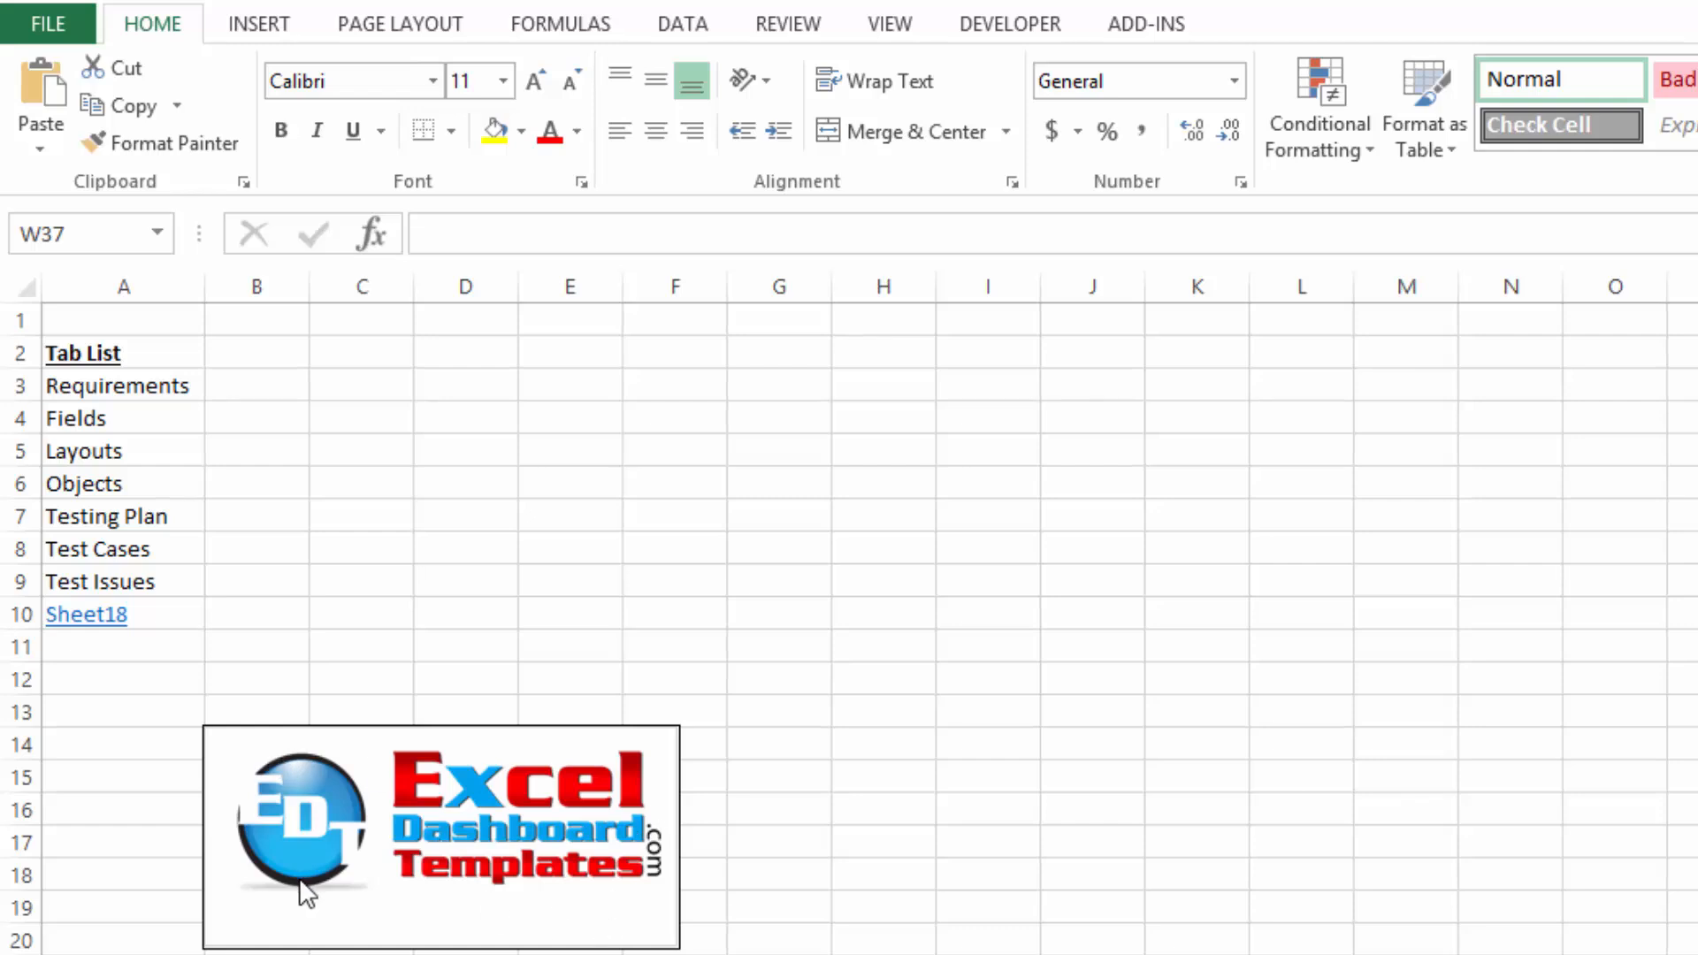
{"action": "mouse_move", "coordinate": [547, 604]}
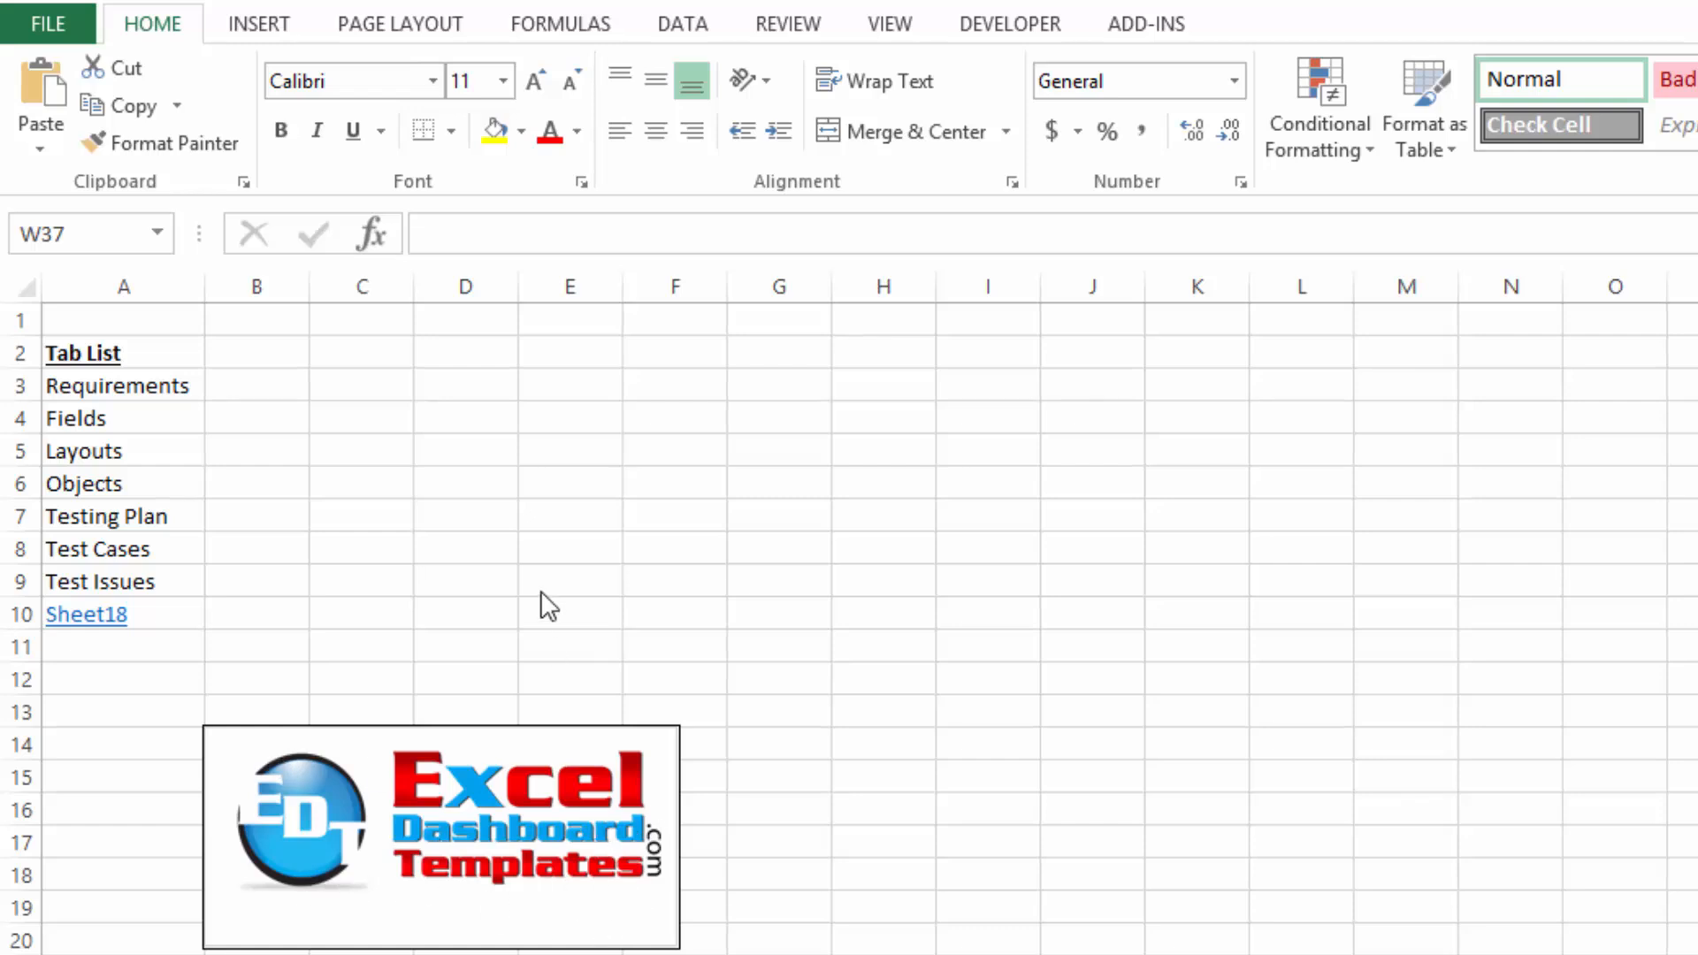
{"action": "mouse_move", "coordinate": [494, 590]}
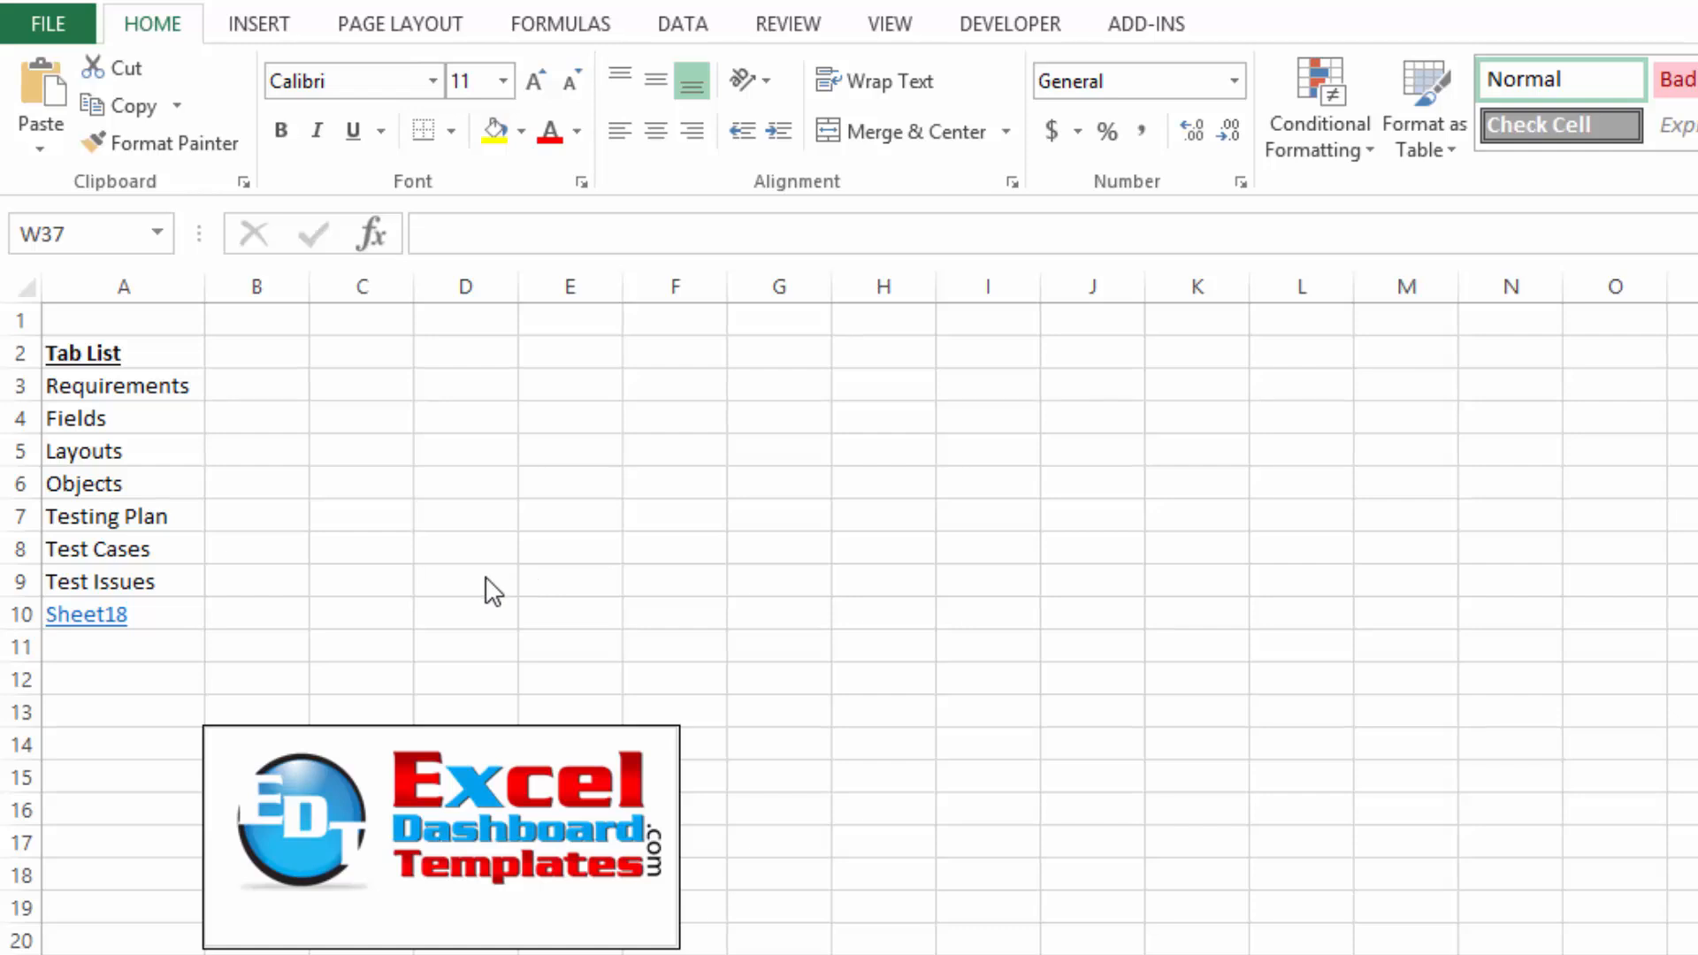
{"action": "mouse_move", "coordinate": [474, 613]}
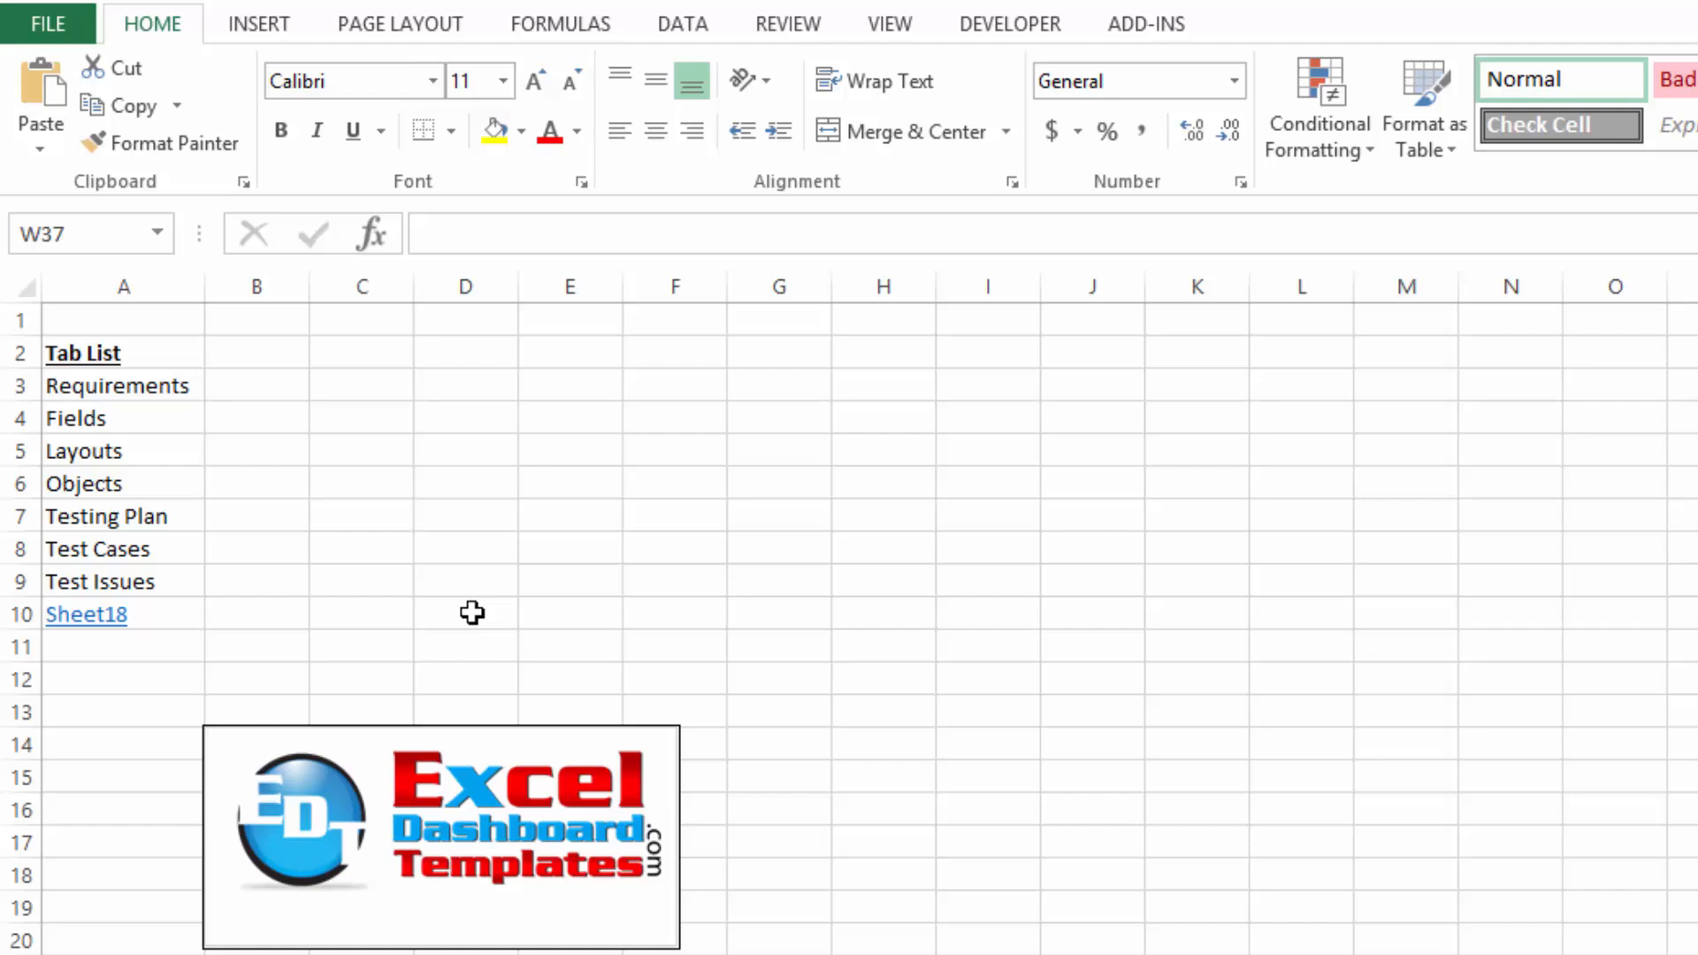
{"action": "mouse_move", "coordinate": [496, 668]}
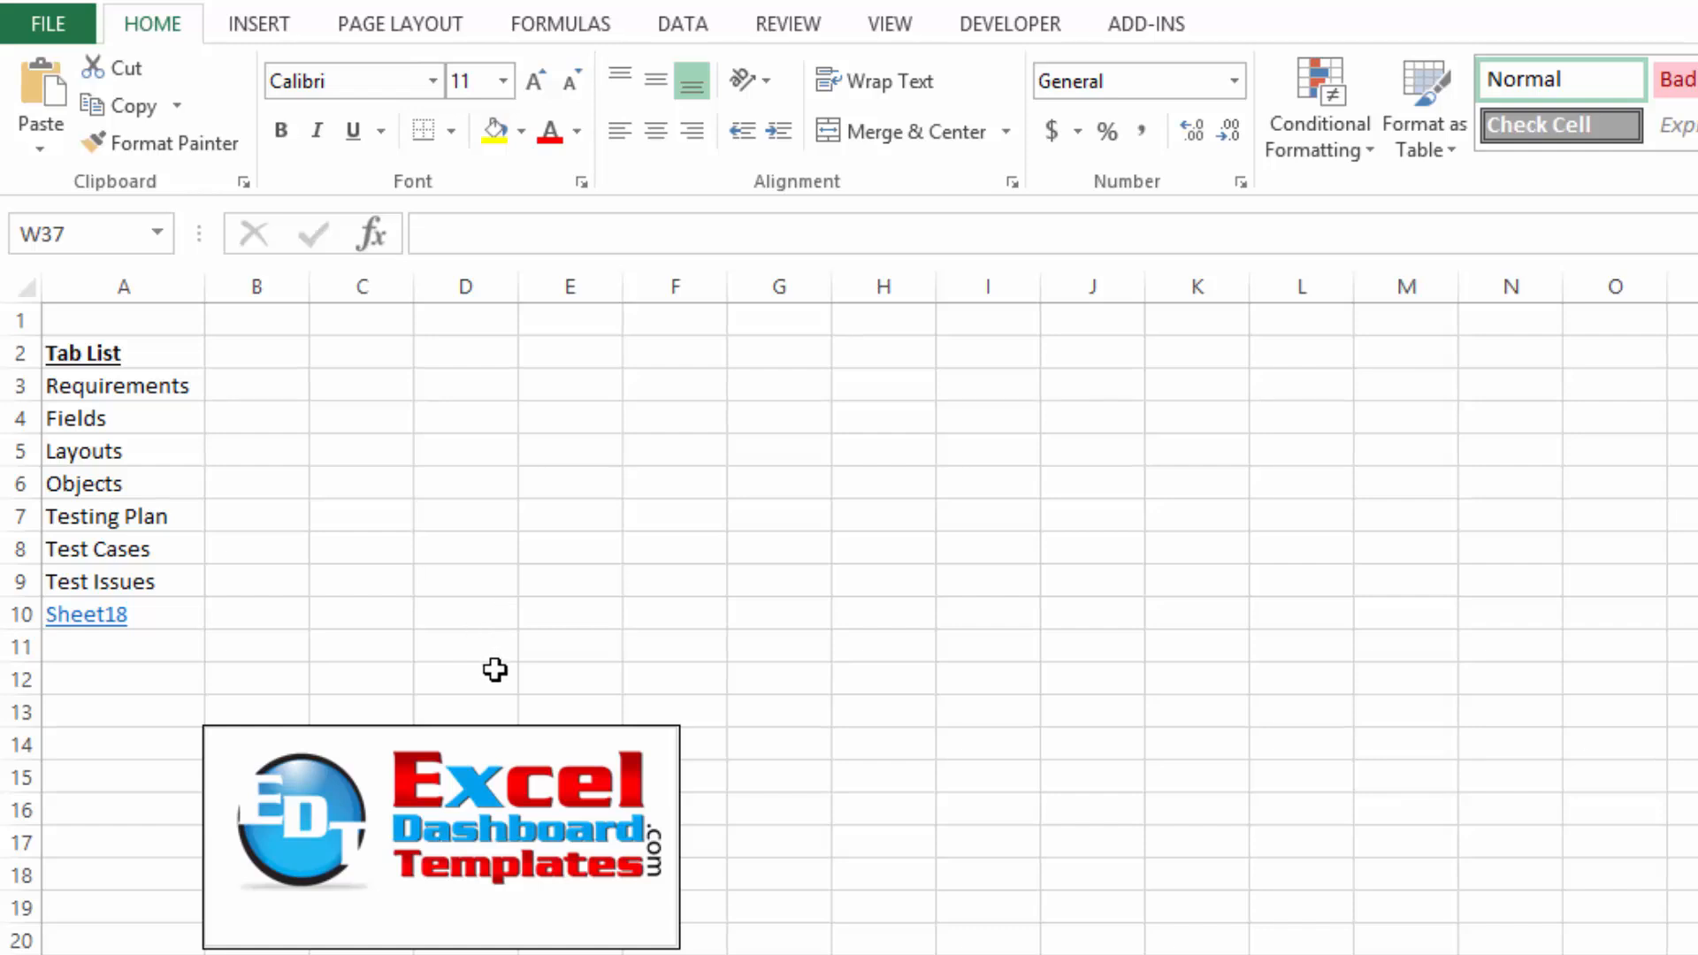
{"action": "mouse_move", "coordinate": [451, 629]}
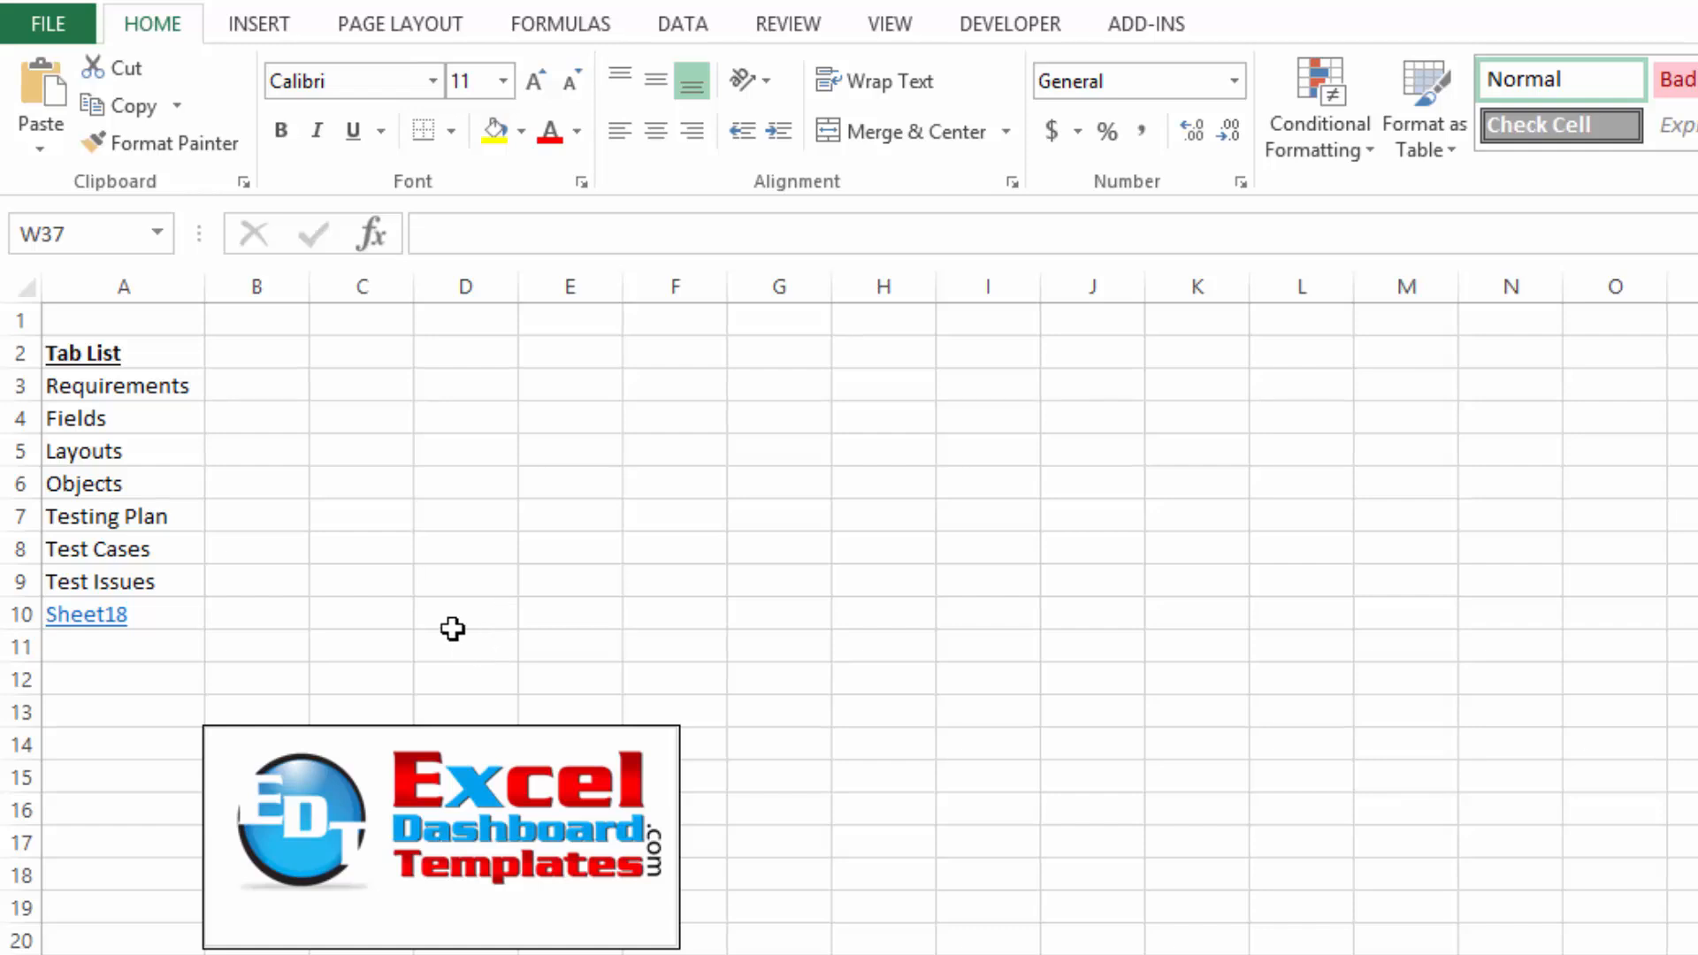
- Browse the Summary sheet's Tab List entries, selecting several of the listed sheet names
{"action": "left_click", "coordinate": [709, 725]}
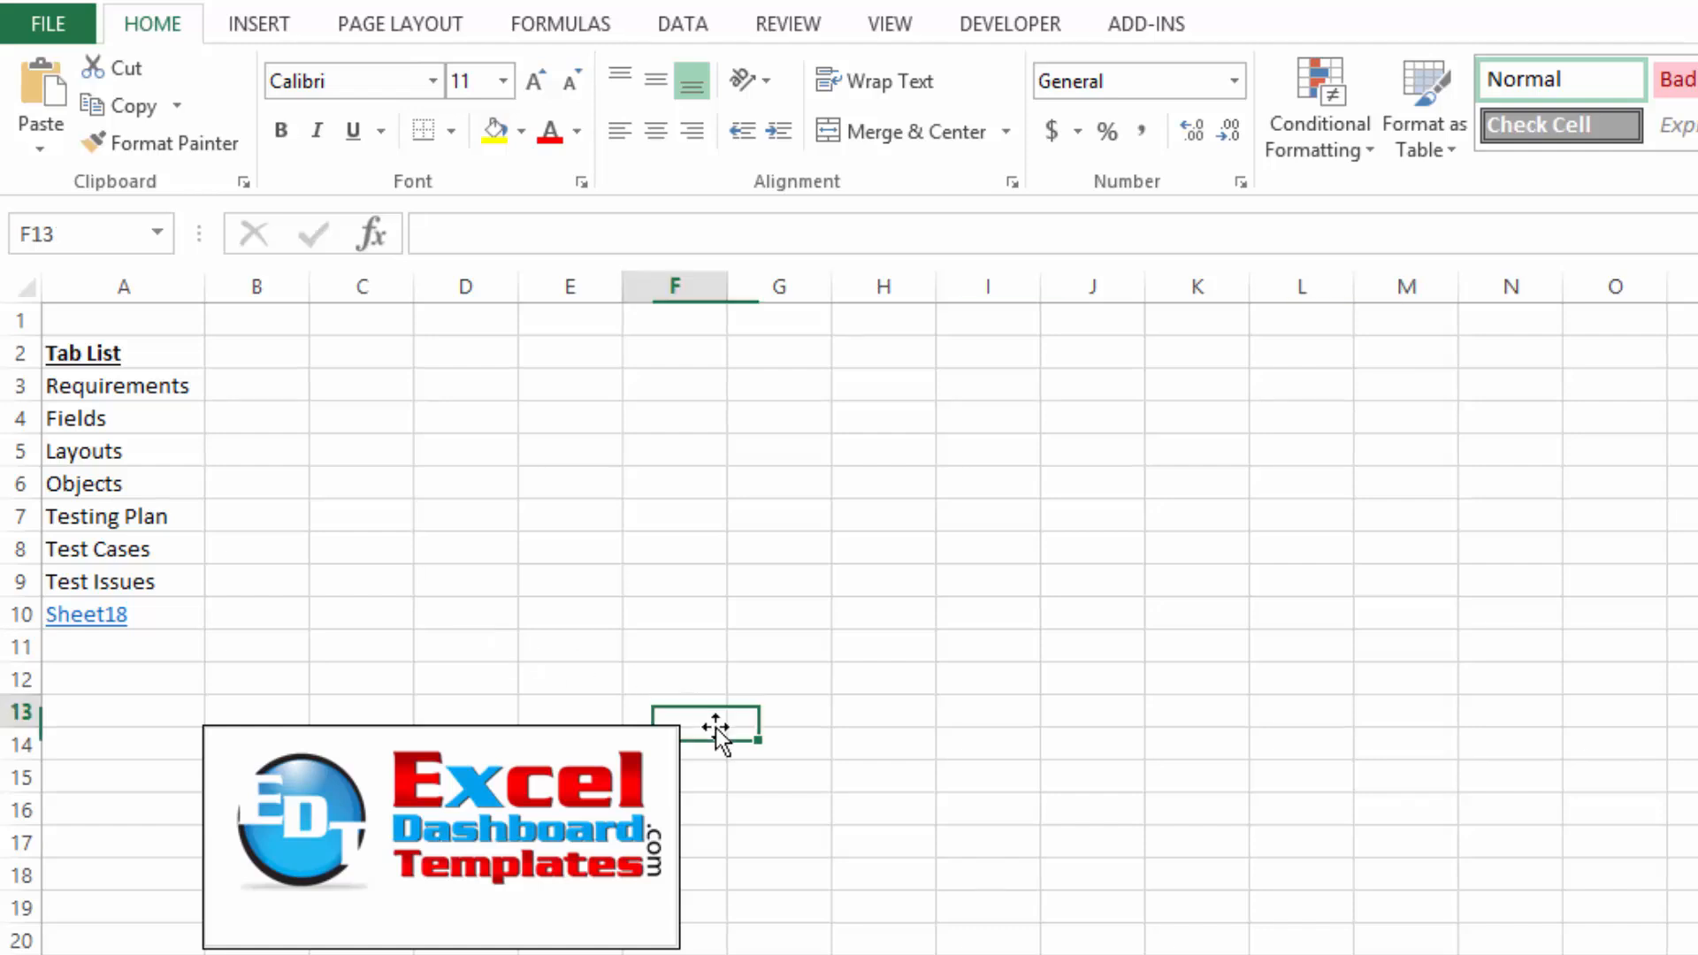
{"action": "left_click", "coordinate": [569, 647]}
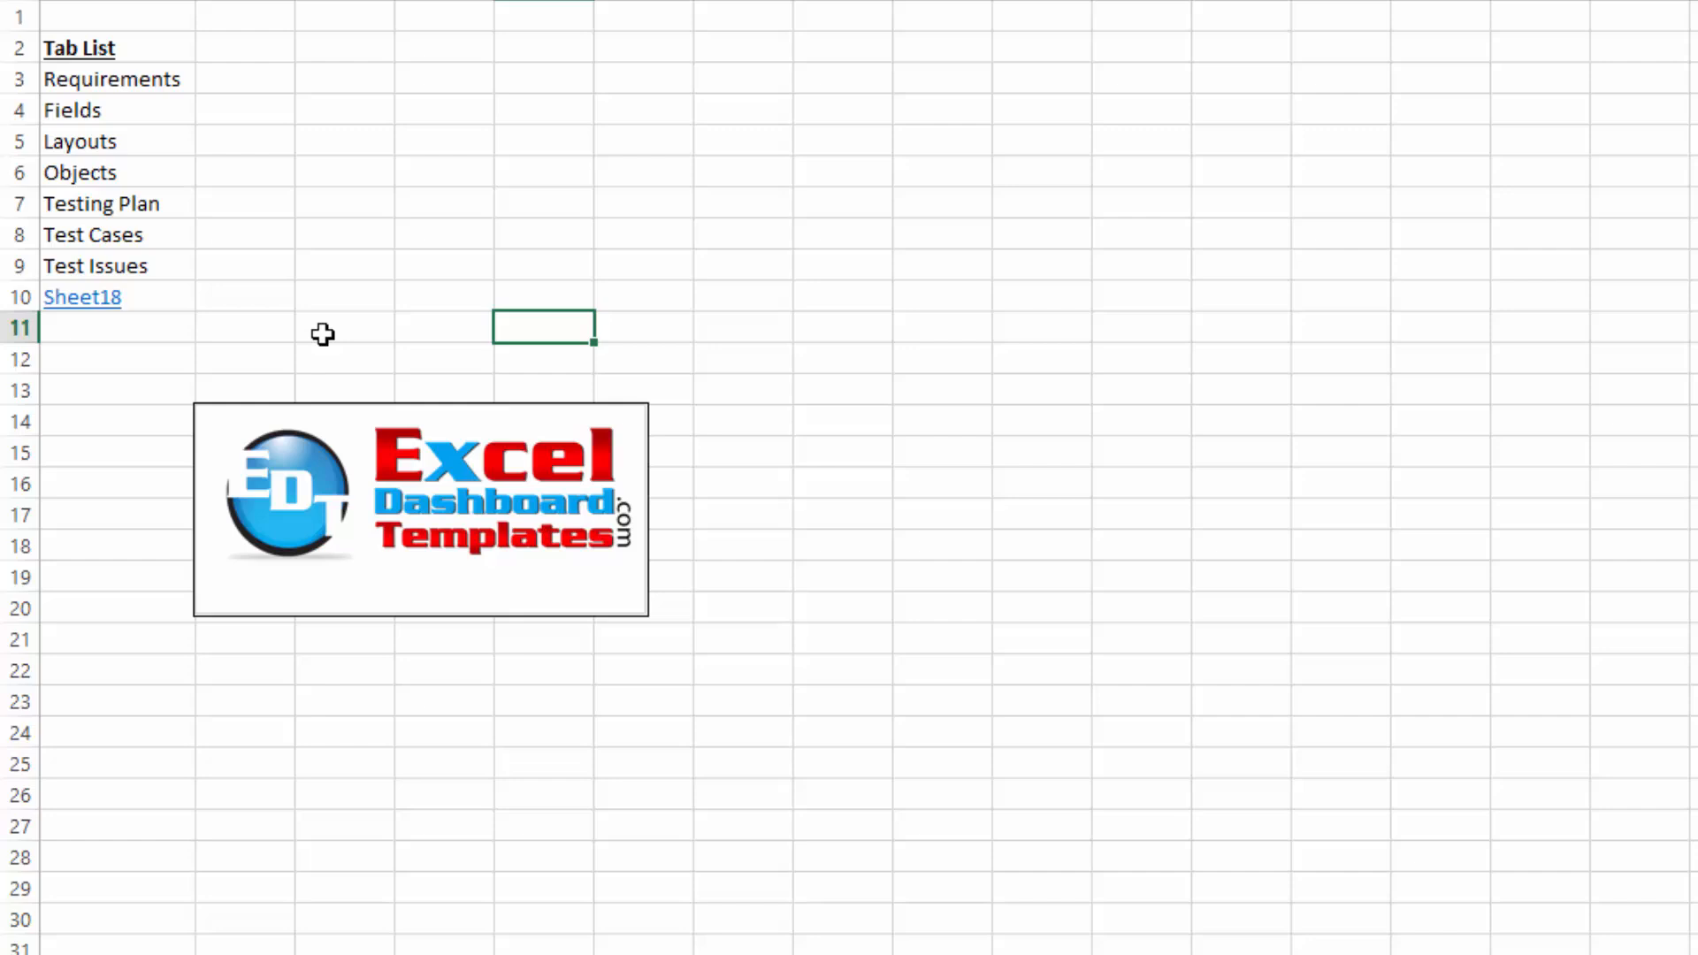
{"action": "scroll", "scroll_direction": "down", "scroll_amount": 3}
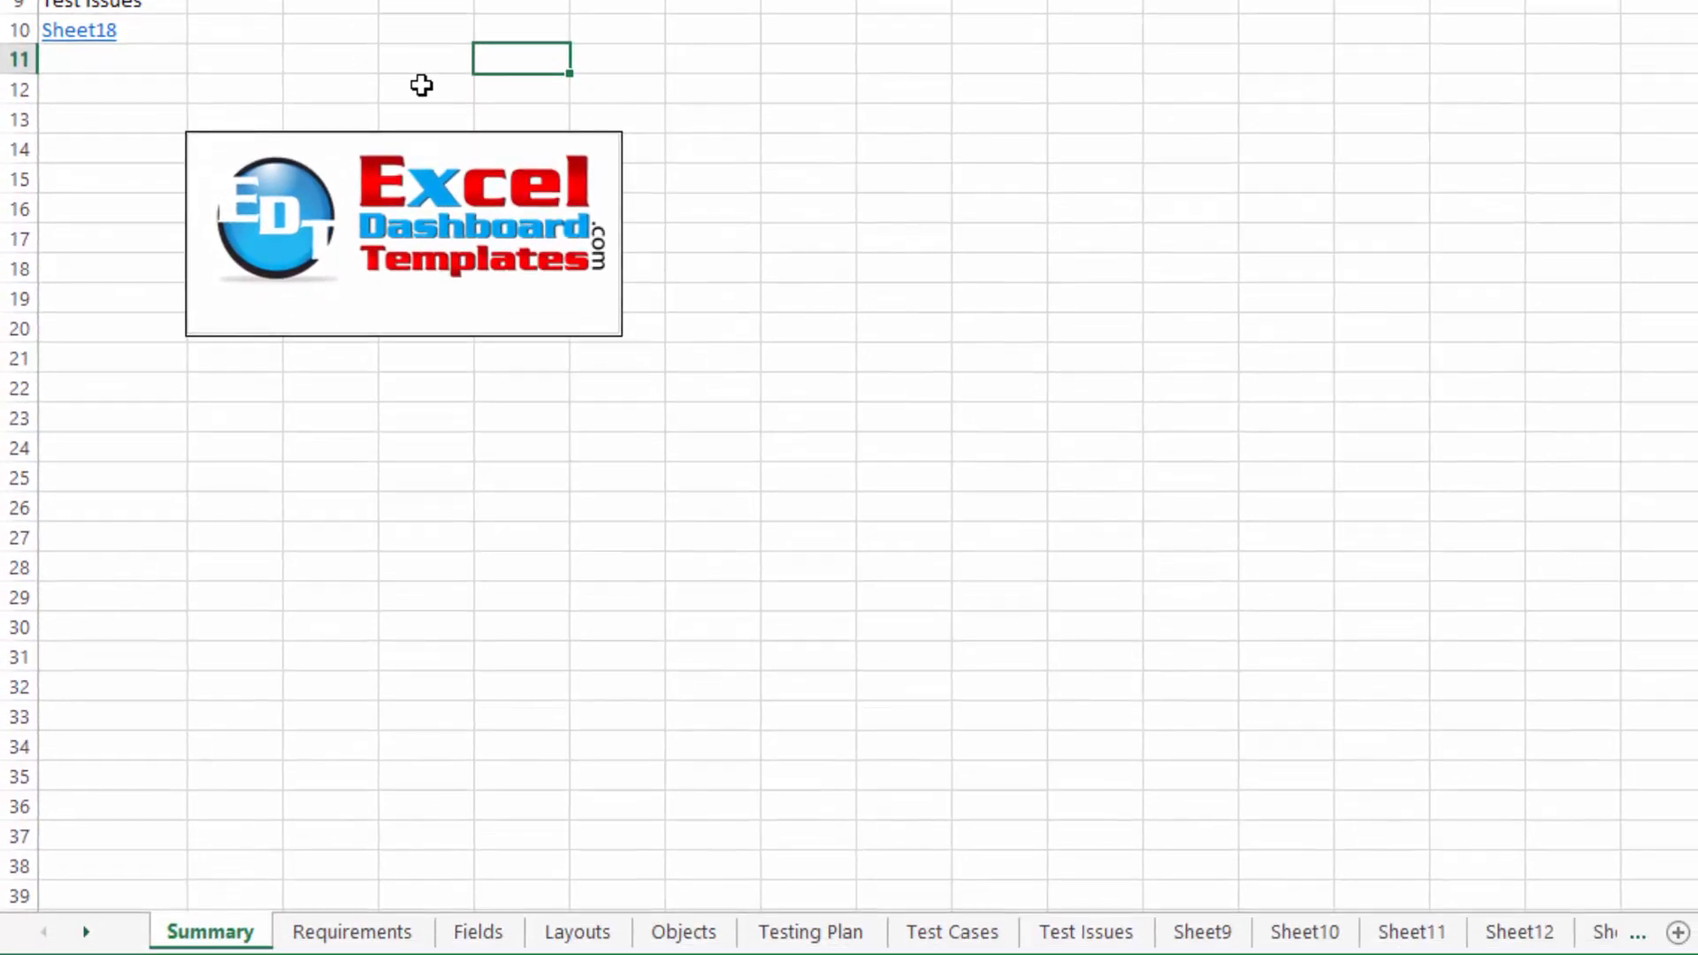
{"action": "mouse_move", "coordinate": [331, 741]}
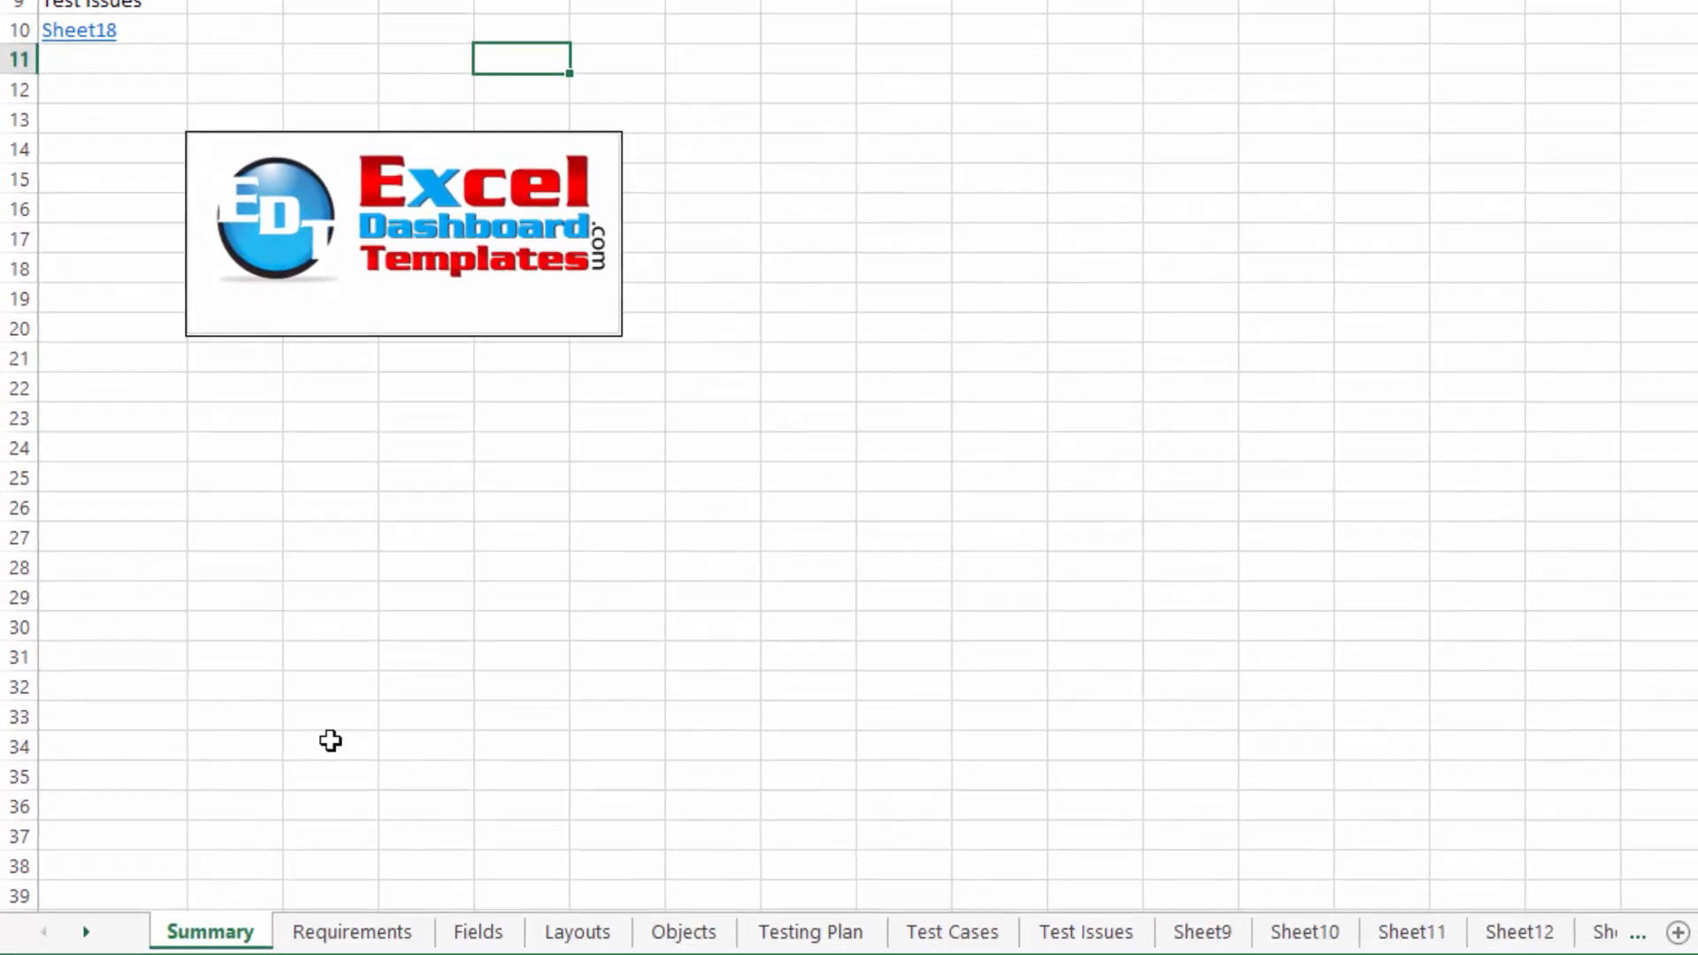
{"action": "mouse_move", "coordinate": [1036, 446]}
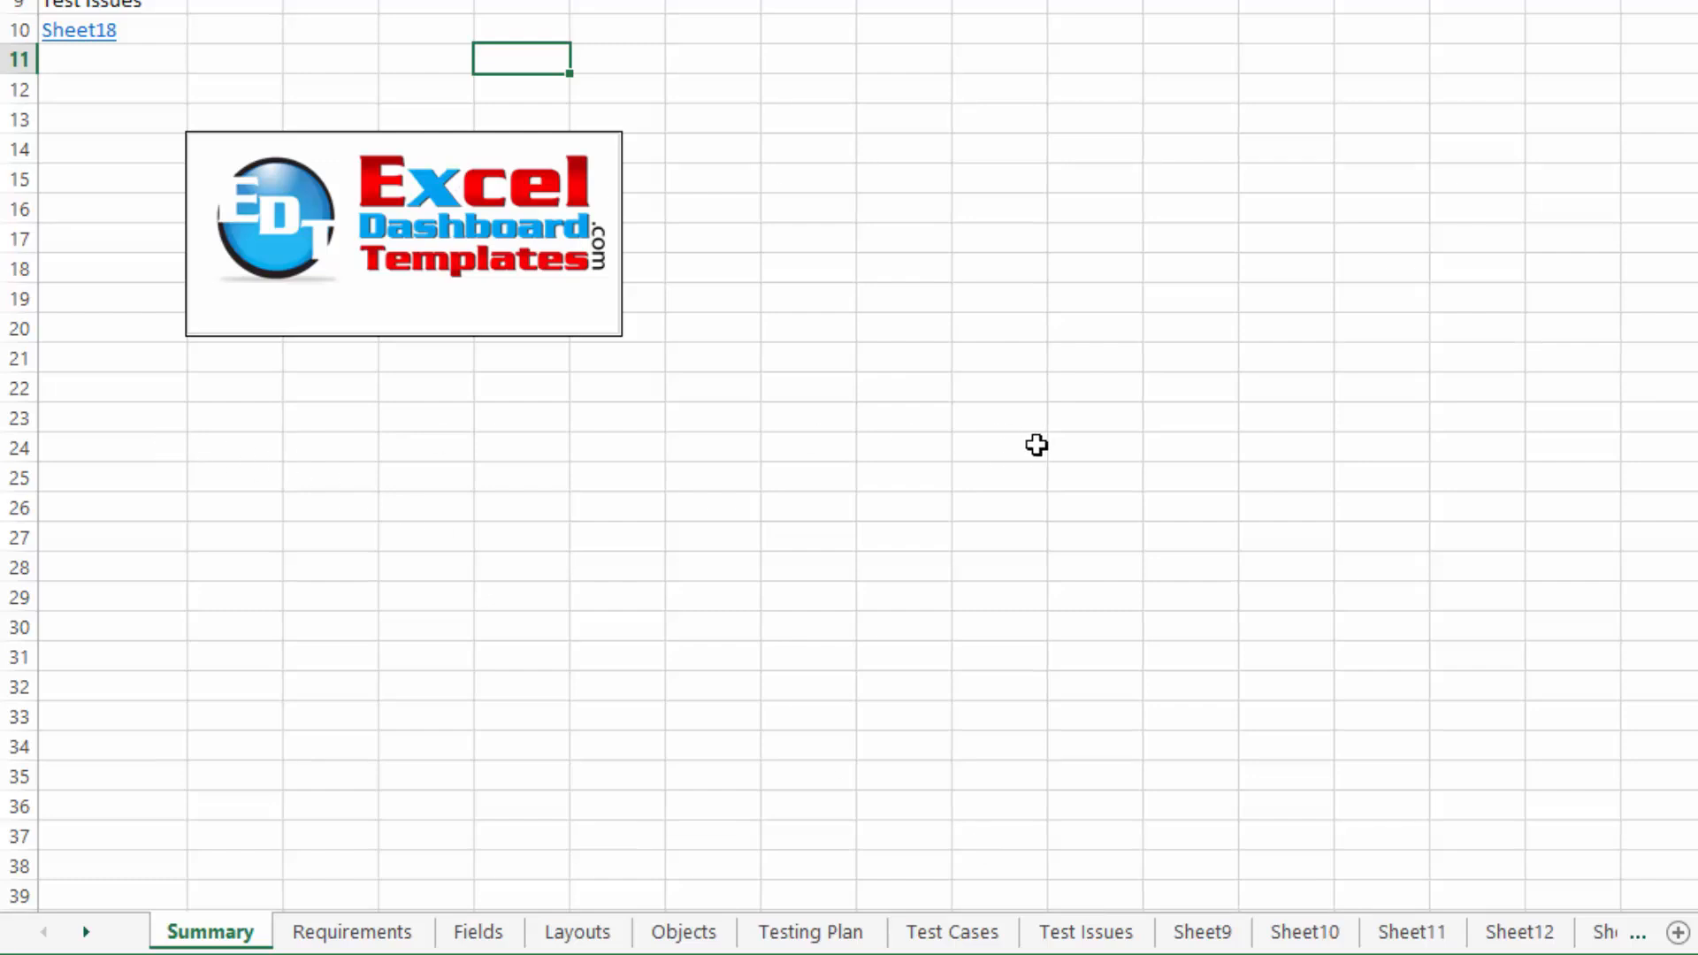
{"action": "mouse_move", "coordinate": [343, 391]}
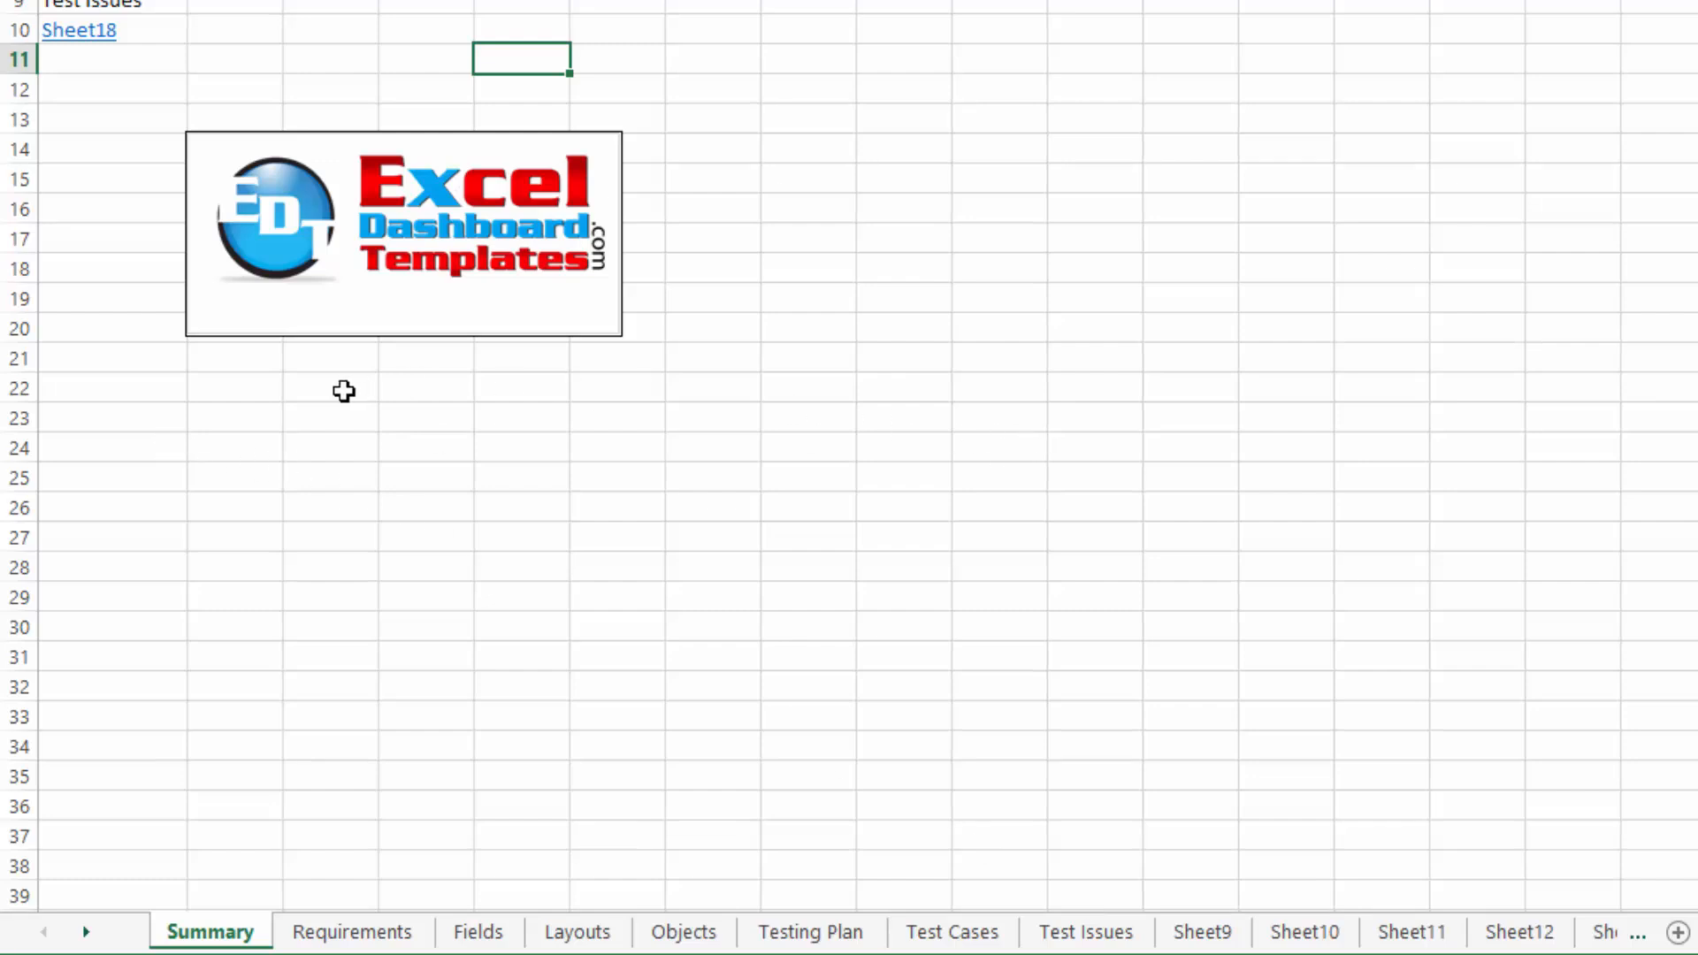
{"action": "mouse_move", "coordinate": [334, 384]}
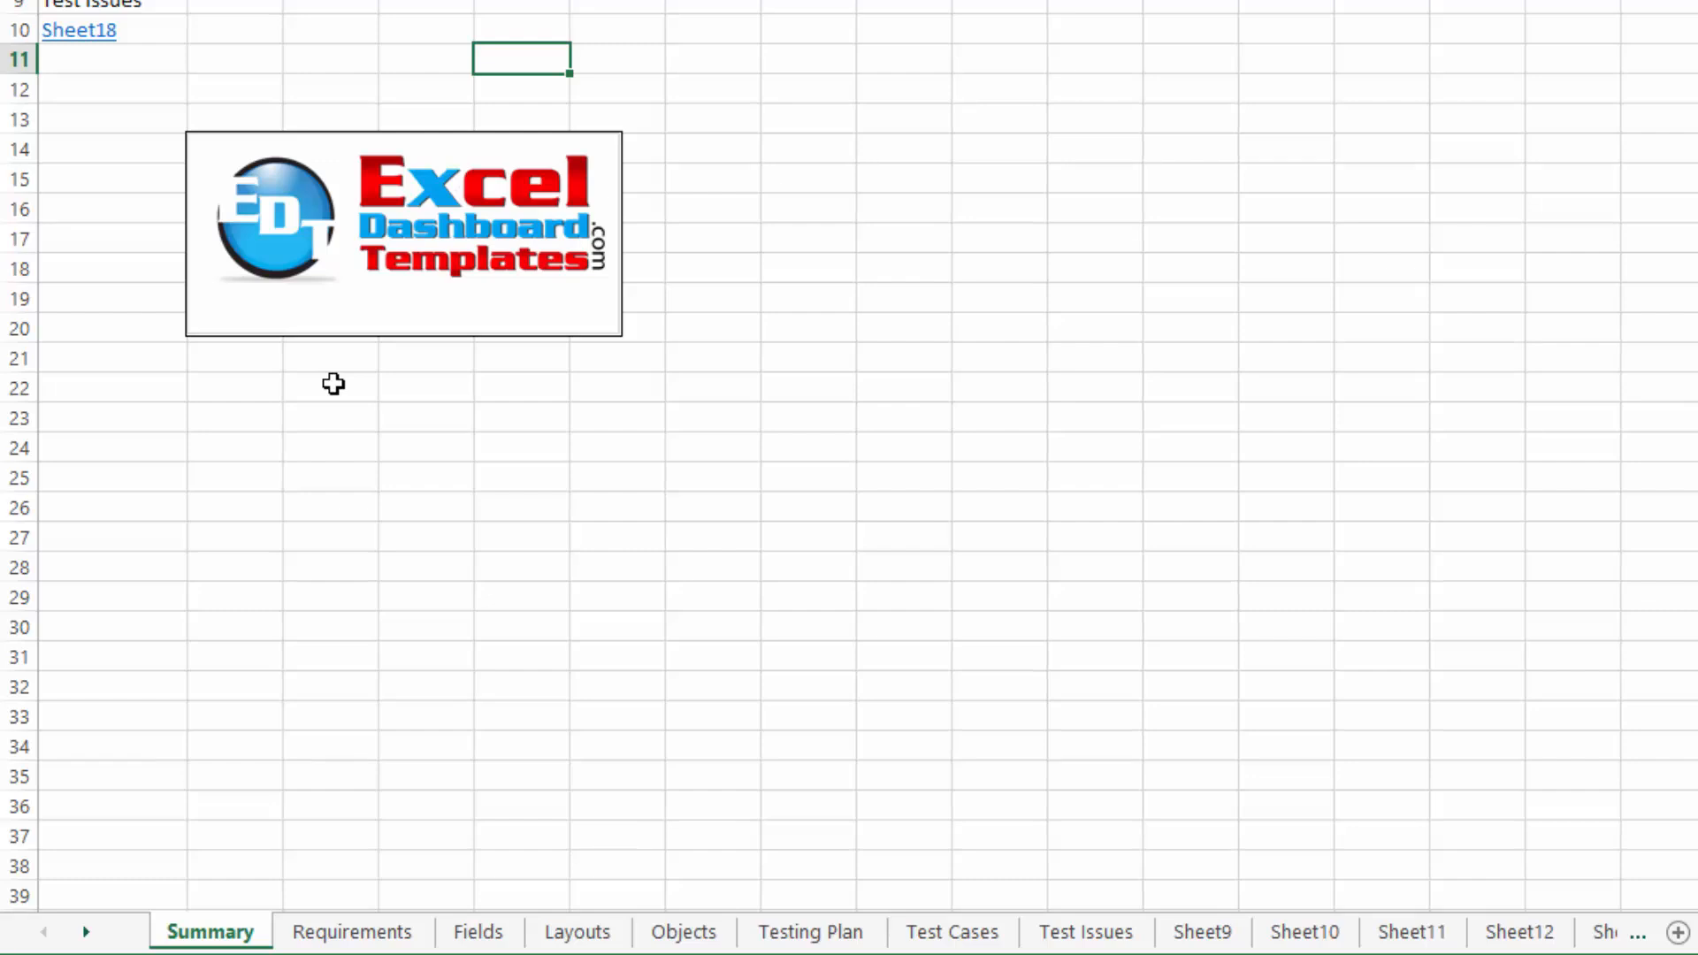
{"action": "left_click", "coordinate": [330, 30]}
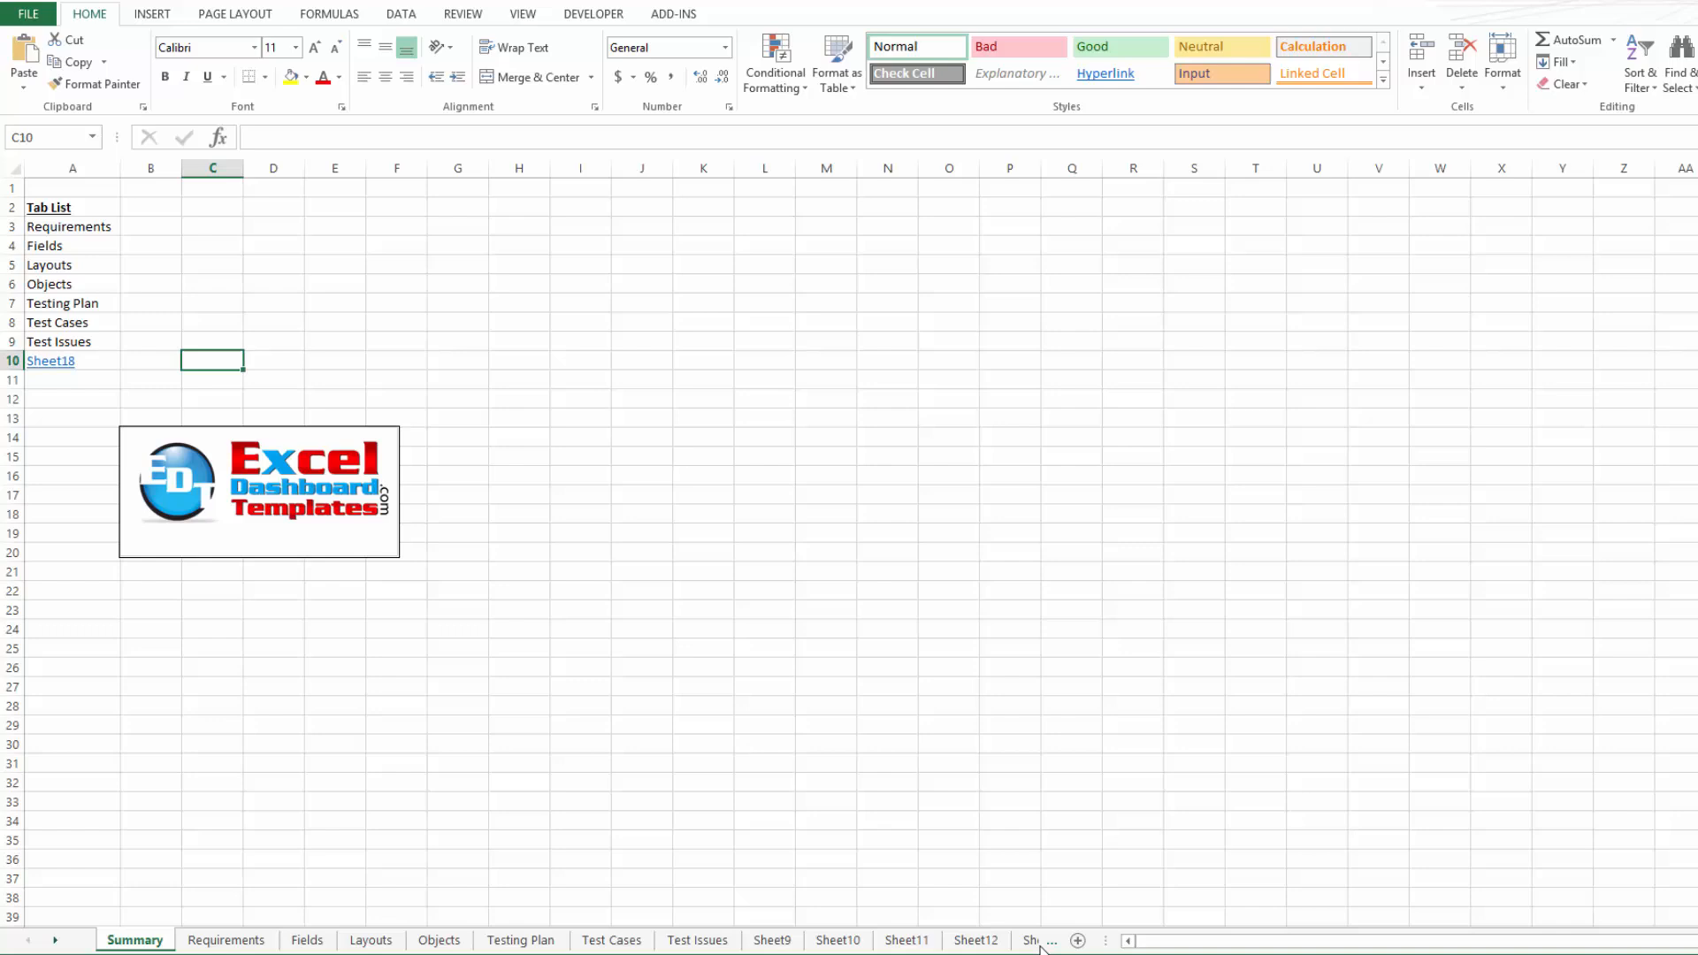
{"action": "mouse_move", "coordinate": [773, 939]}
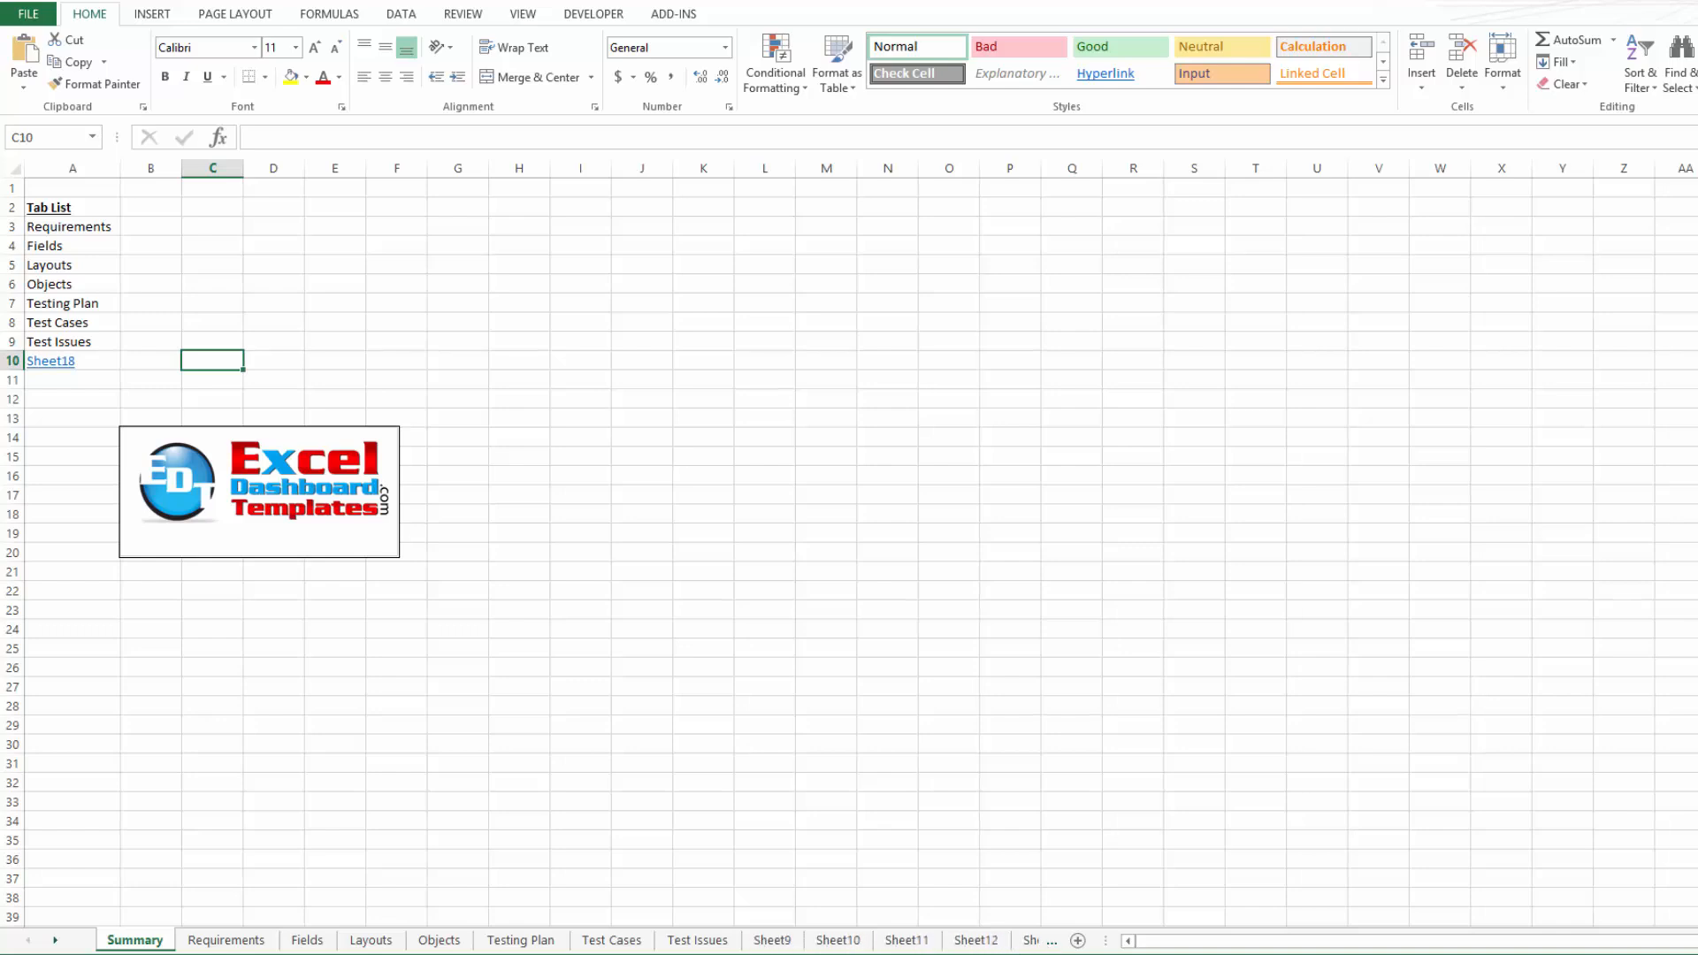
{"action": "mouse_move", "coordinate": [227, 939]}
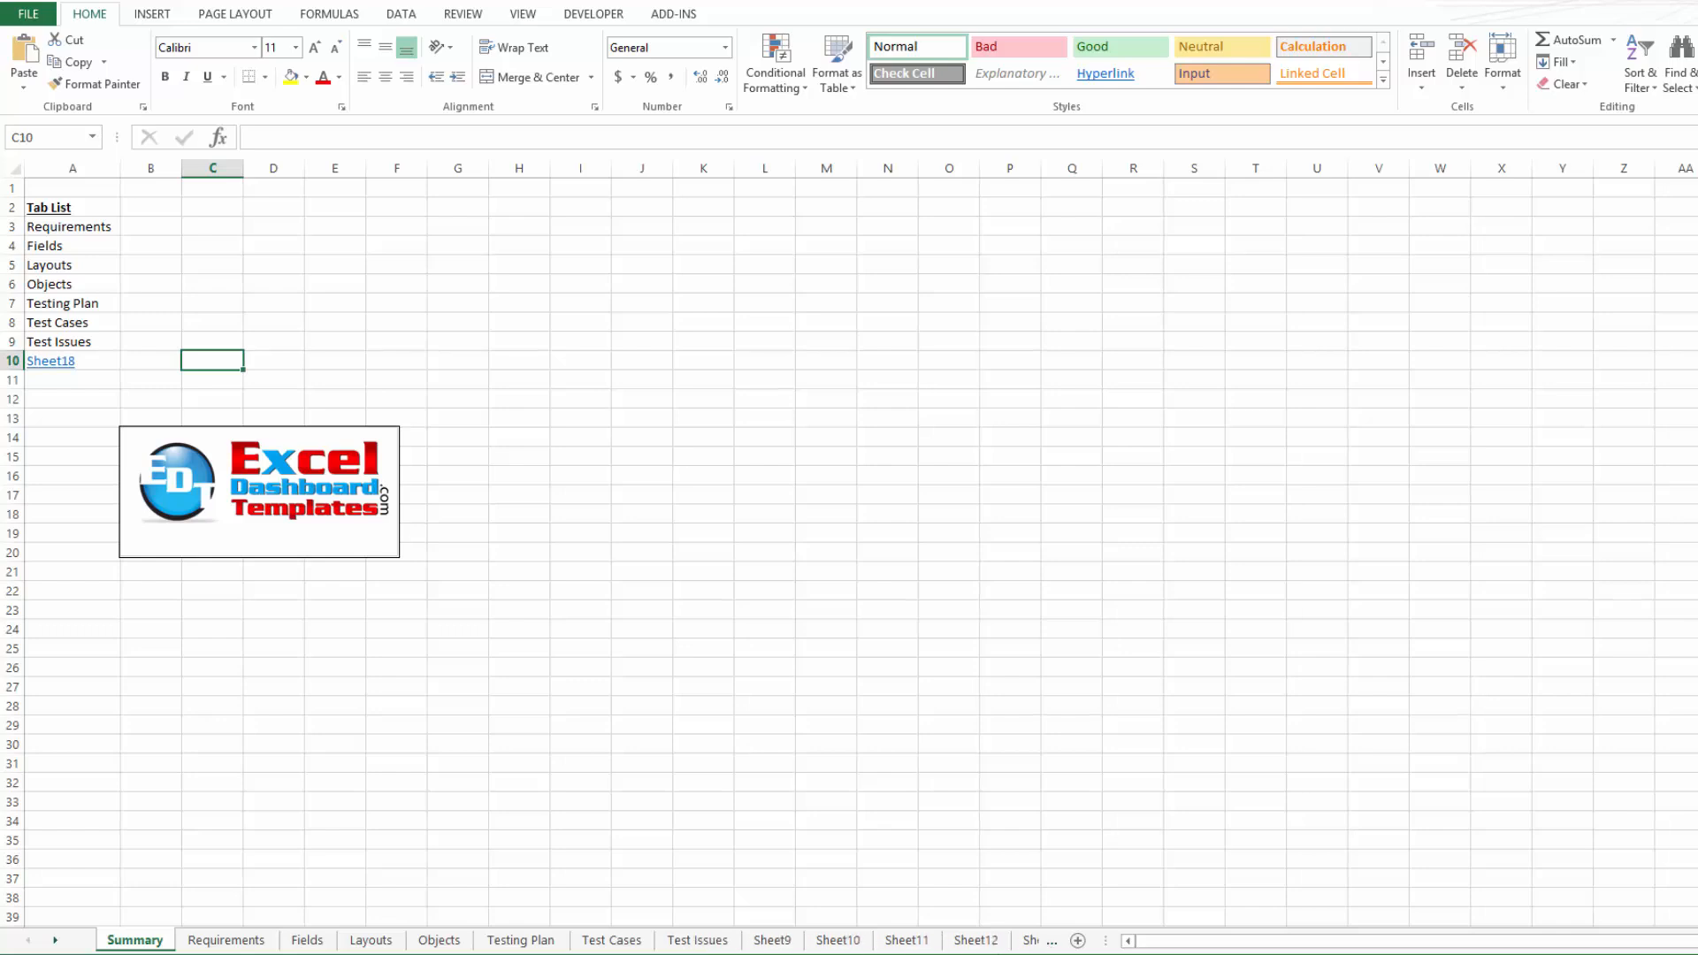
{"action": "left_click", "coordinate": [456, 743]}
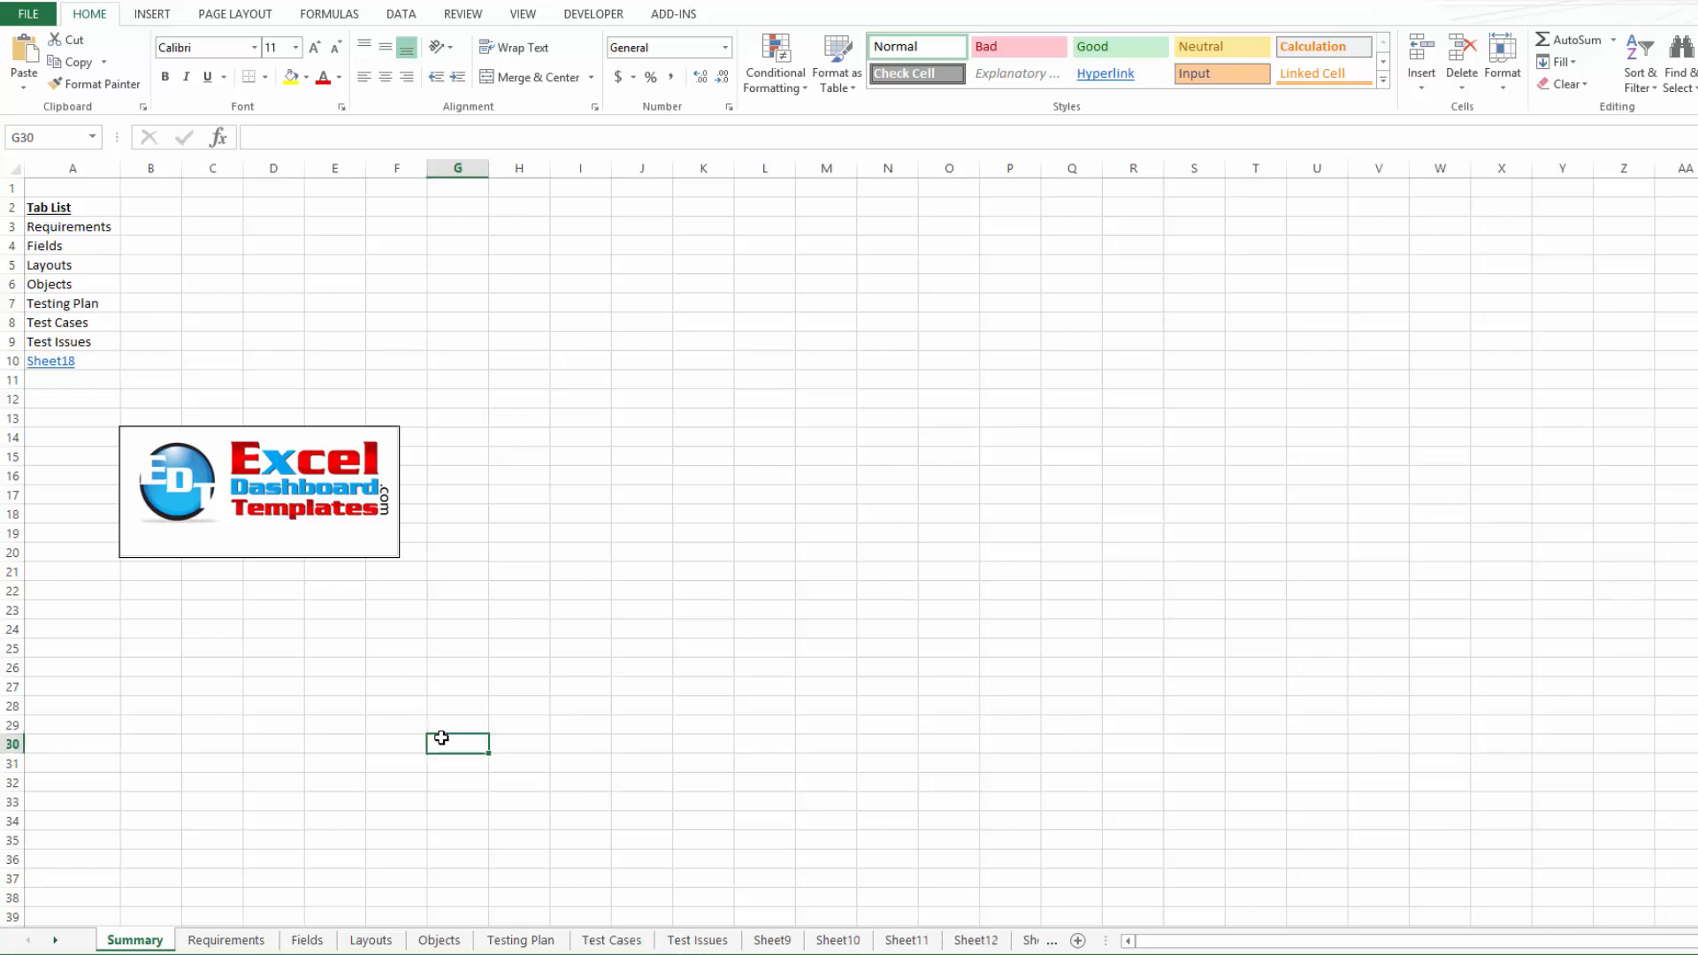
{"action": "left_click", "coordinate": [150, 322]}
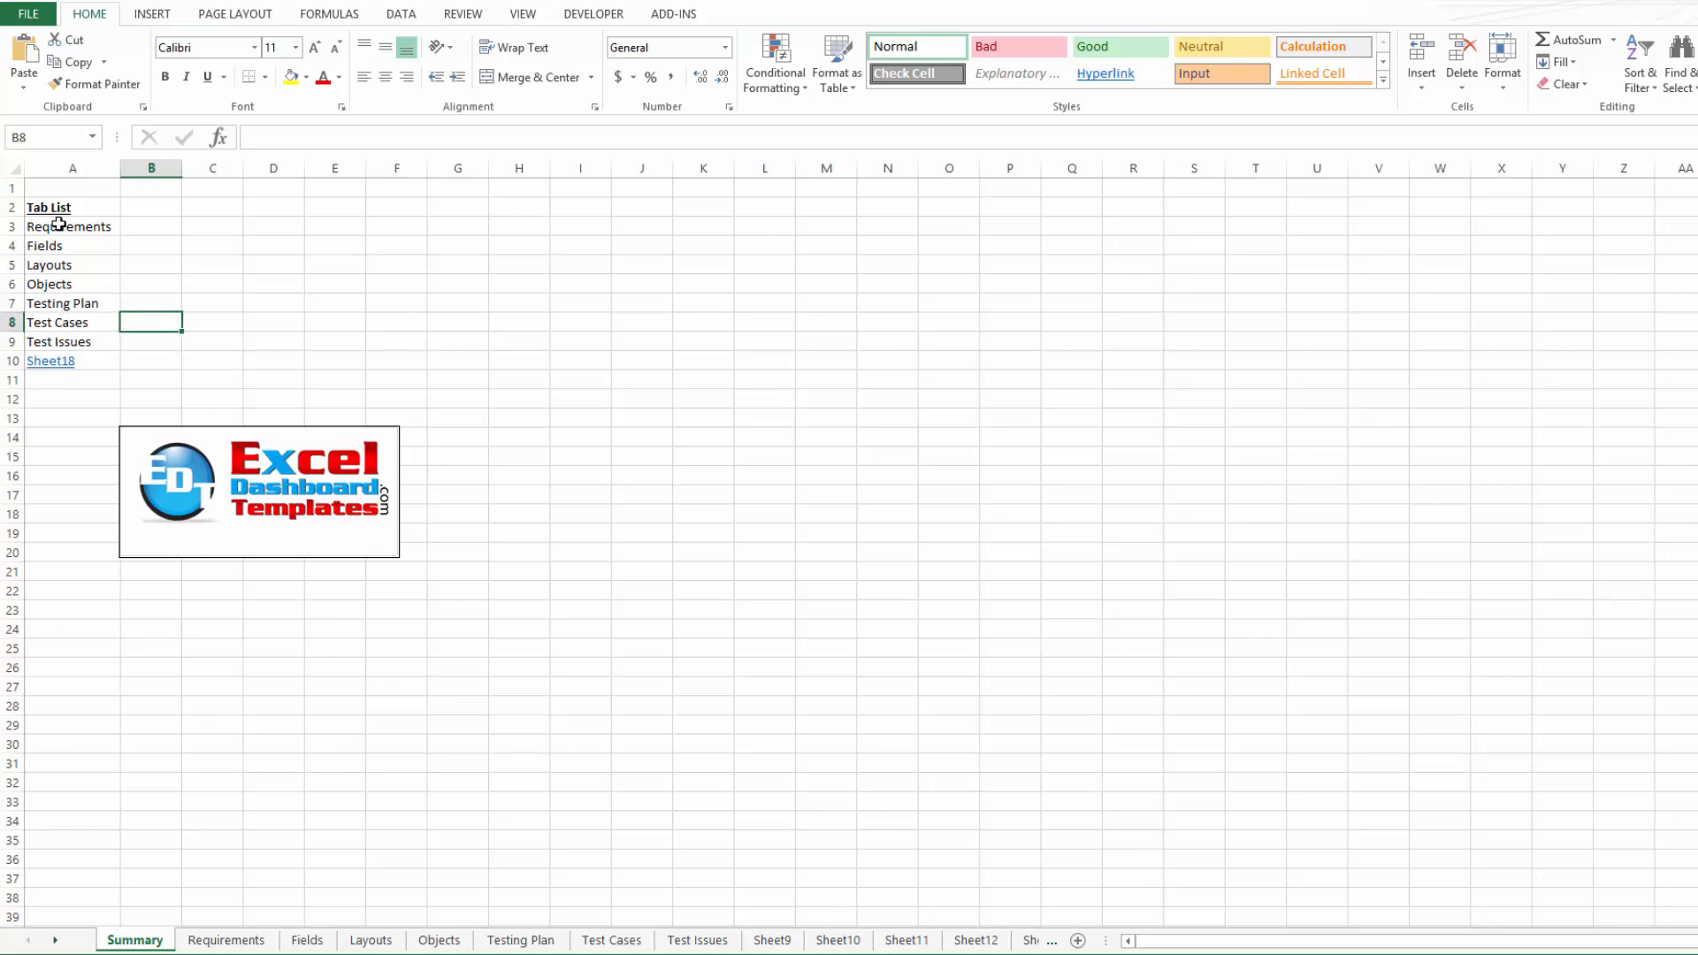
{"action": "mouse_move", "coordinate": [64, 209]}
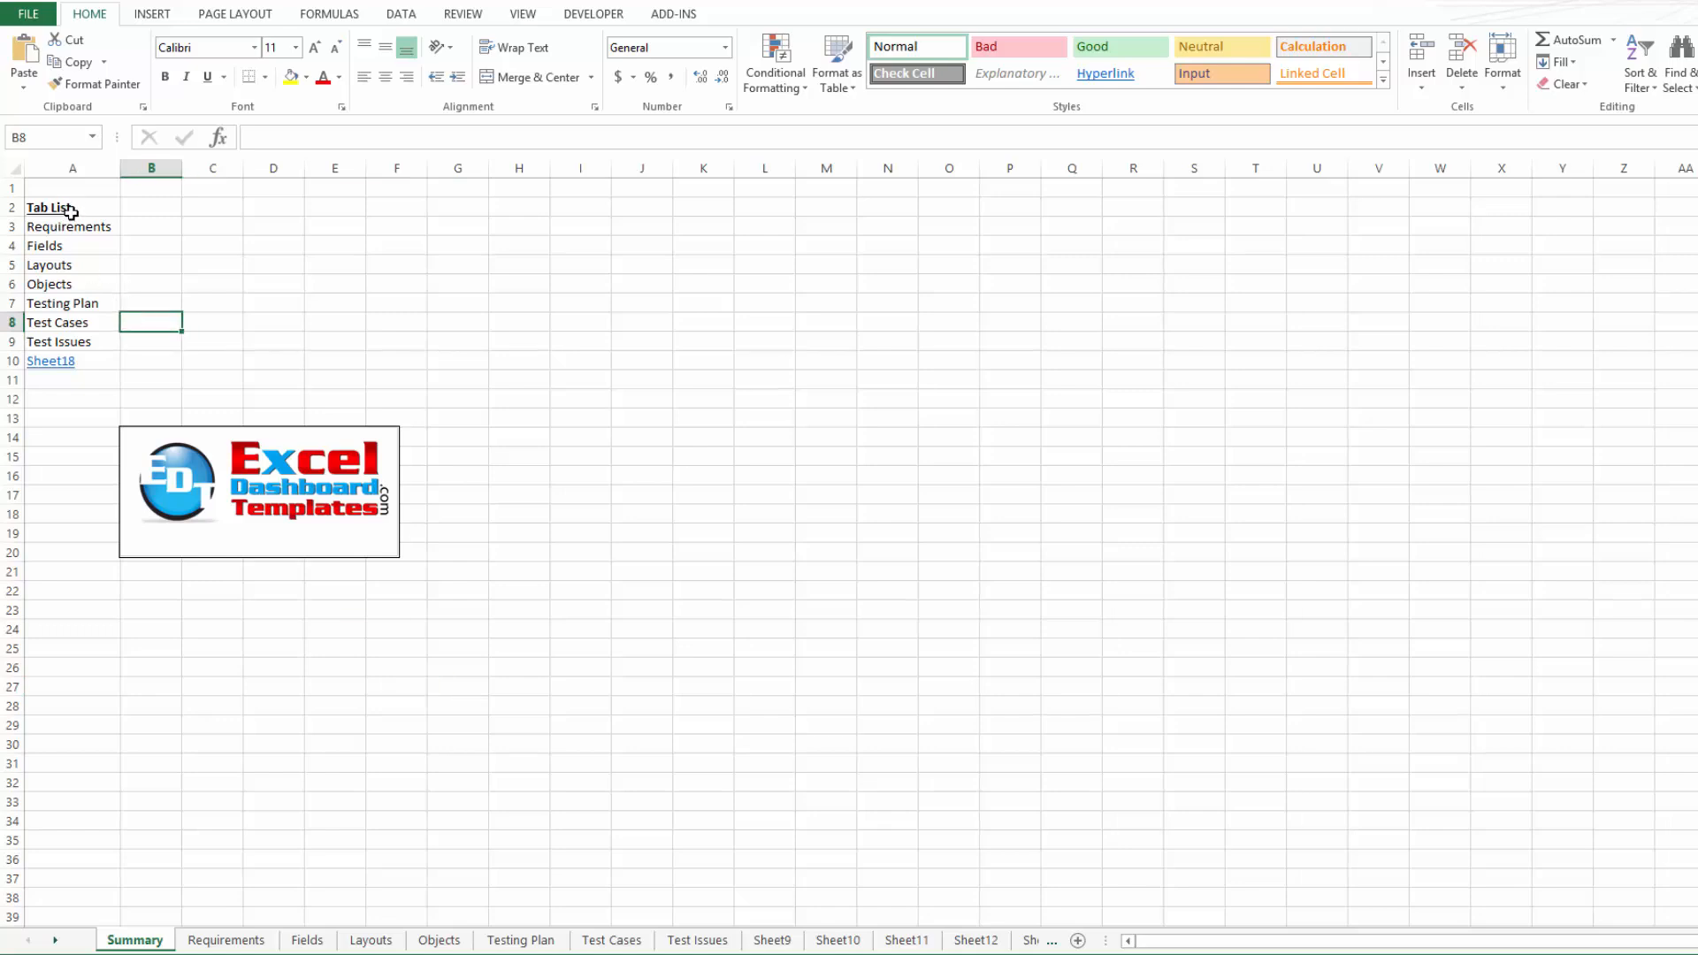
{"action": "left_click", "coordinate": [212, 361]}
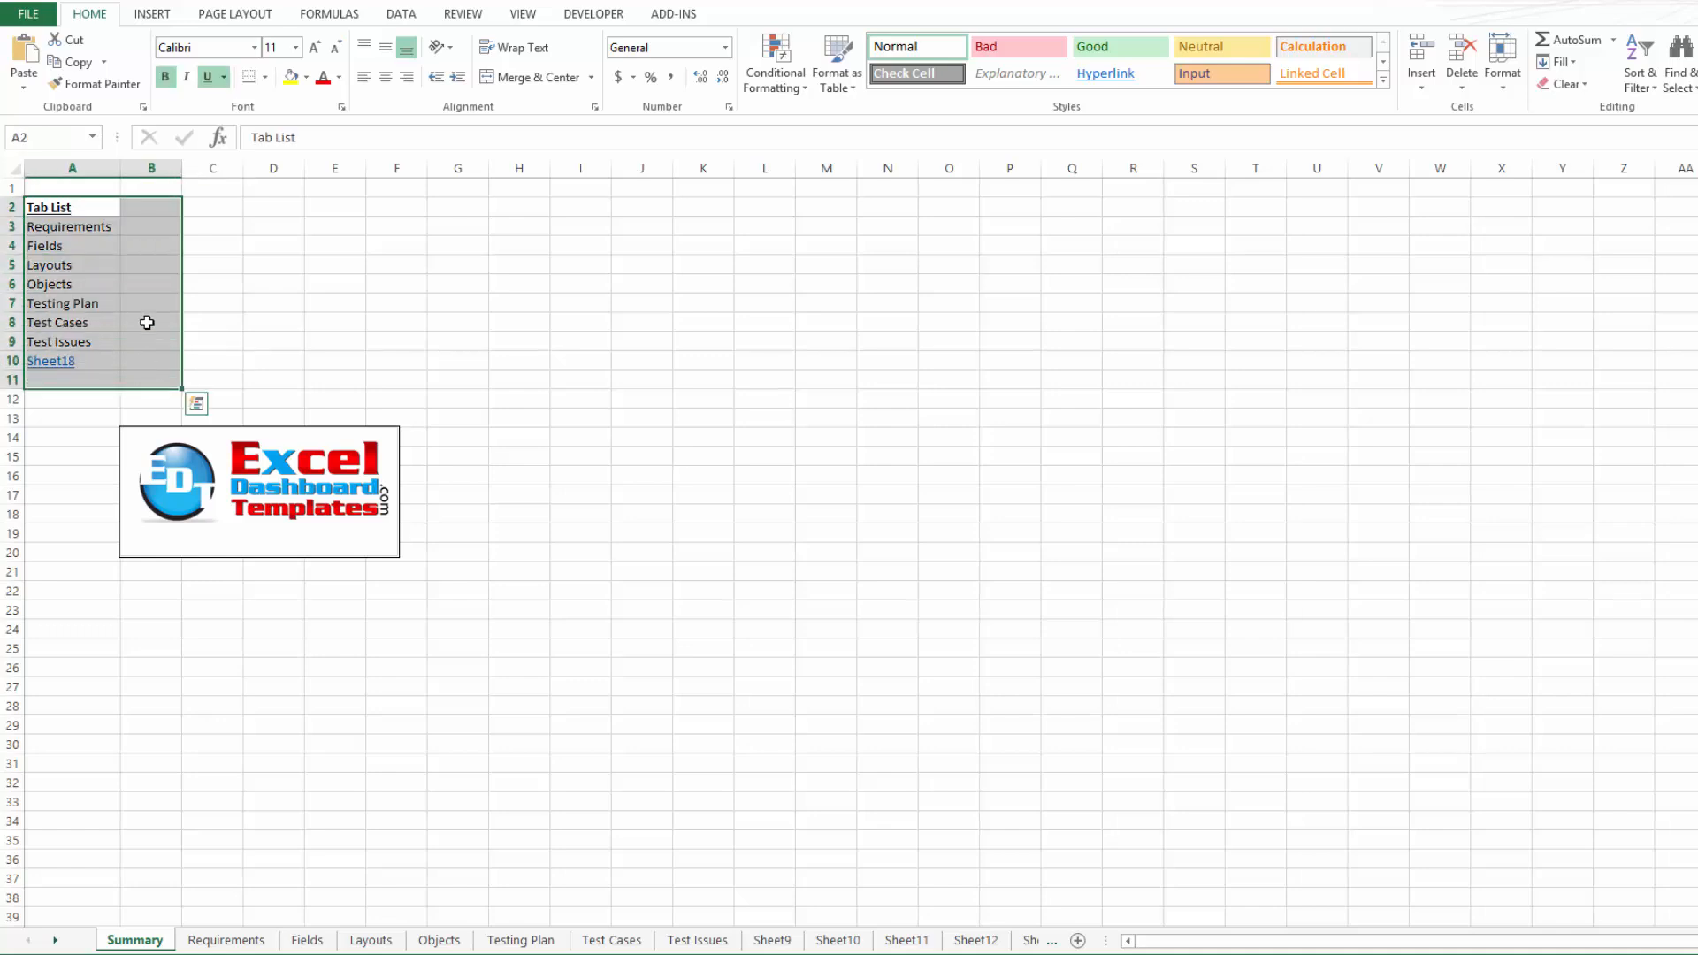
- Select the Test Cases and Requirements entries, then follow the Sheet18 link to its blank worksheet
{"action": "left_click", "coordinate": [151, 225]}
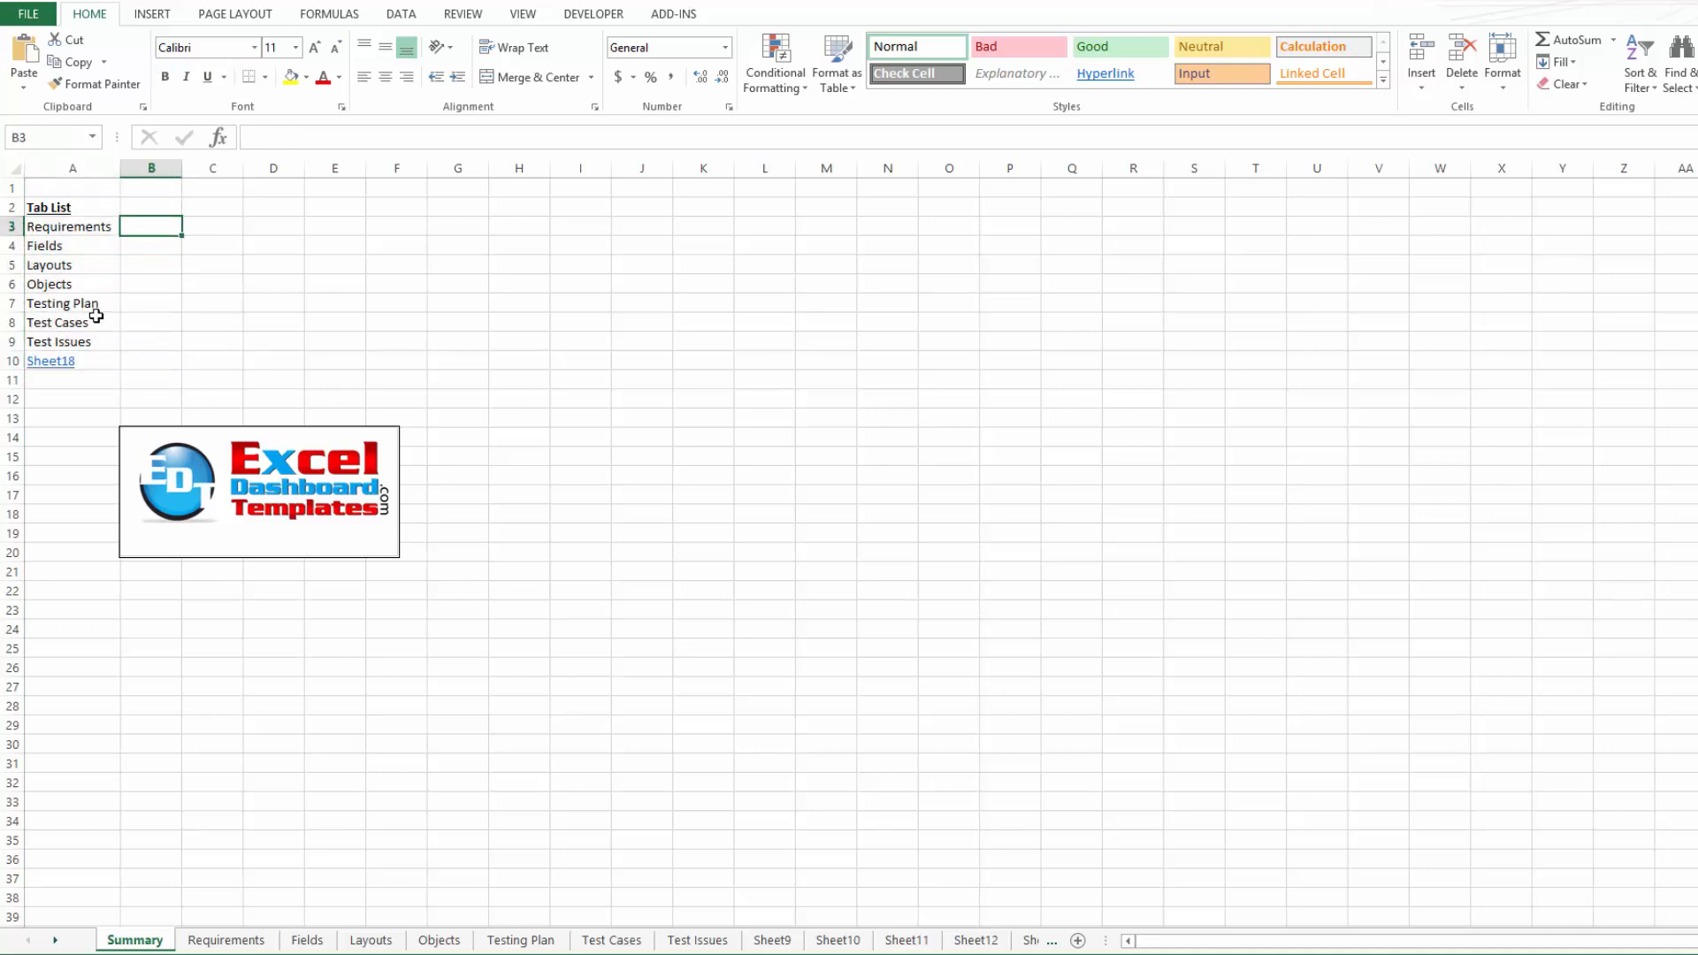
{"action": "left_click", "coordinate": [57, 322]}
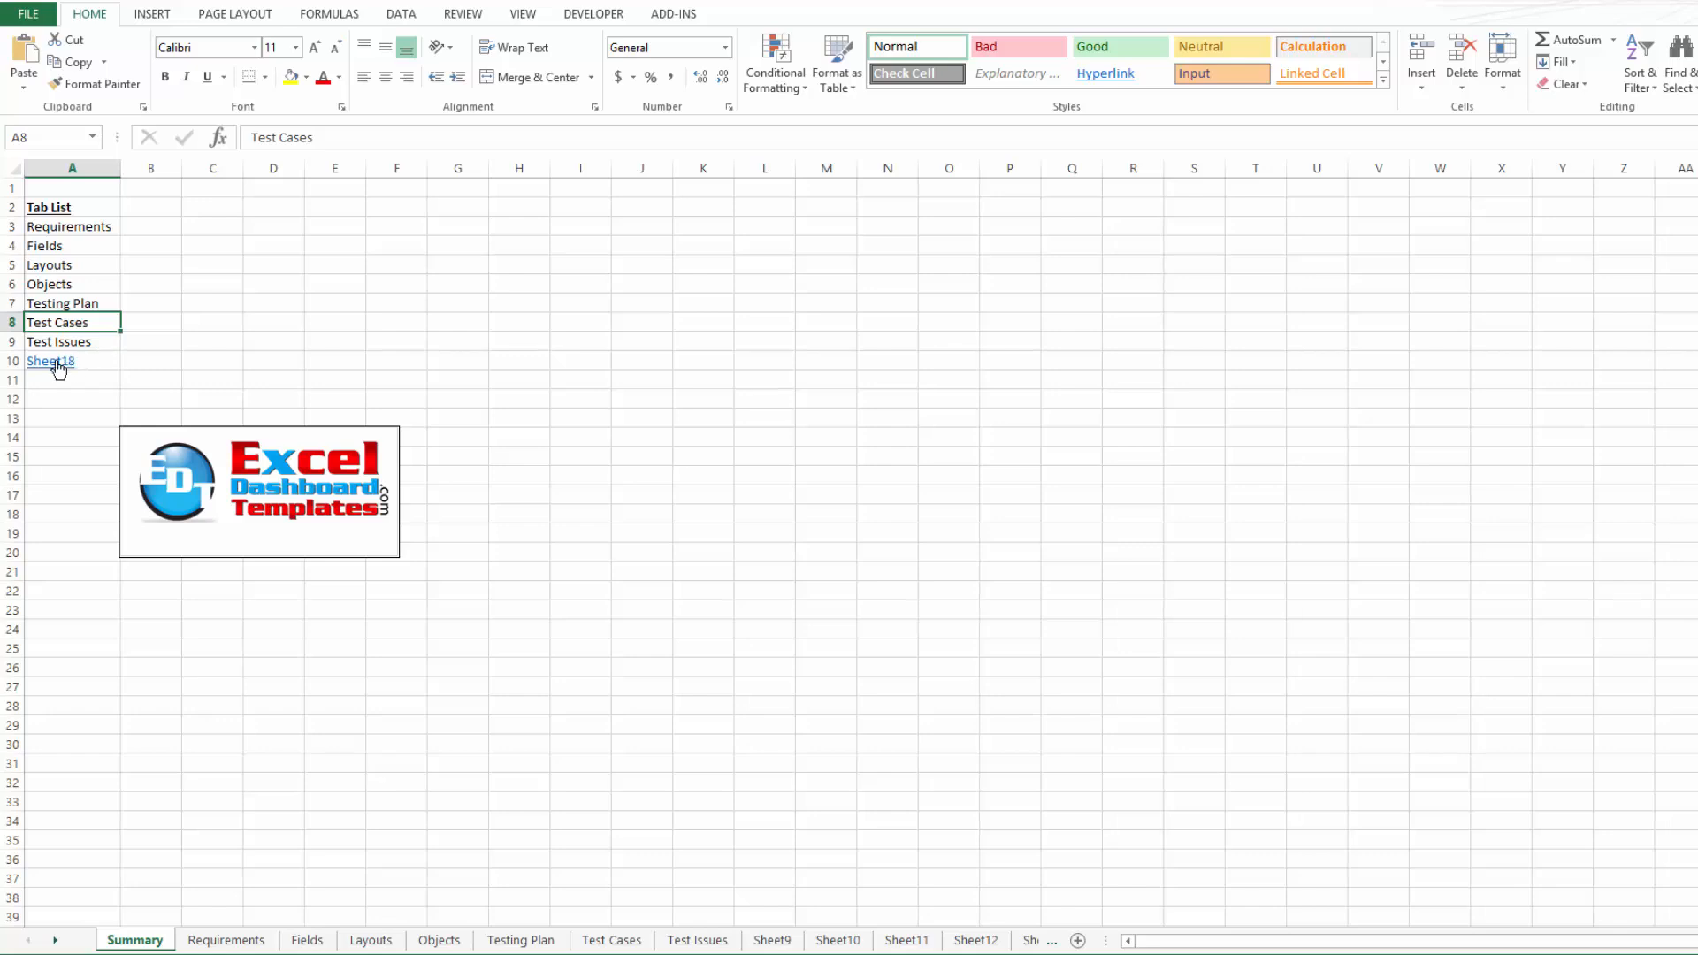
{"action": "left_click", "coordinate": [69, 226]}
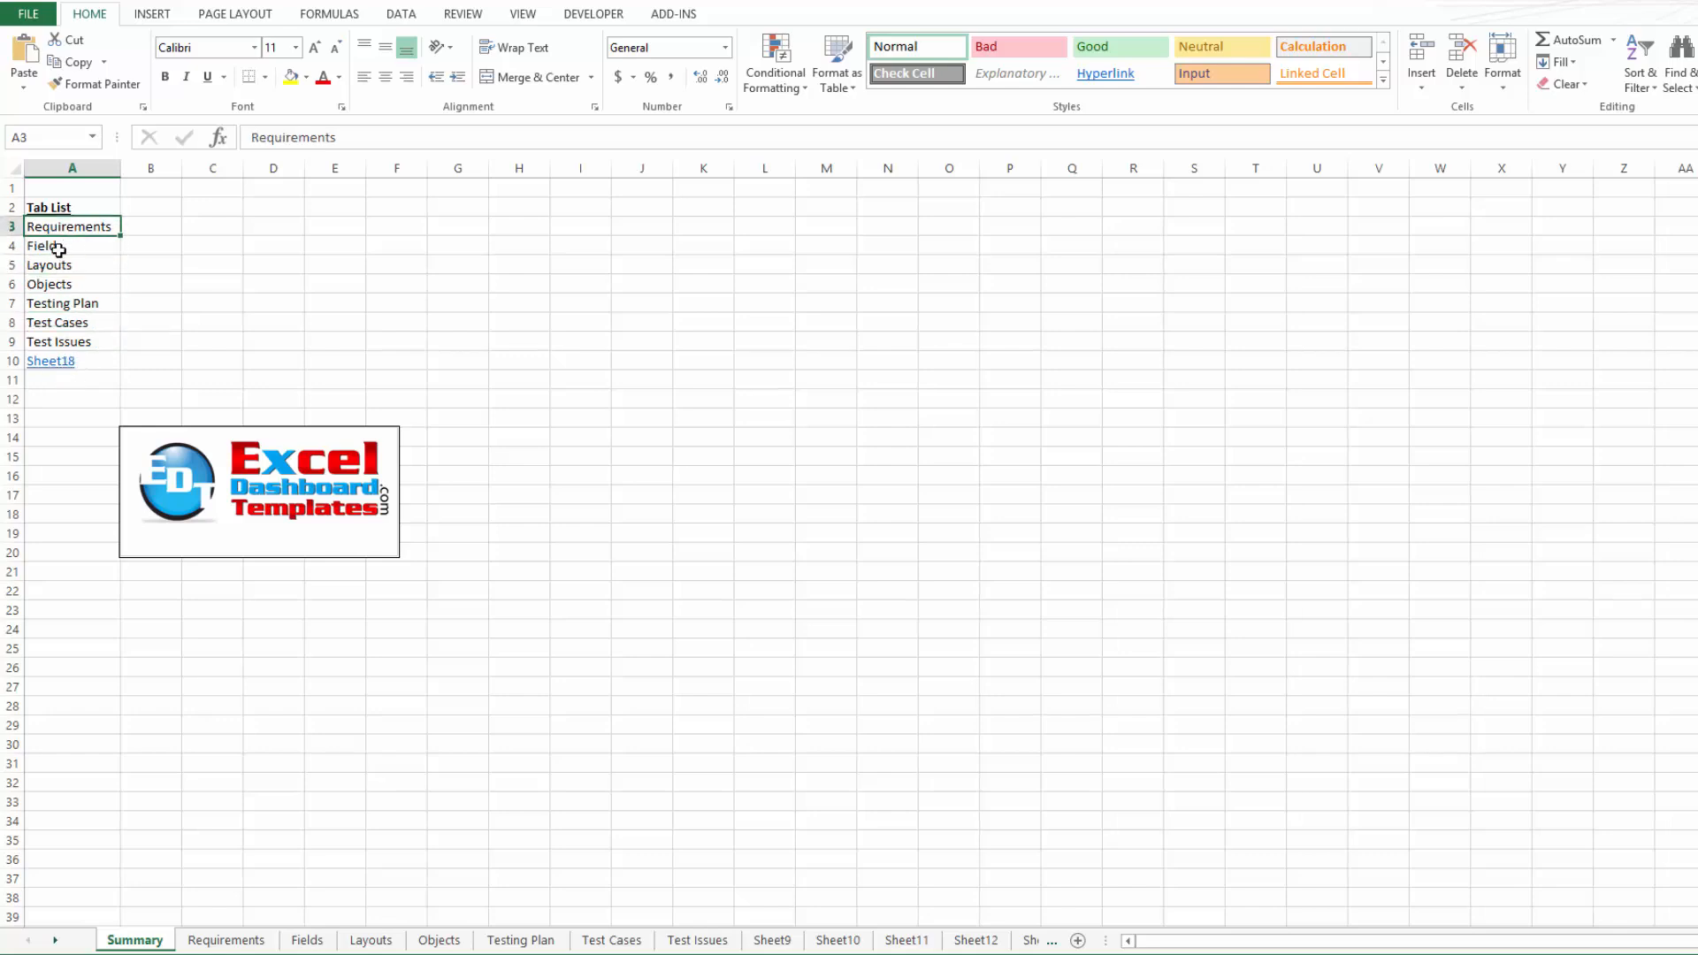
{"action": "mouse_move", "coordinate": [49, 361]}
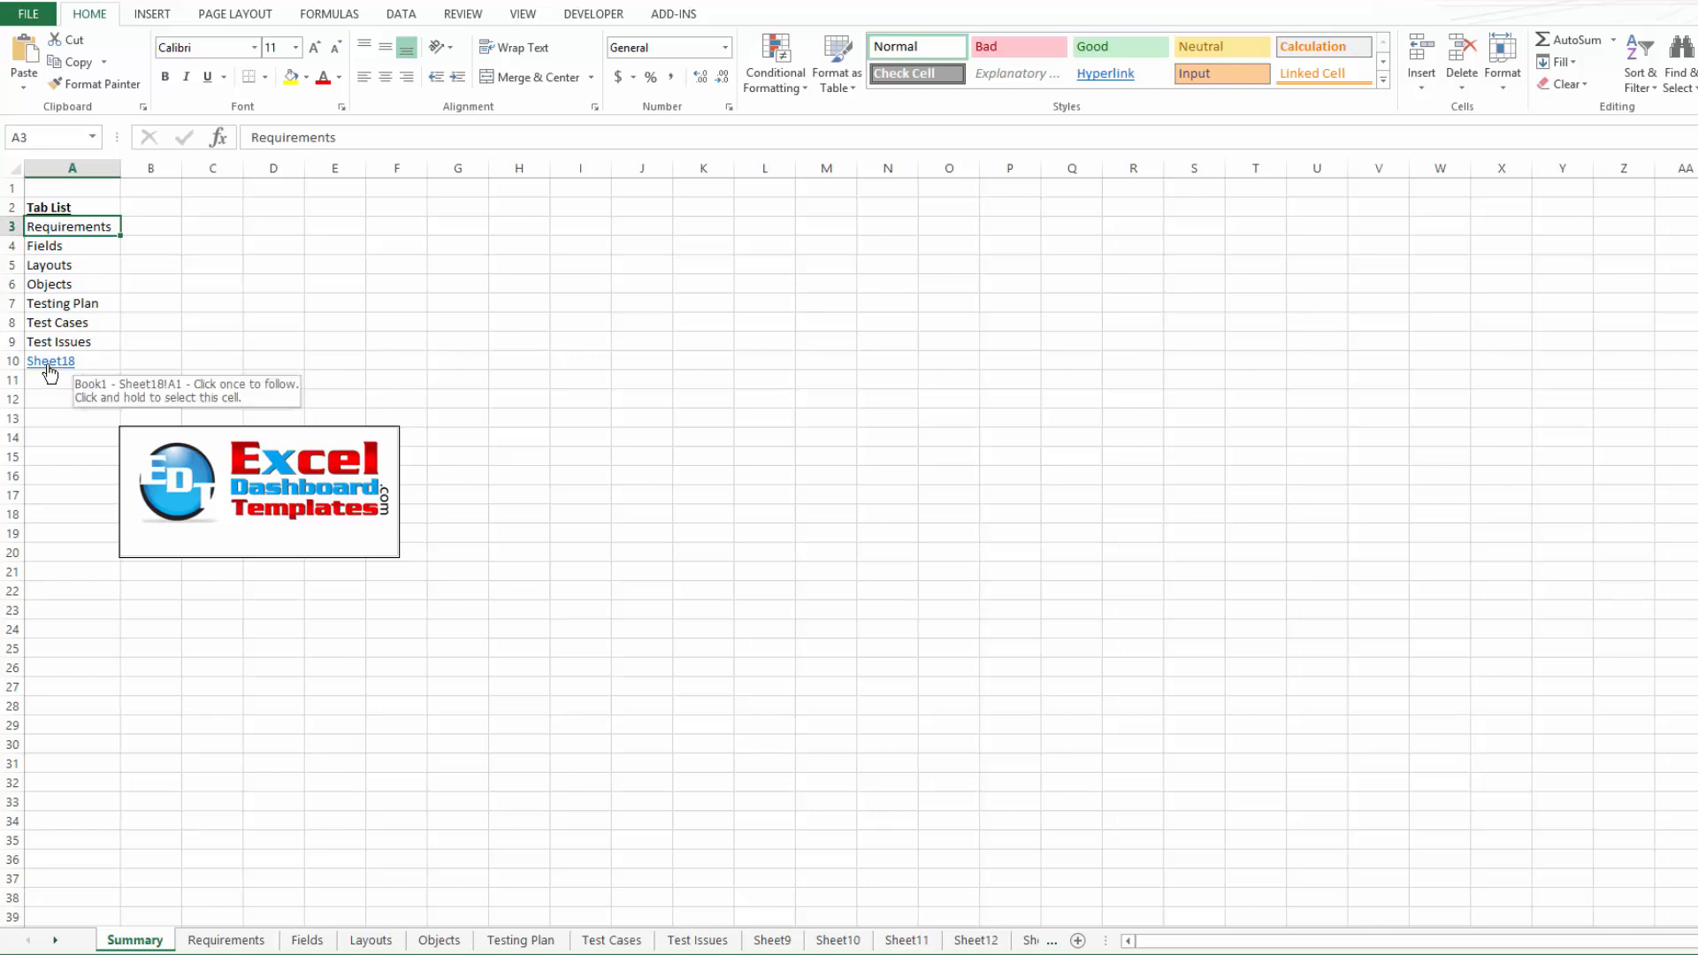
{"action": "left_click", "coordinate": [50, 361]}
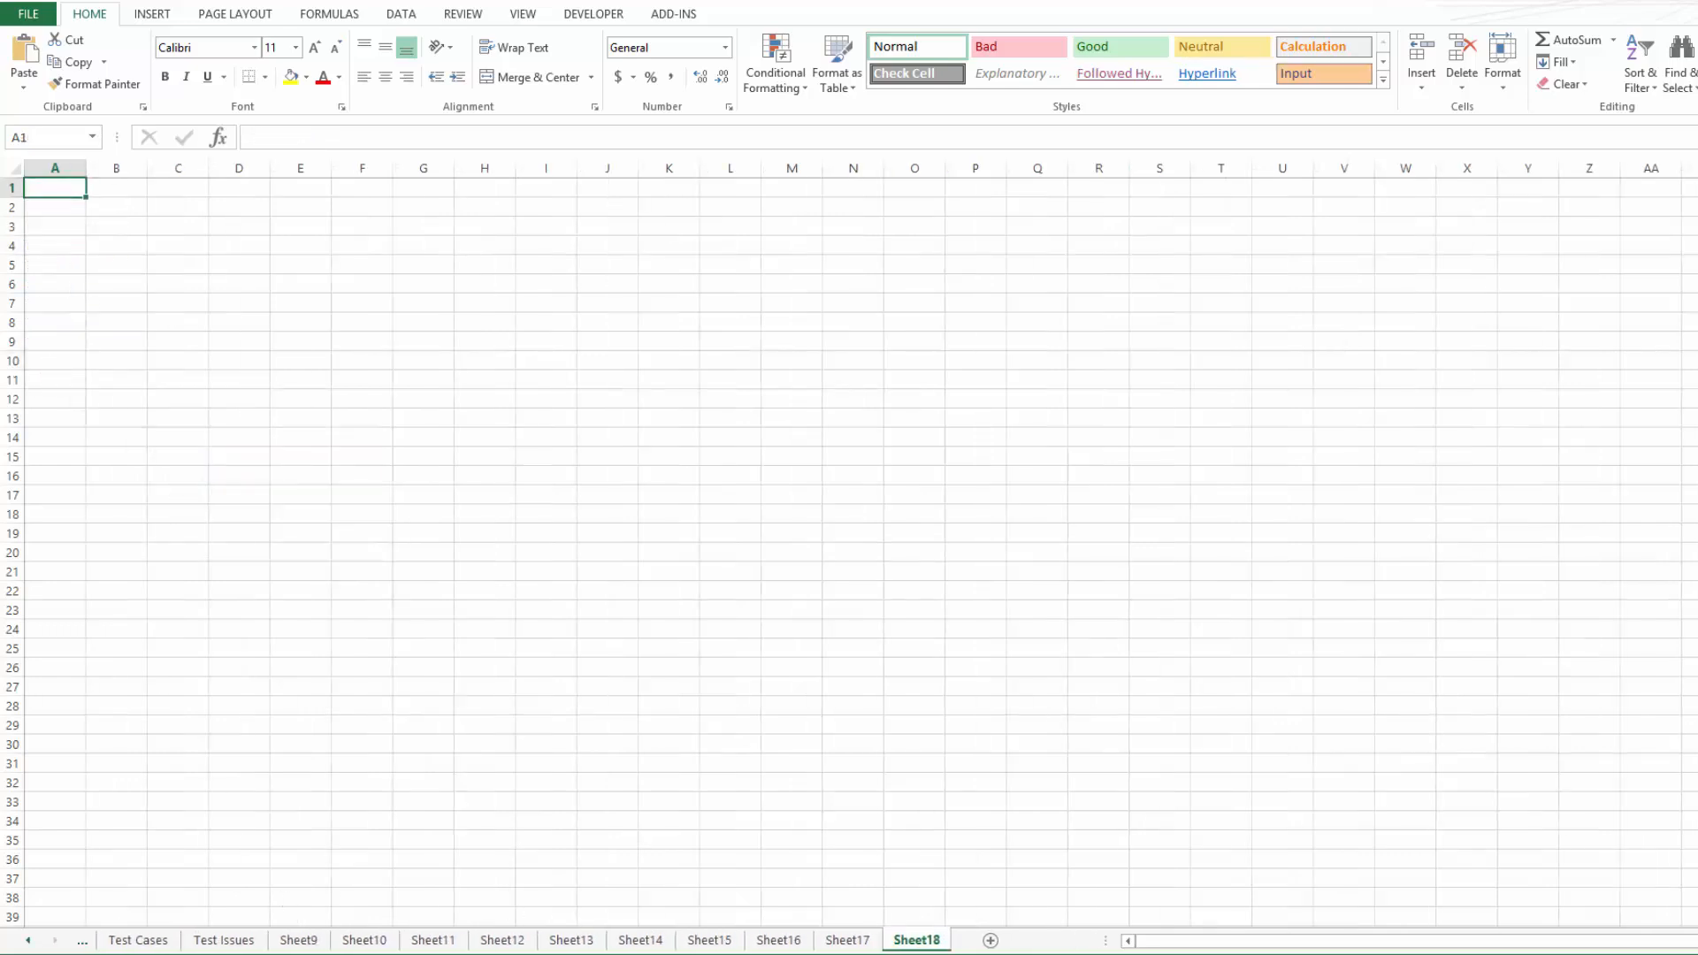
- Enter the headings Name, Entity and Issue in A1:C1 of Sheet18 and select Name in A1
{"action": "left_click", "coordinate": [87, 263]}
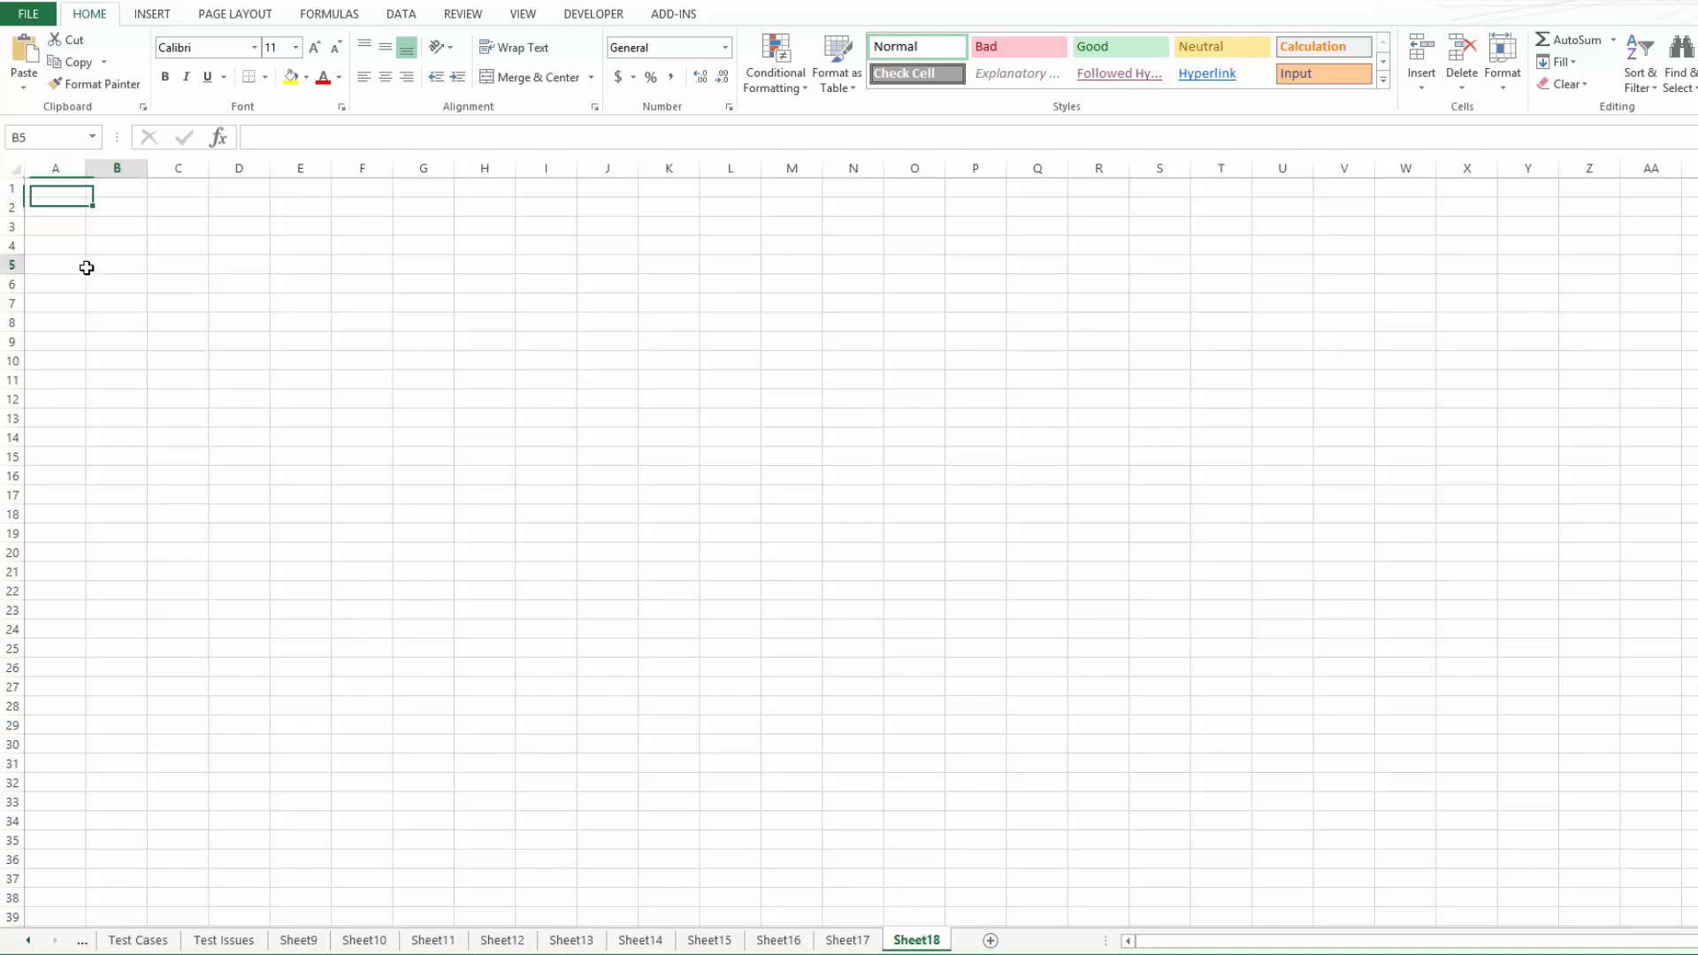
{"action": "left_click", "coordinate": [117, 263]}
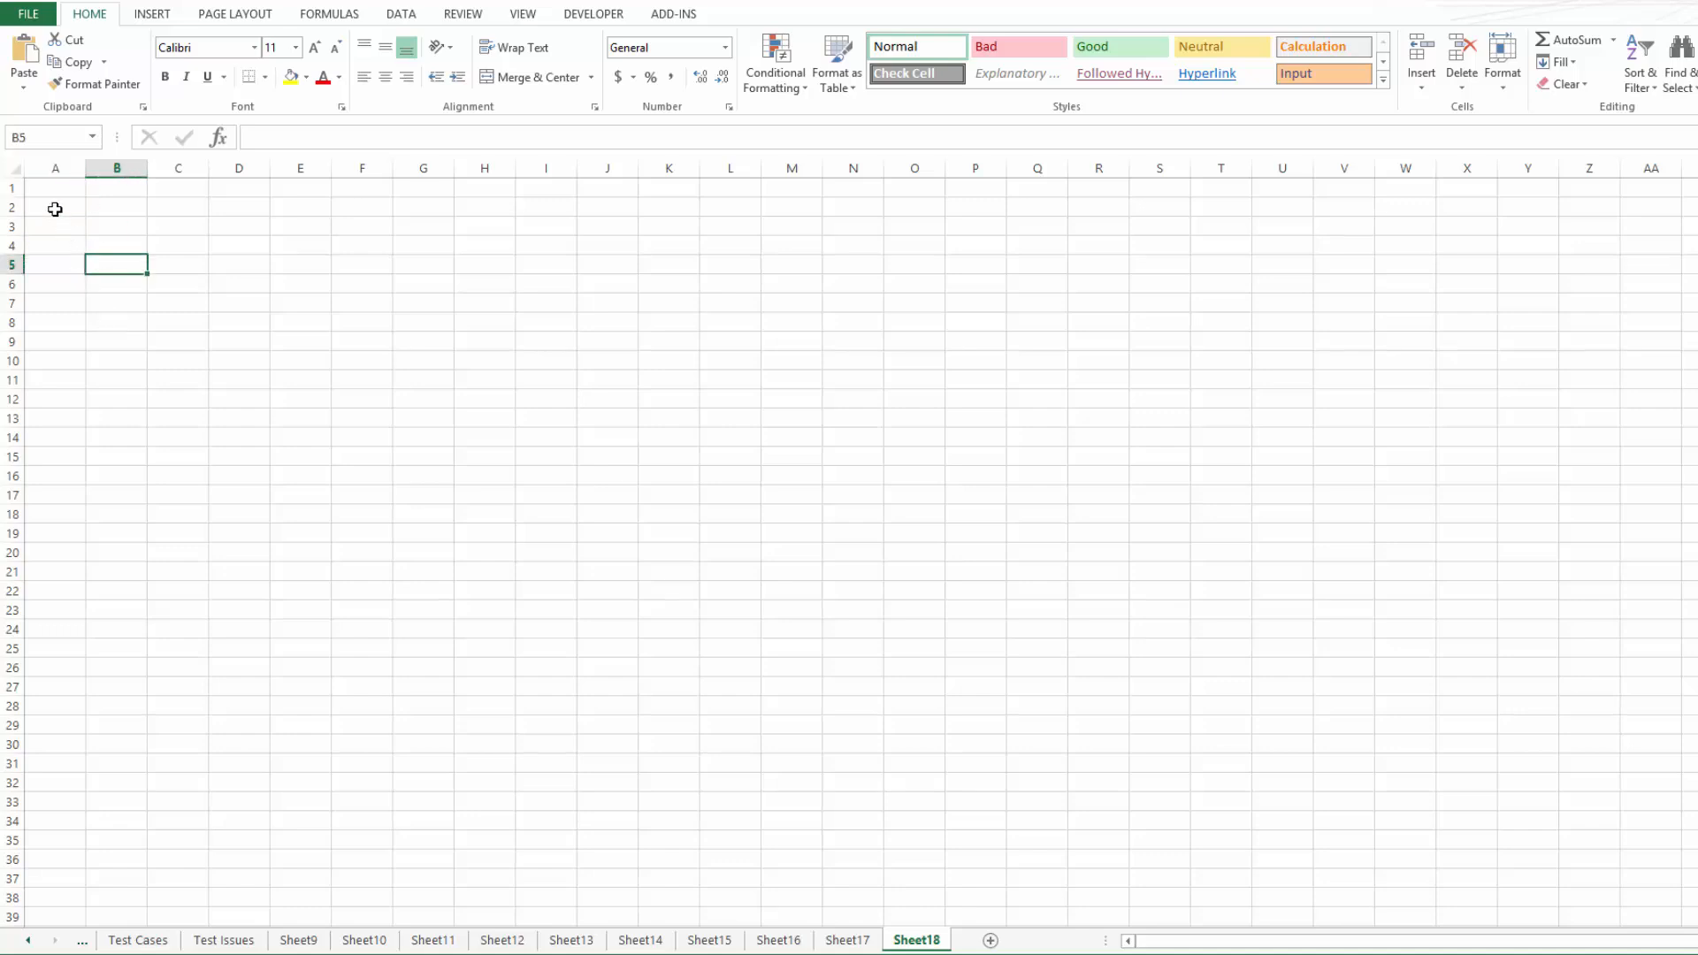
{"action": "left_click", "coordinate": [55, 190]}
{"action": "type", "text": "Name"}
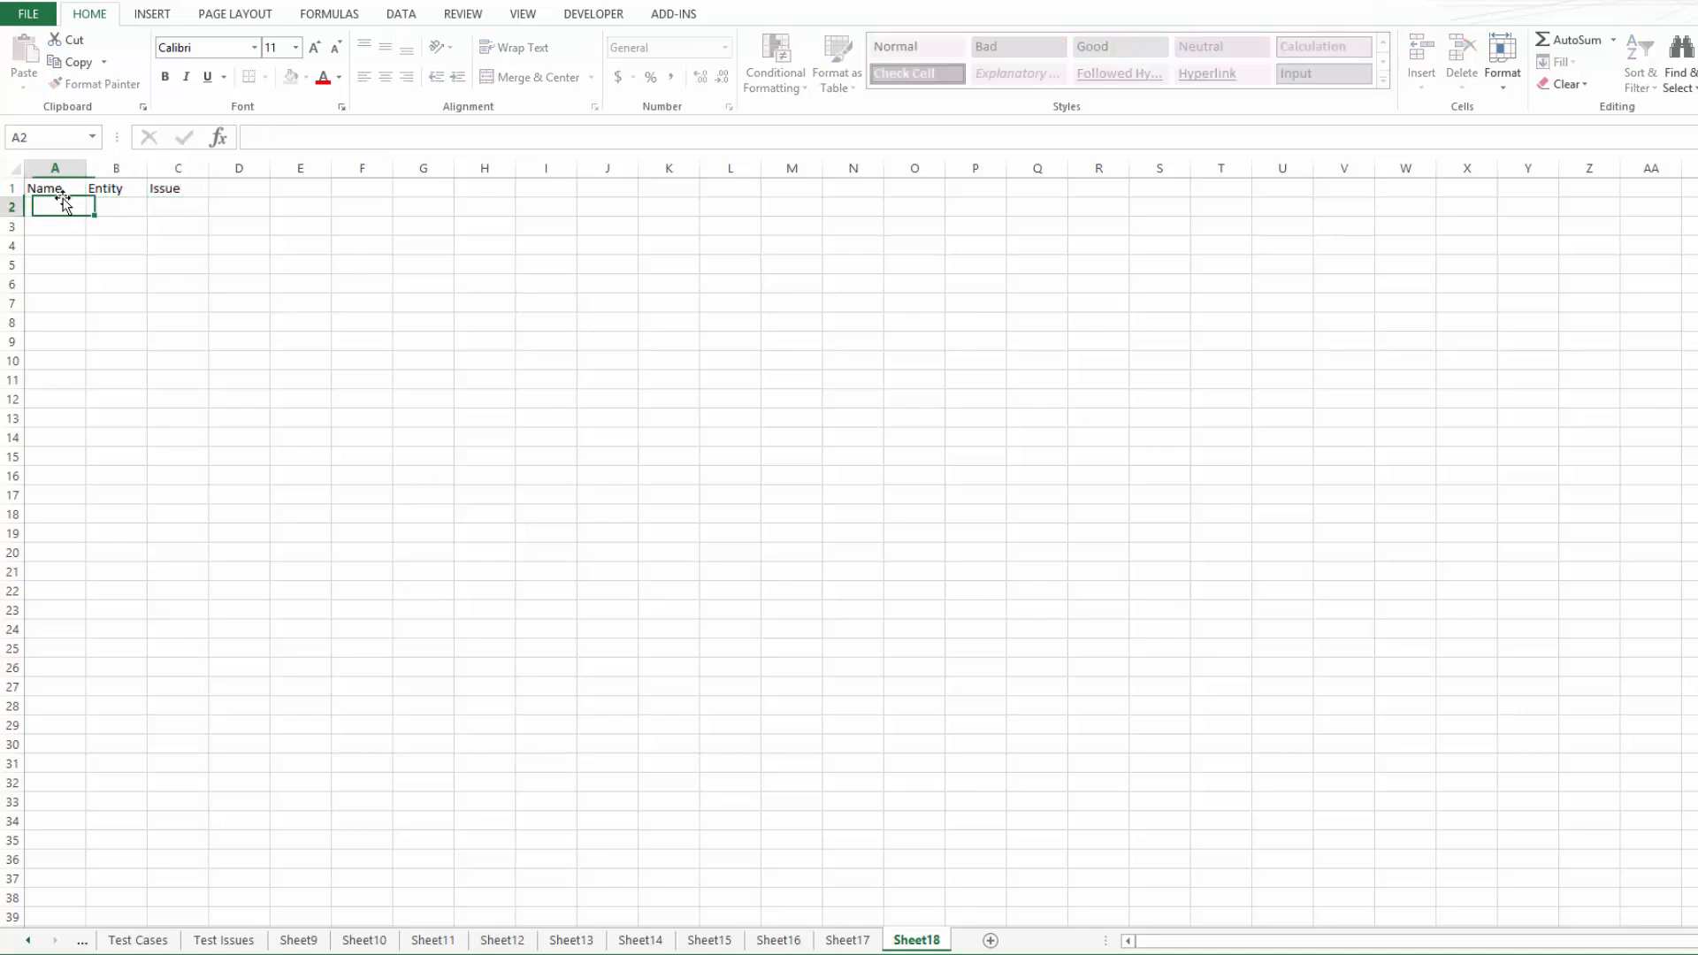
{"action": "left_click", "coordinate": [55, 187]}
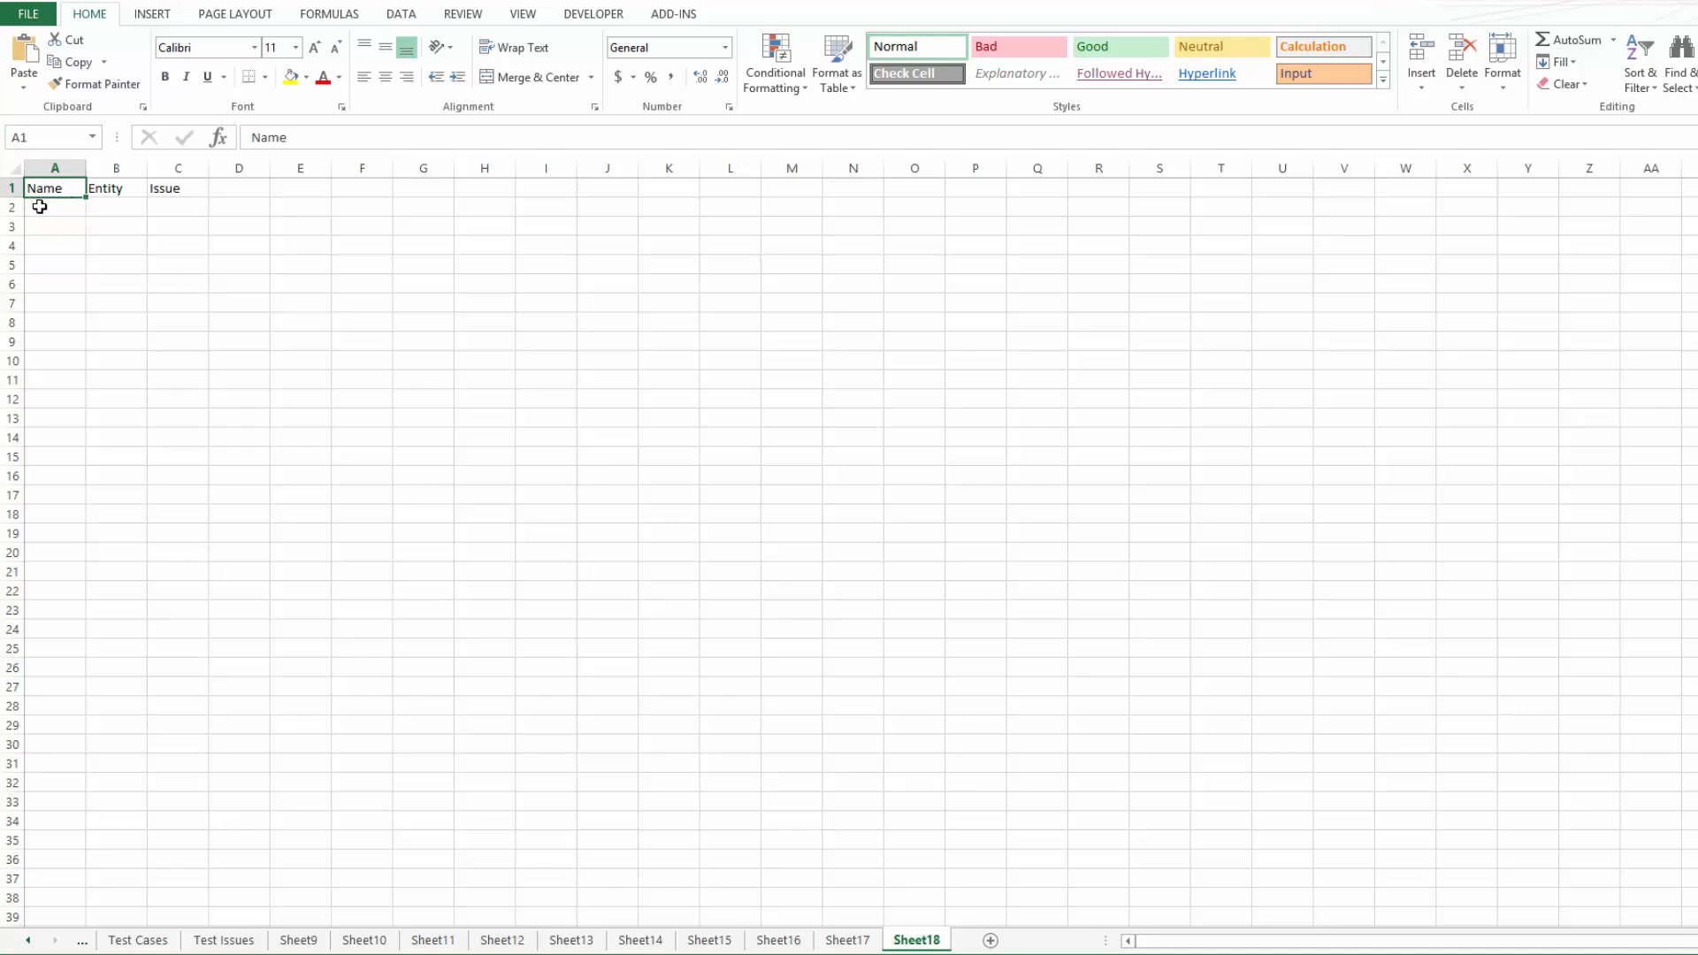
{"action": "mouse_move", "coordinate": [70, 210]}
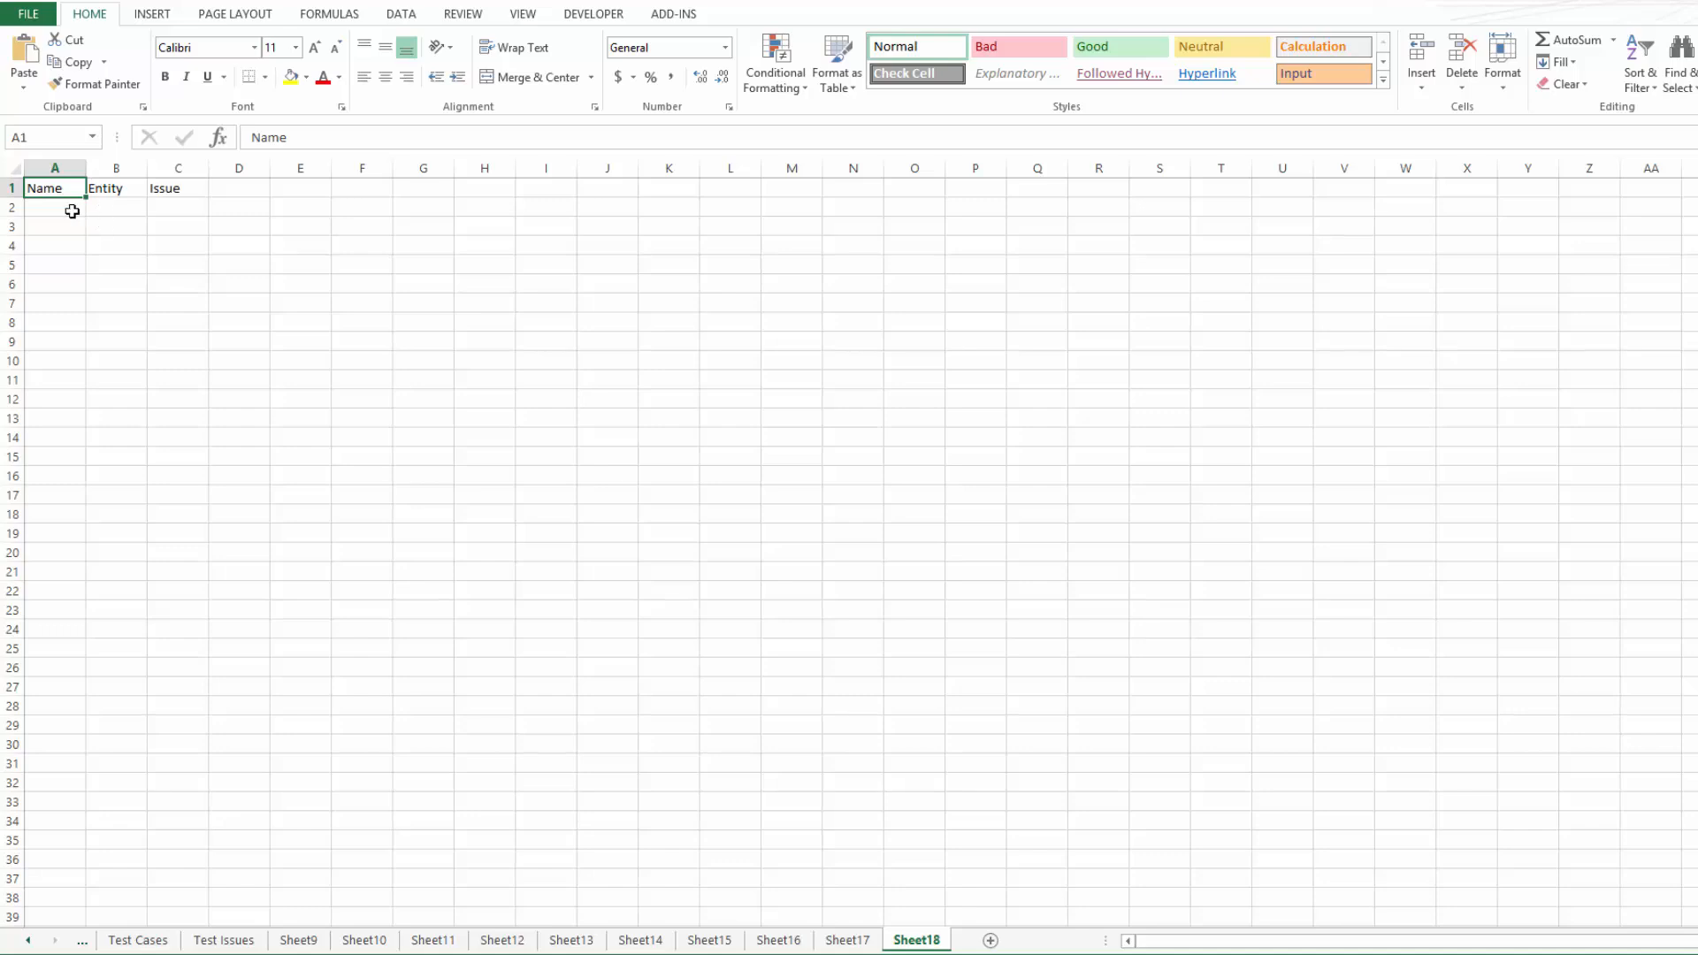
{"action": "mouse_move", "coordinate": [99, 57]}
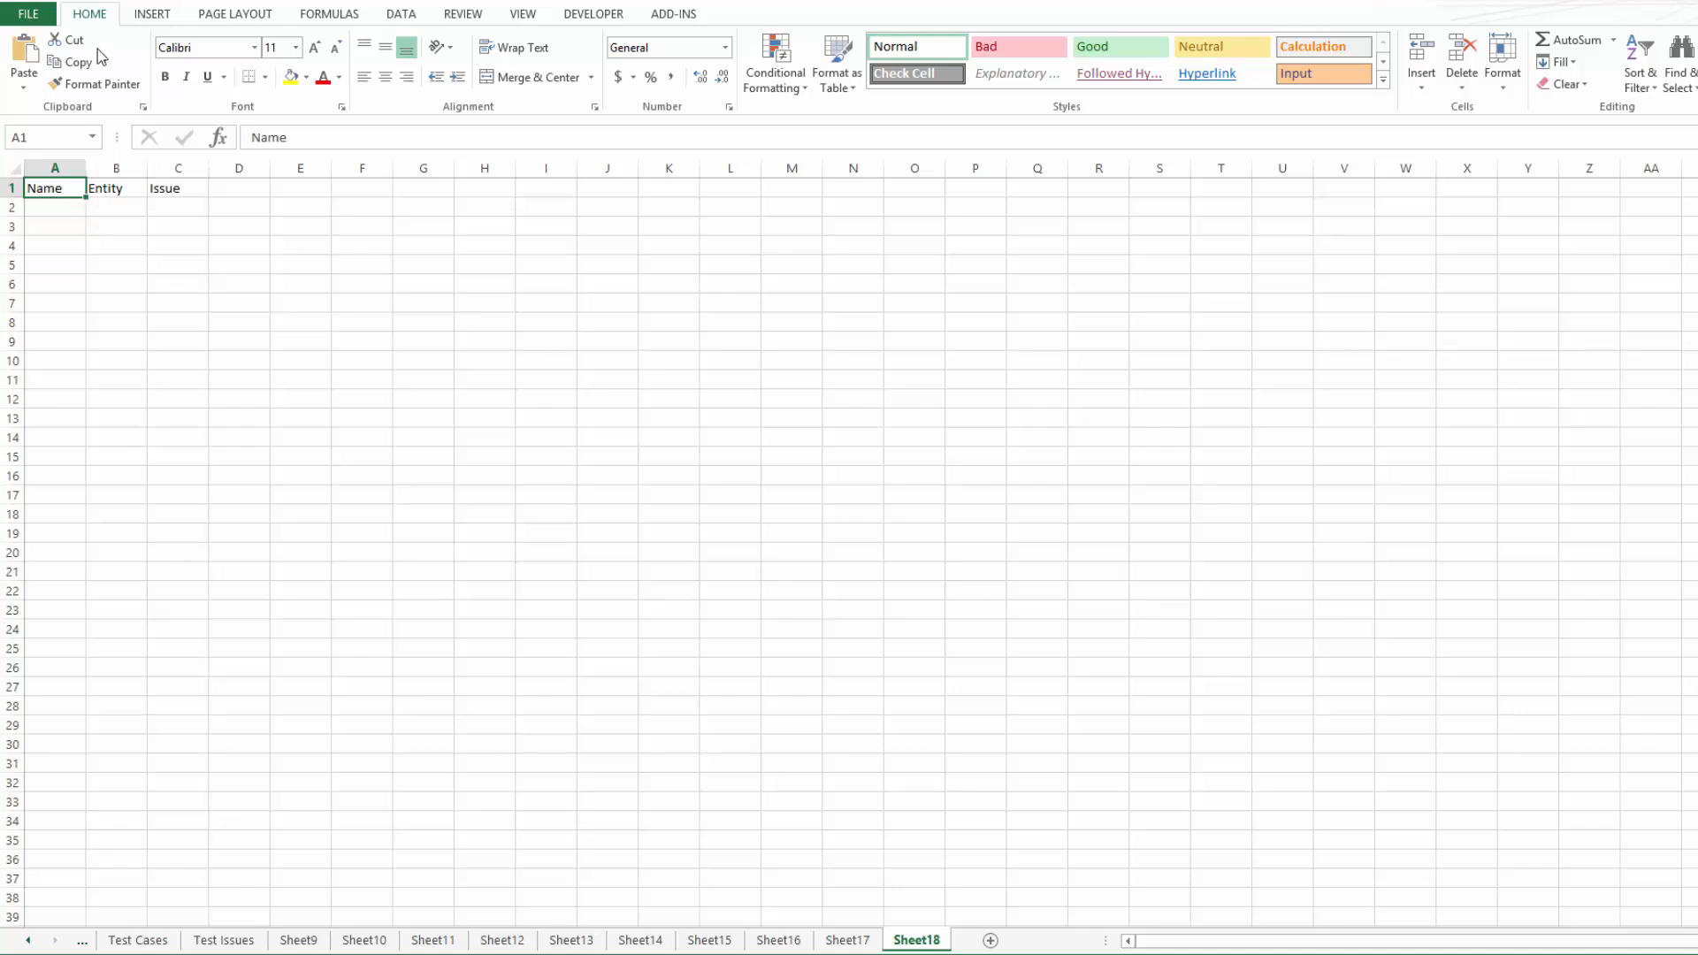
- Hyperlink the Name heading to the Summary sheet and follow it back to Summary
{"action": "left_click", "coordinate": [152, 12]}
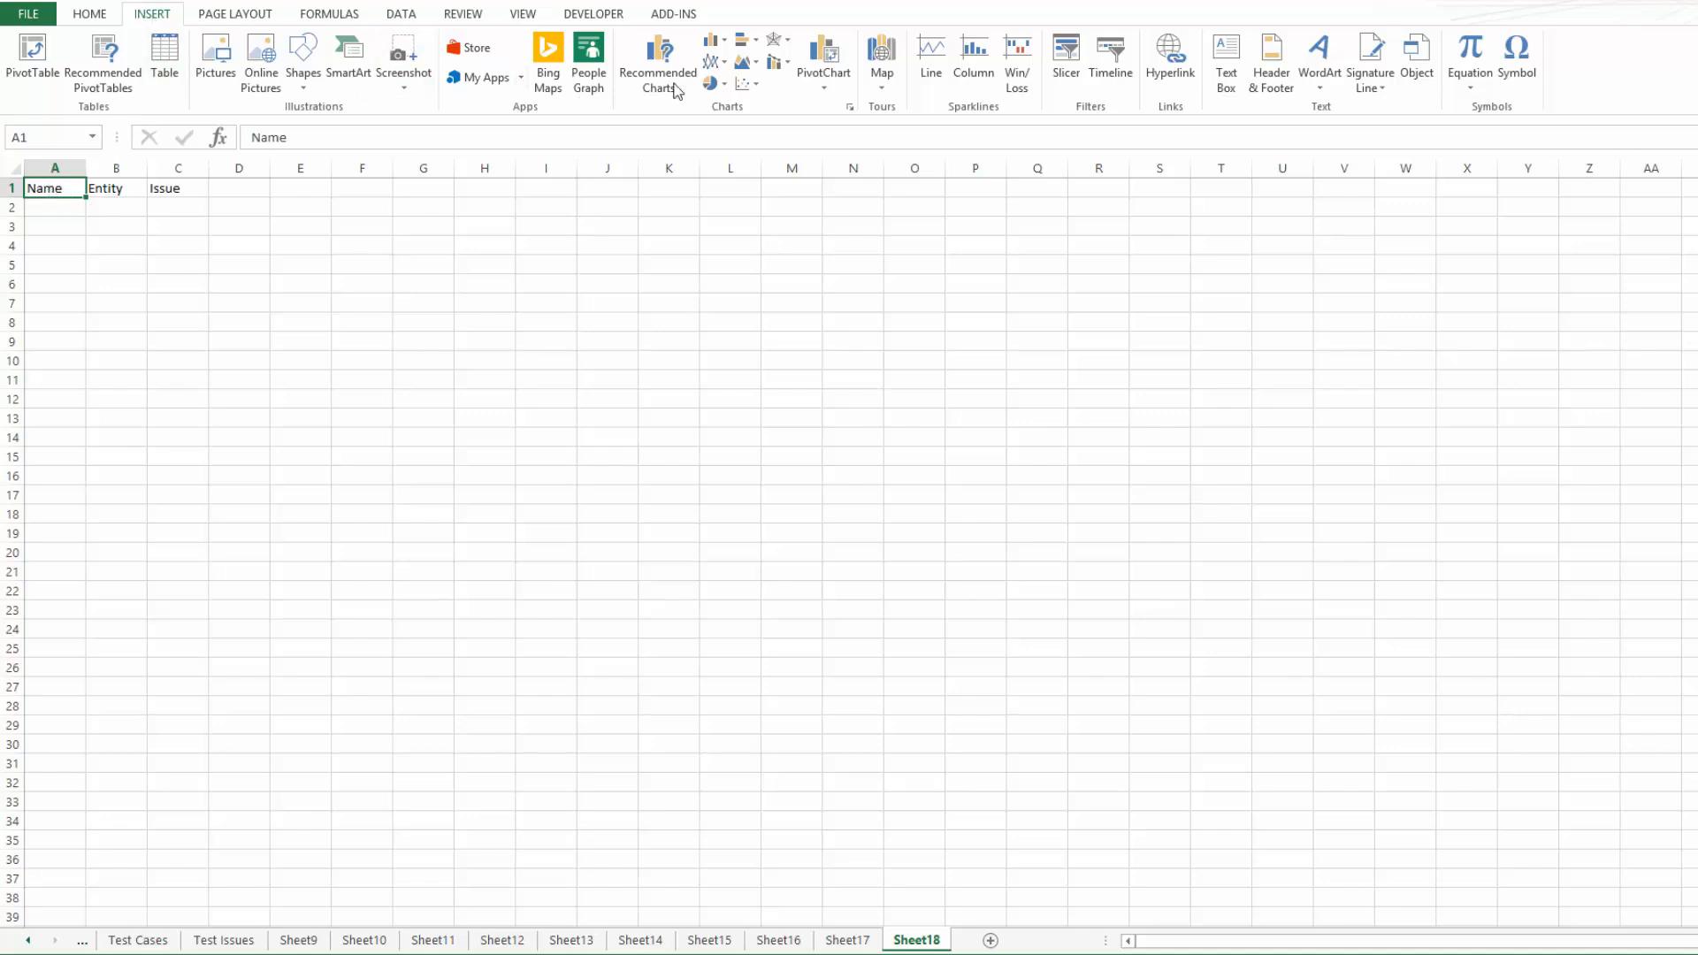
{"action": "mouse_move", "coordinate": [1169, 56]}
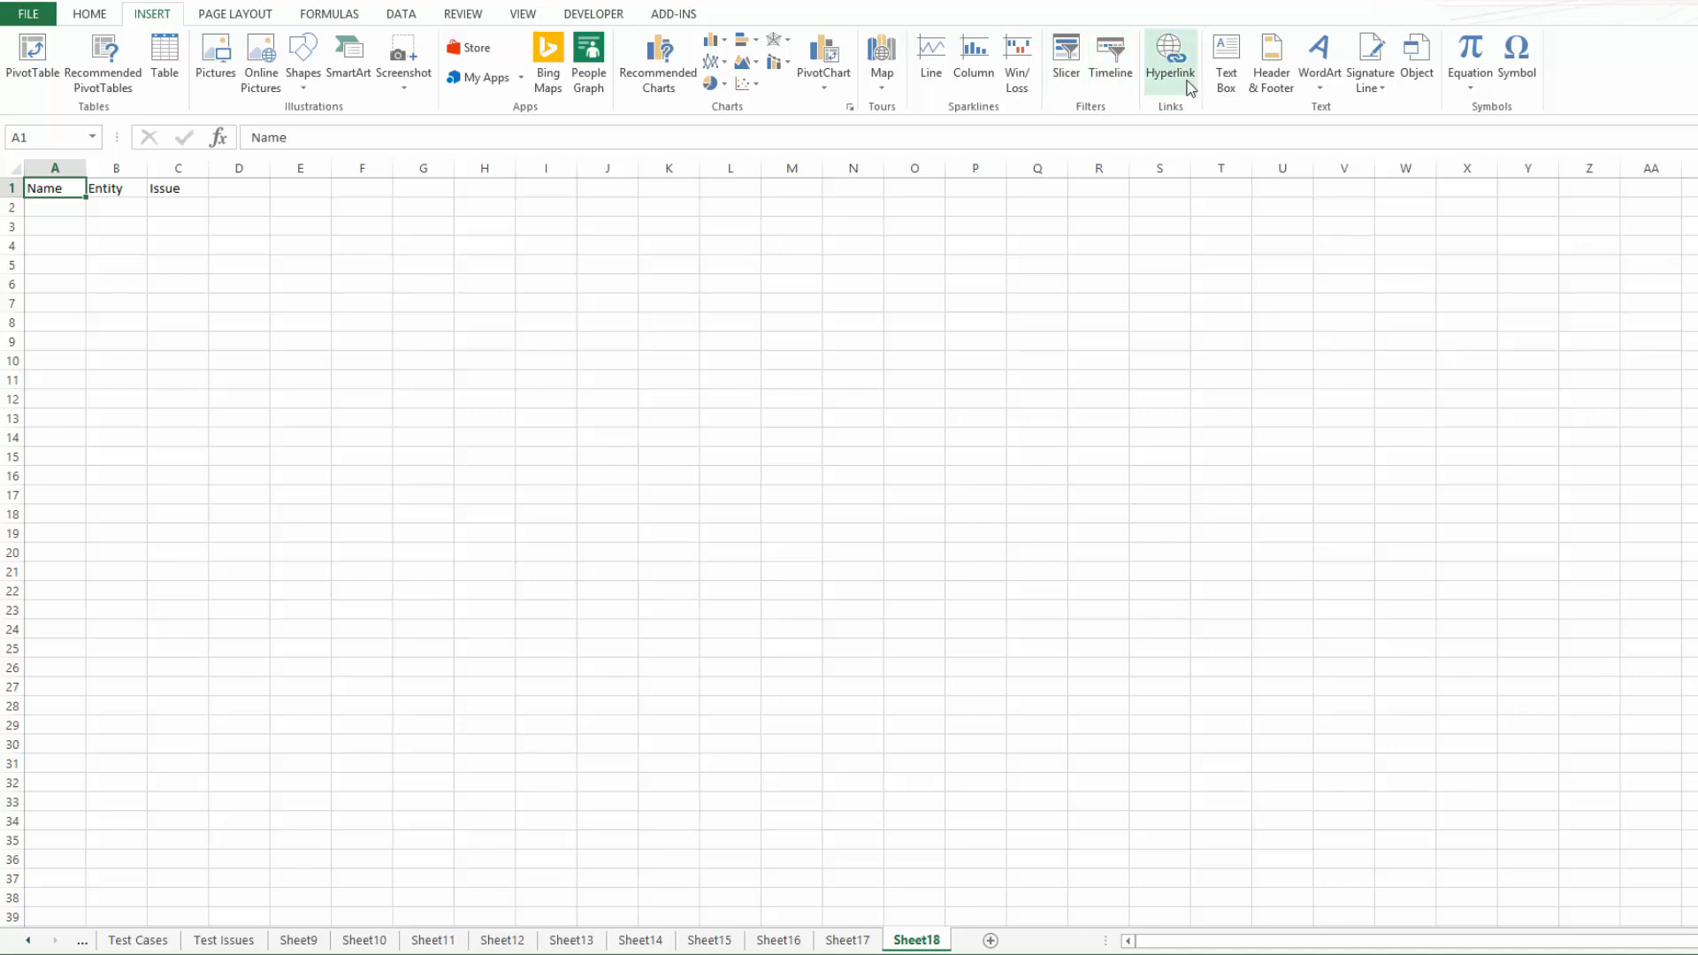
{"action": "left_click", "coordinate": [1169, 55]}
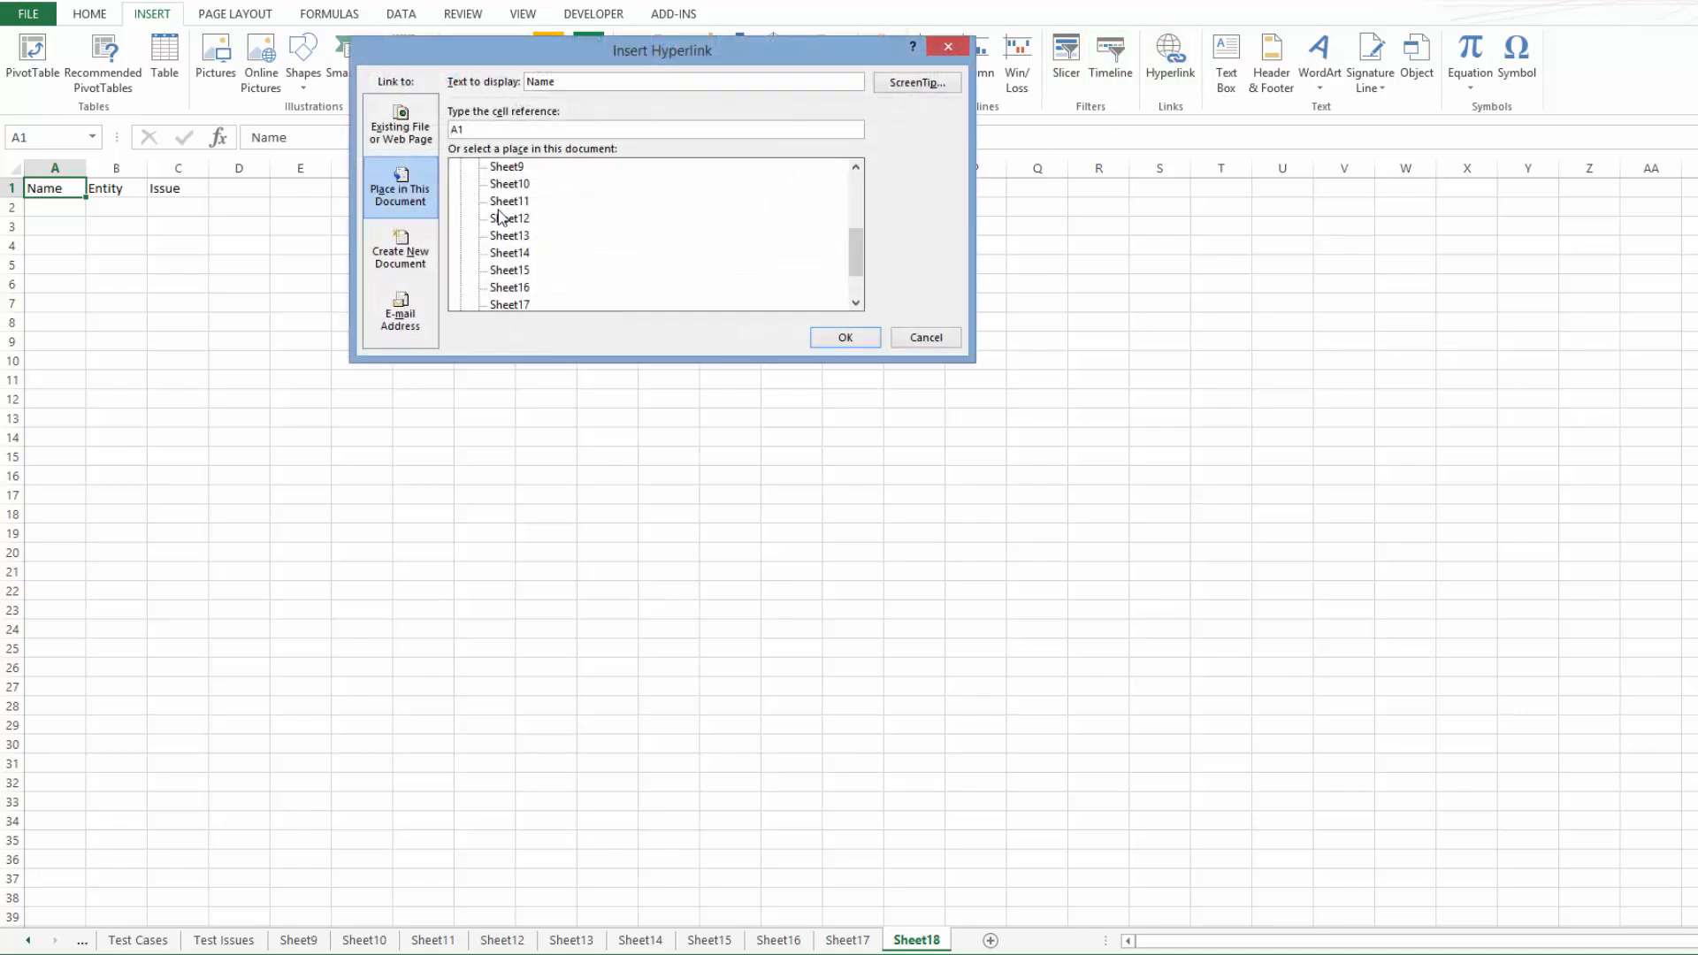
{"action": "scroll", "scroll_direction": "up", "scroll_amount": 3}
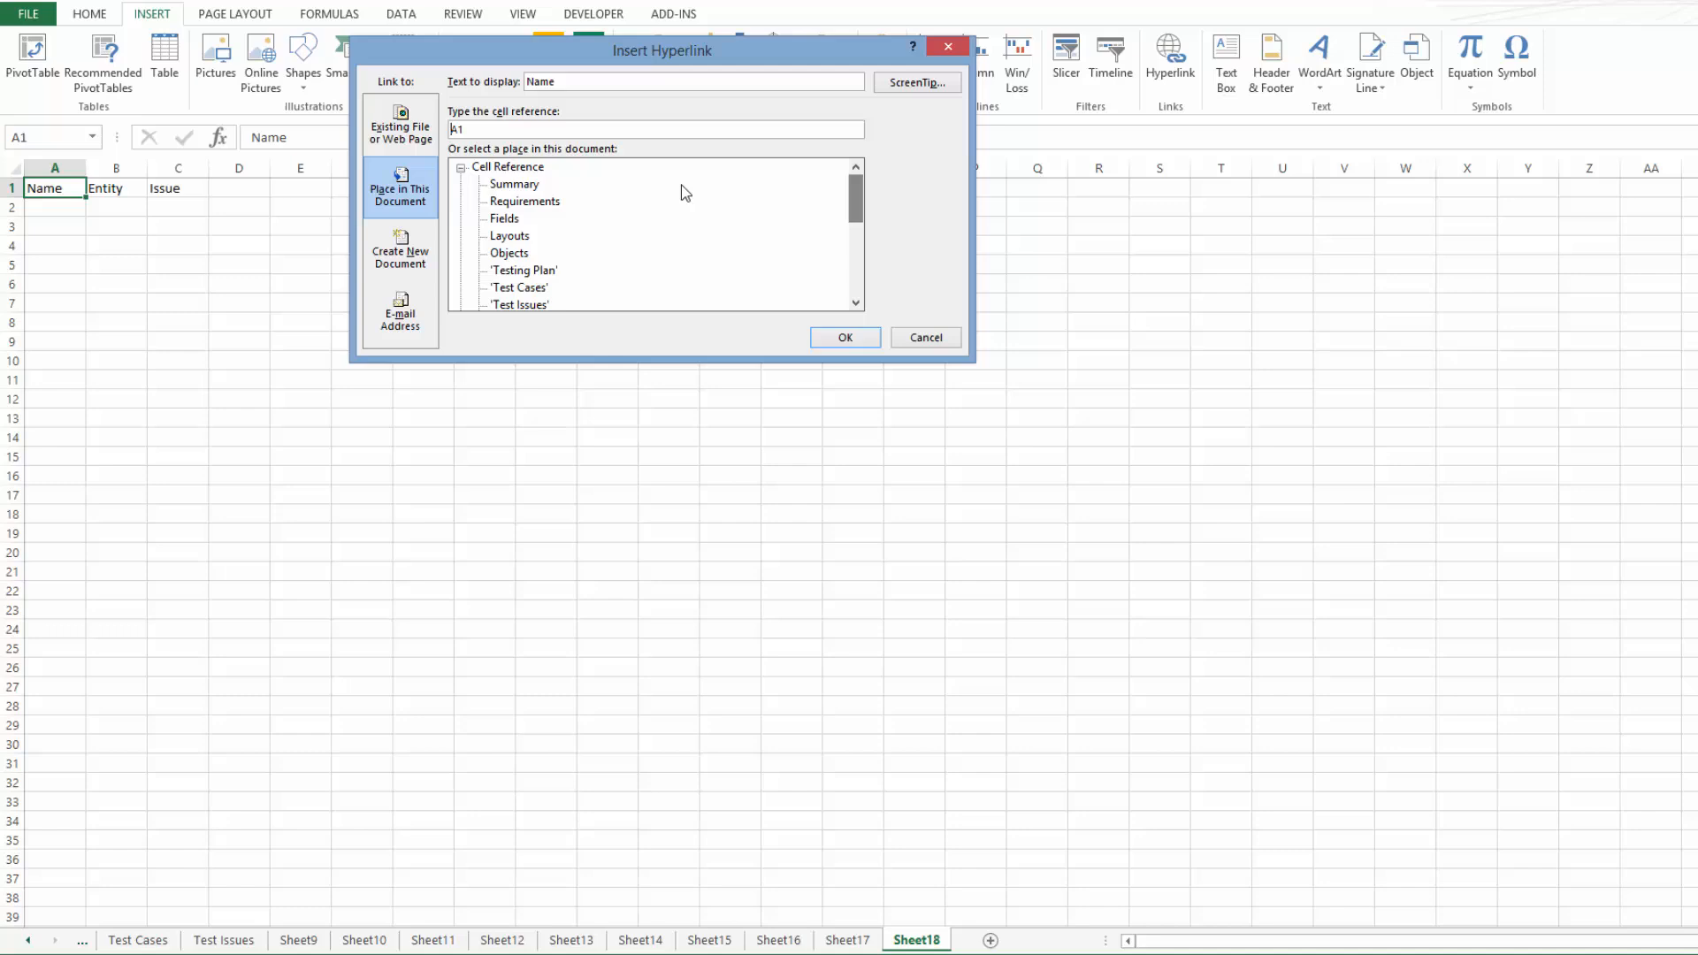
{"action": "left_click", "coordinate": [513, 182]}
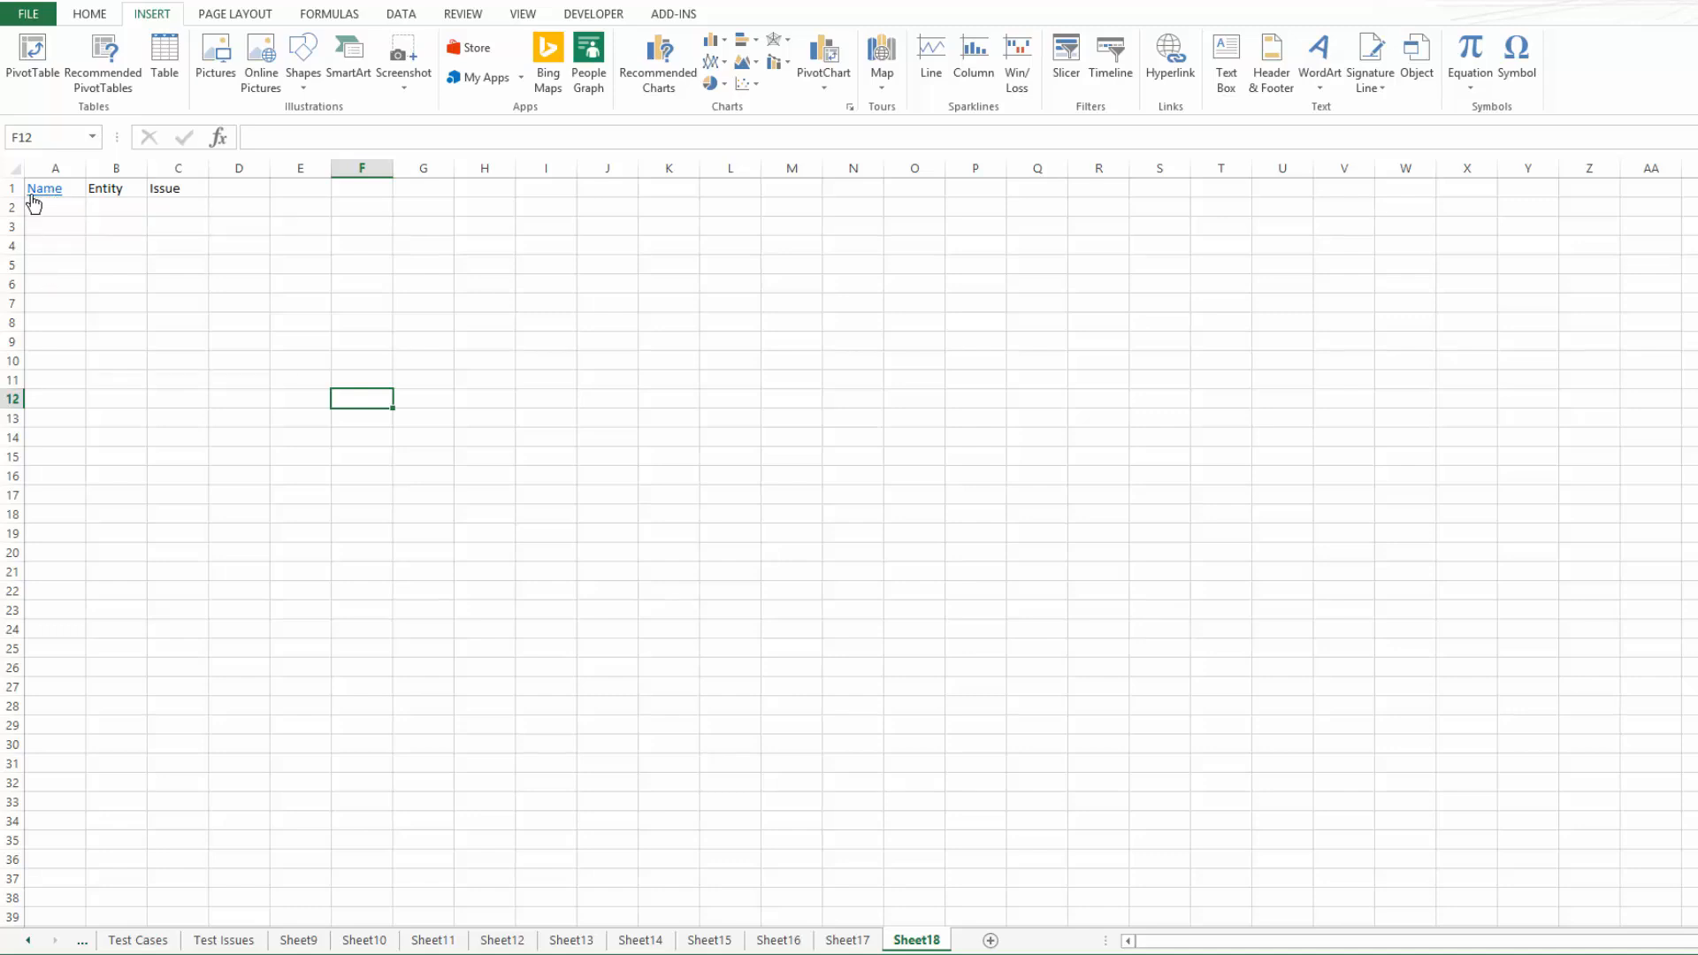
{"action": "left_click", "coordinate": [135, 939]}
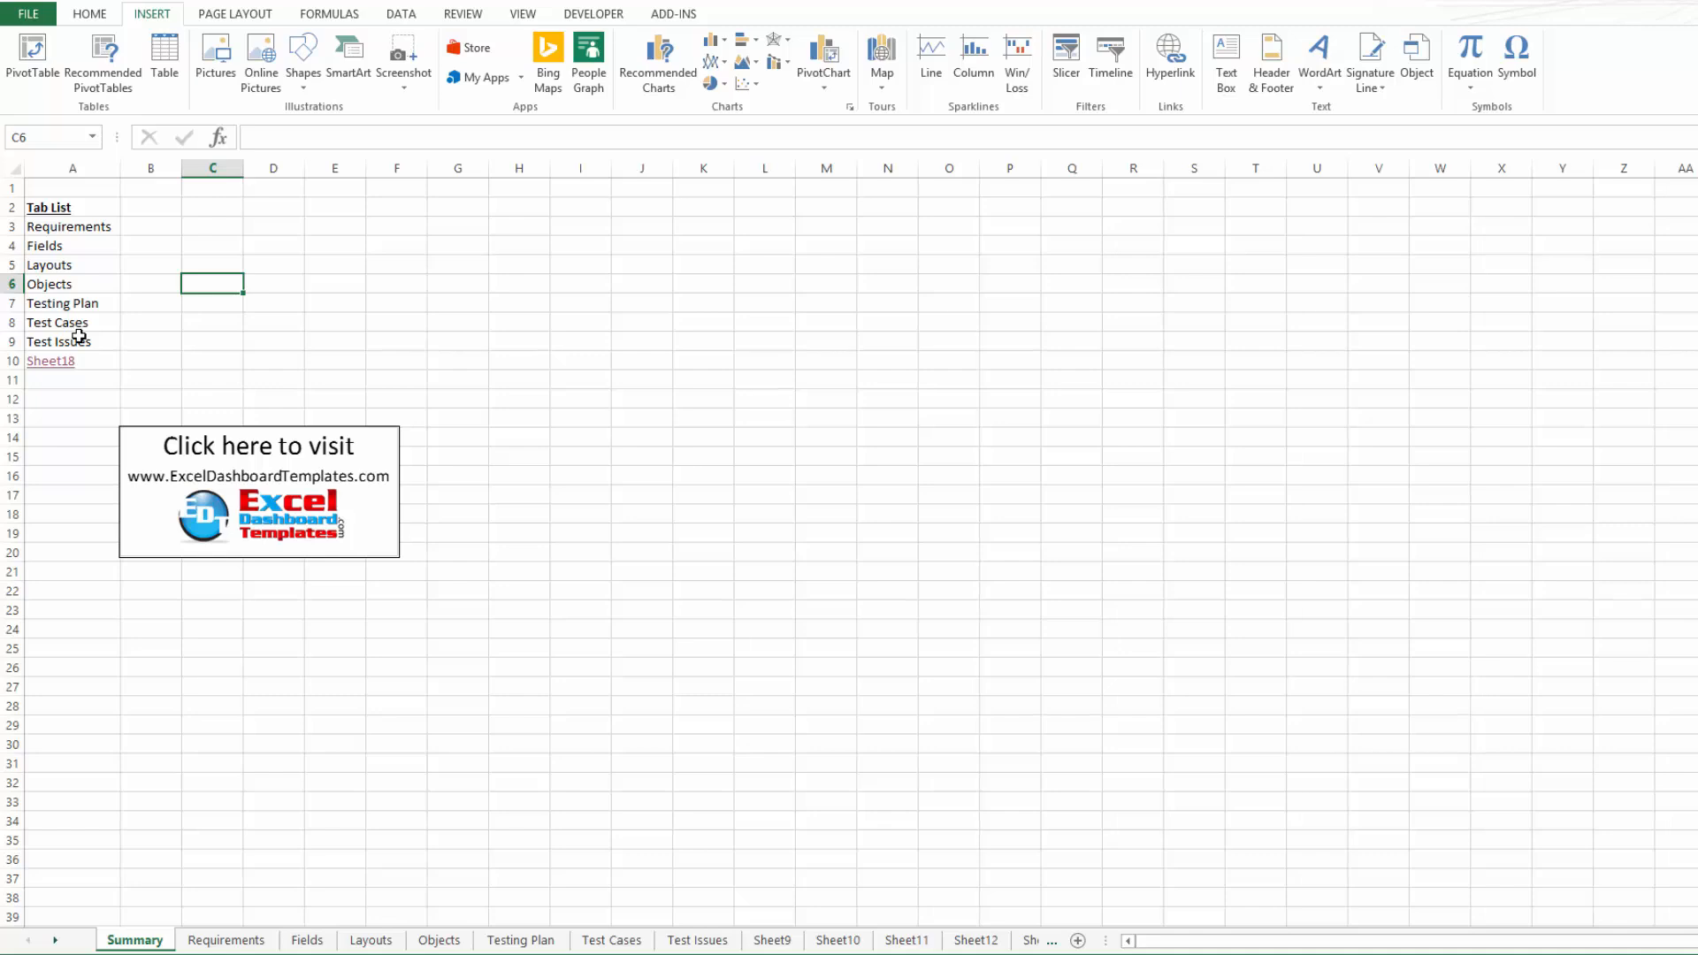
{"action": "mouse_move", "coordinate": [51, 265]}
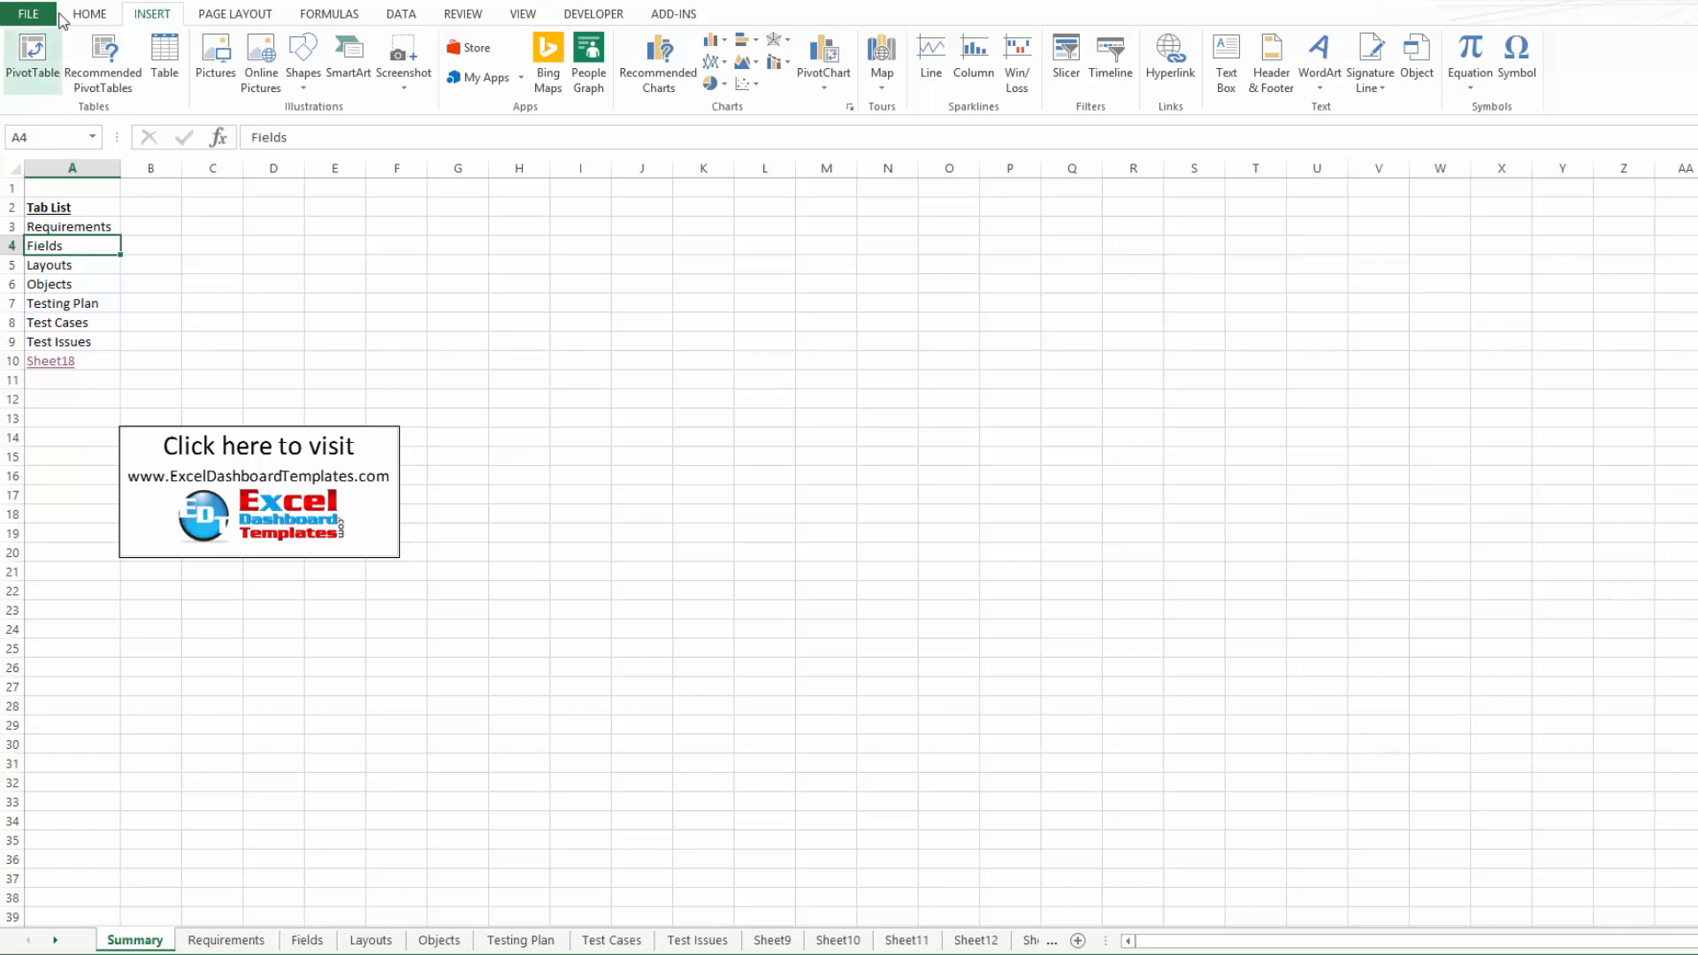
{"action": "mouse_move", "coordinate": [1109, 60]}
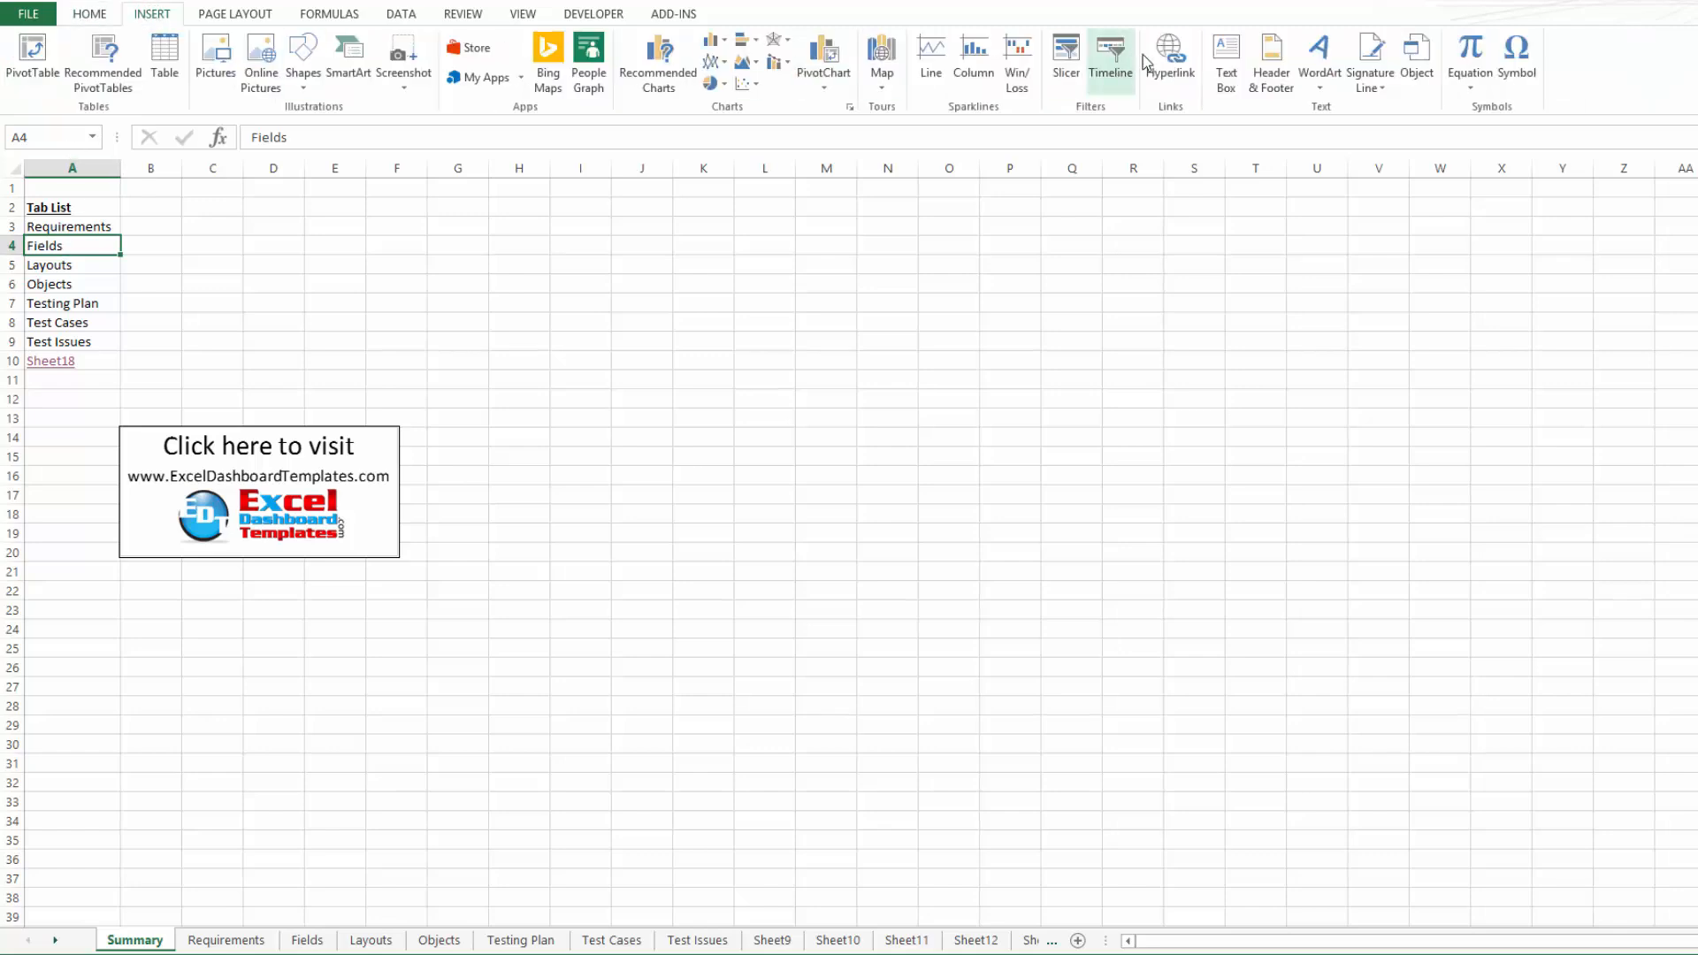
- Hyperlink the Fields entry in the Summary Tab List to the Fields sheet
{"action": "left_click", "coordinate": [1170, 55]}
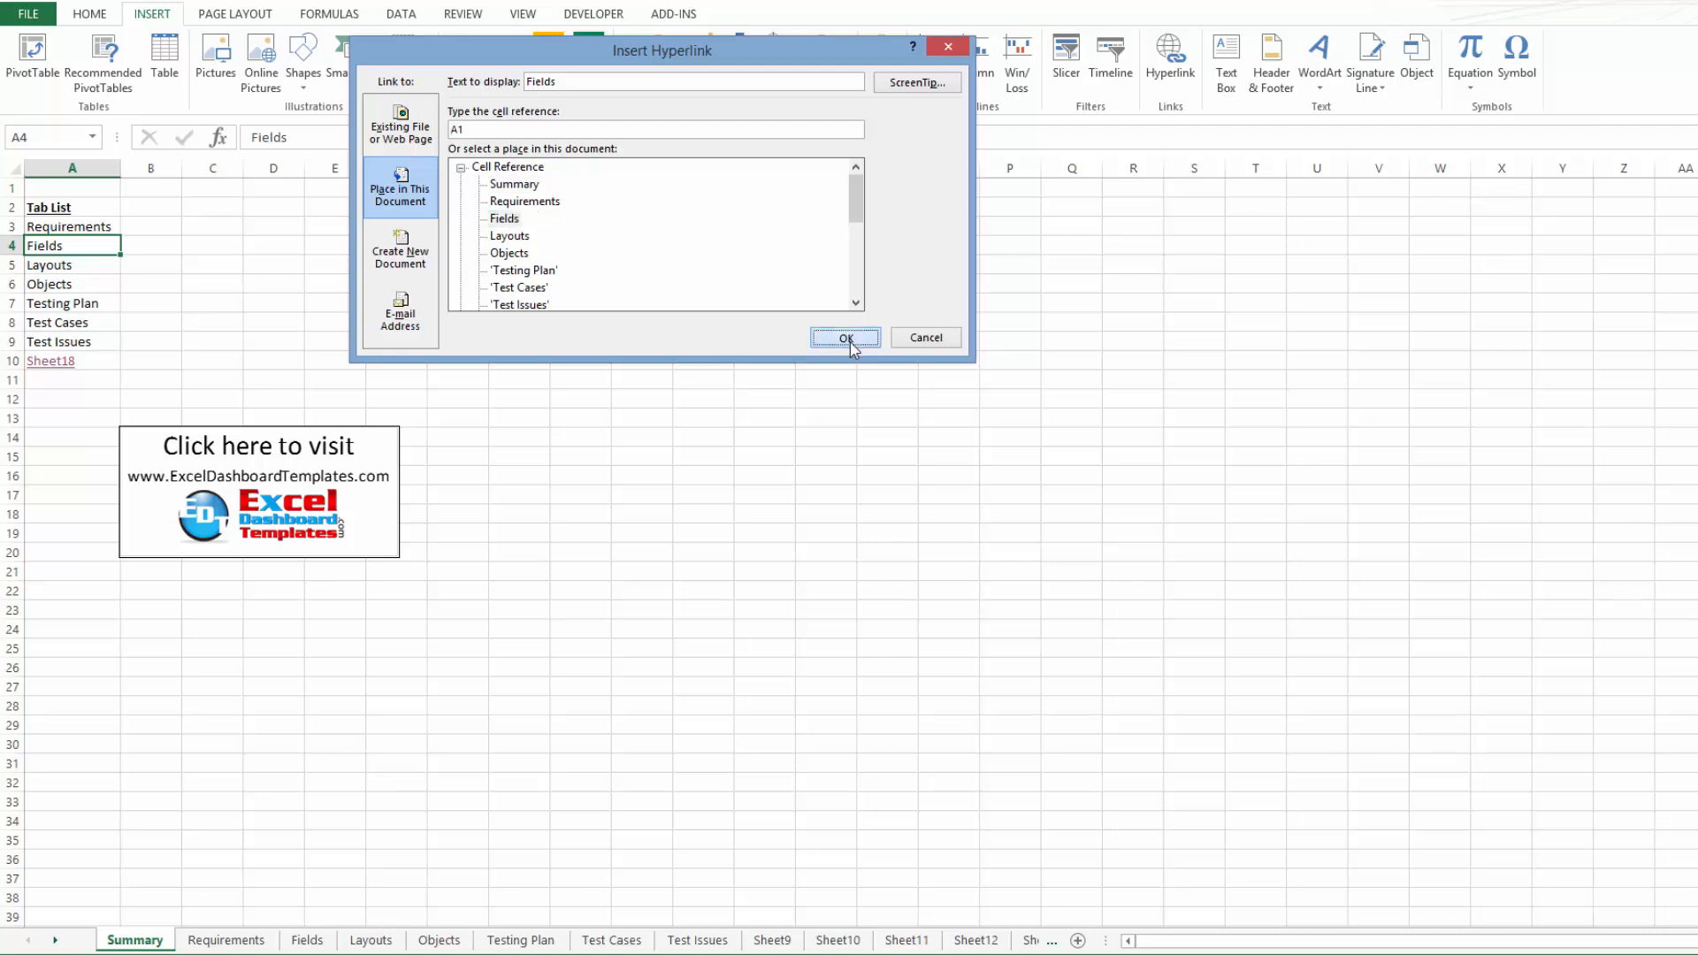
{"action": "left_click", "coordinate": [845, 336]}
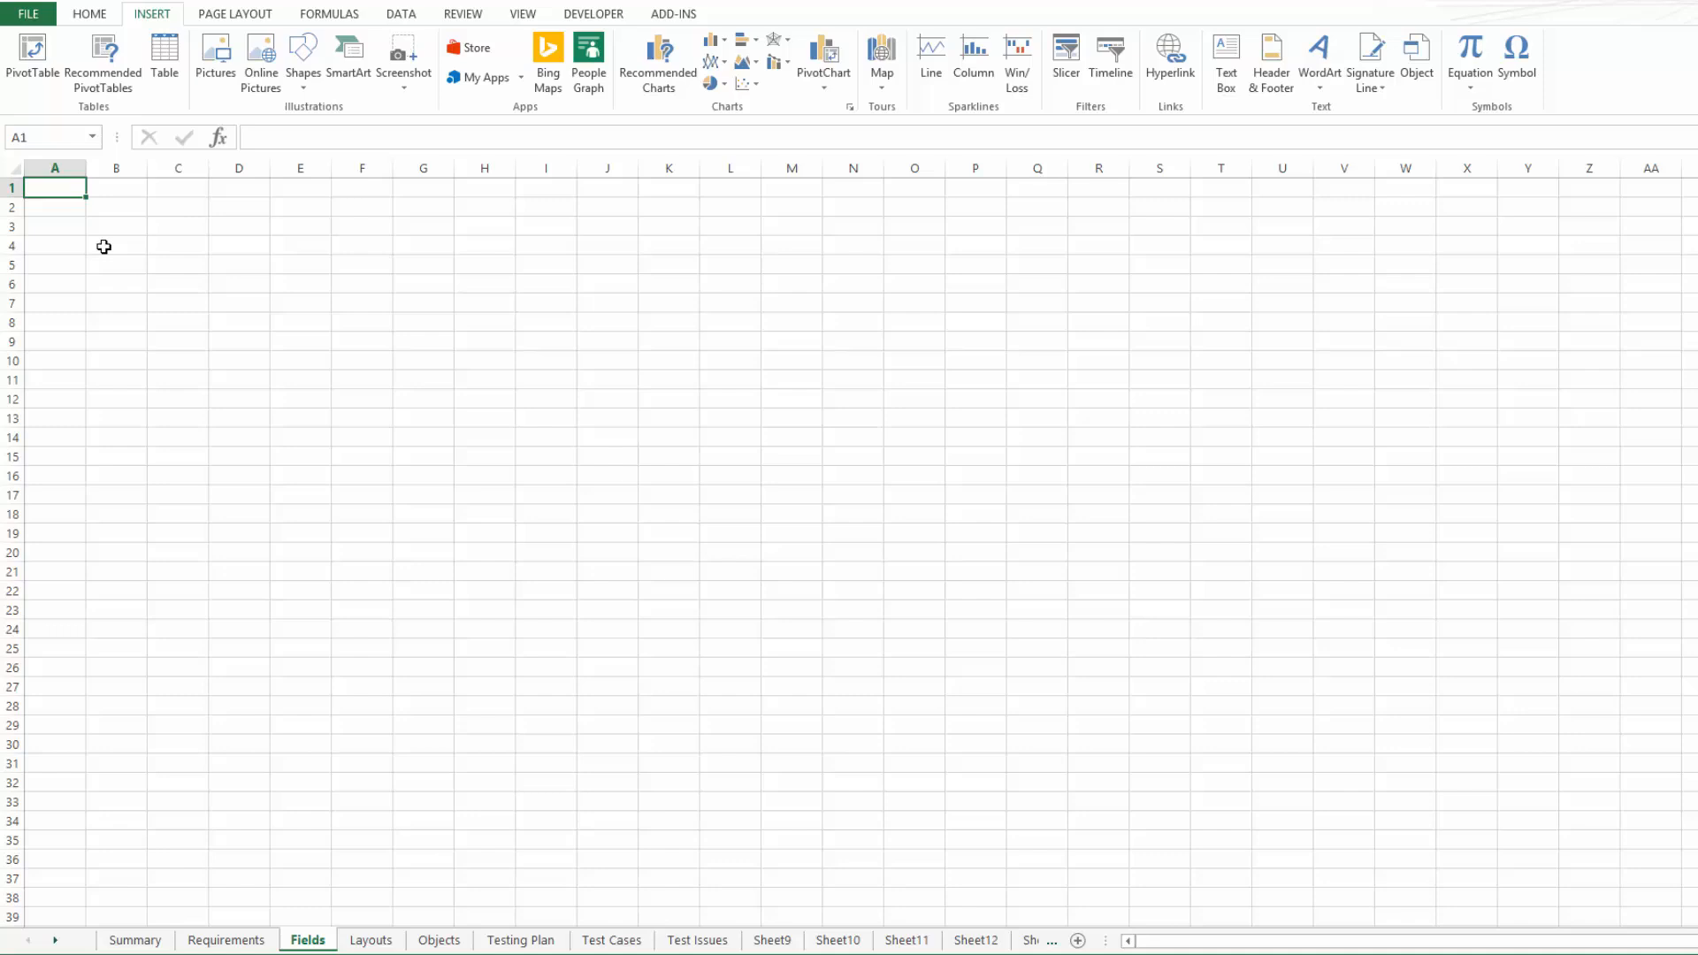
- Enter Name in A1 of the Fields sheet, link it to Summary, and test the Fields link back
{"action": "type", "text": "Name"}
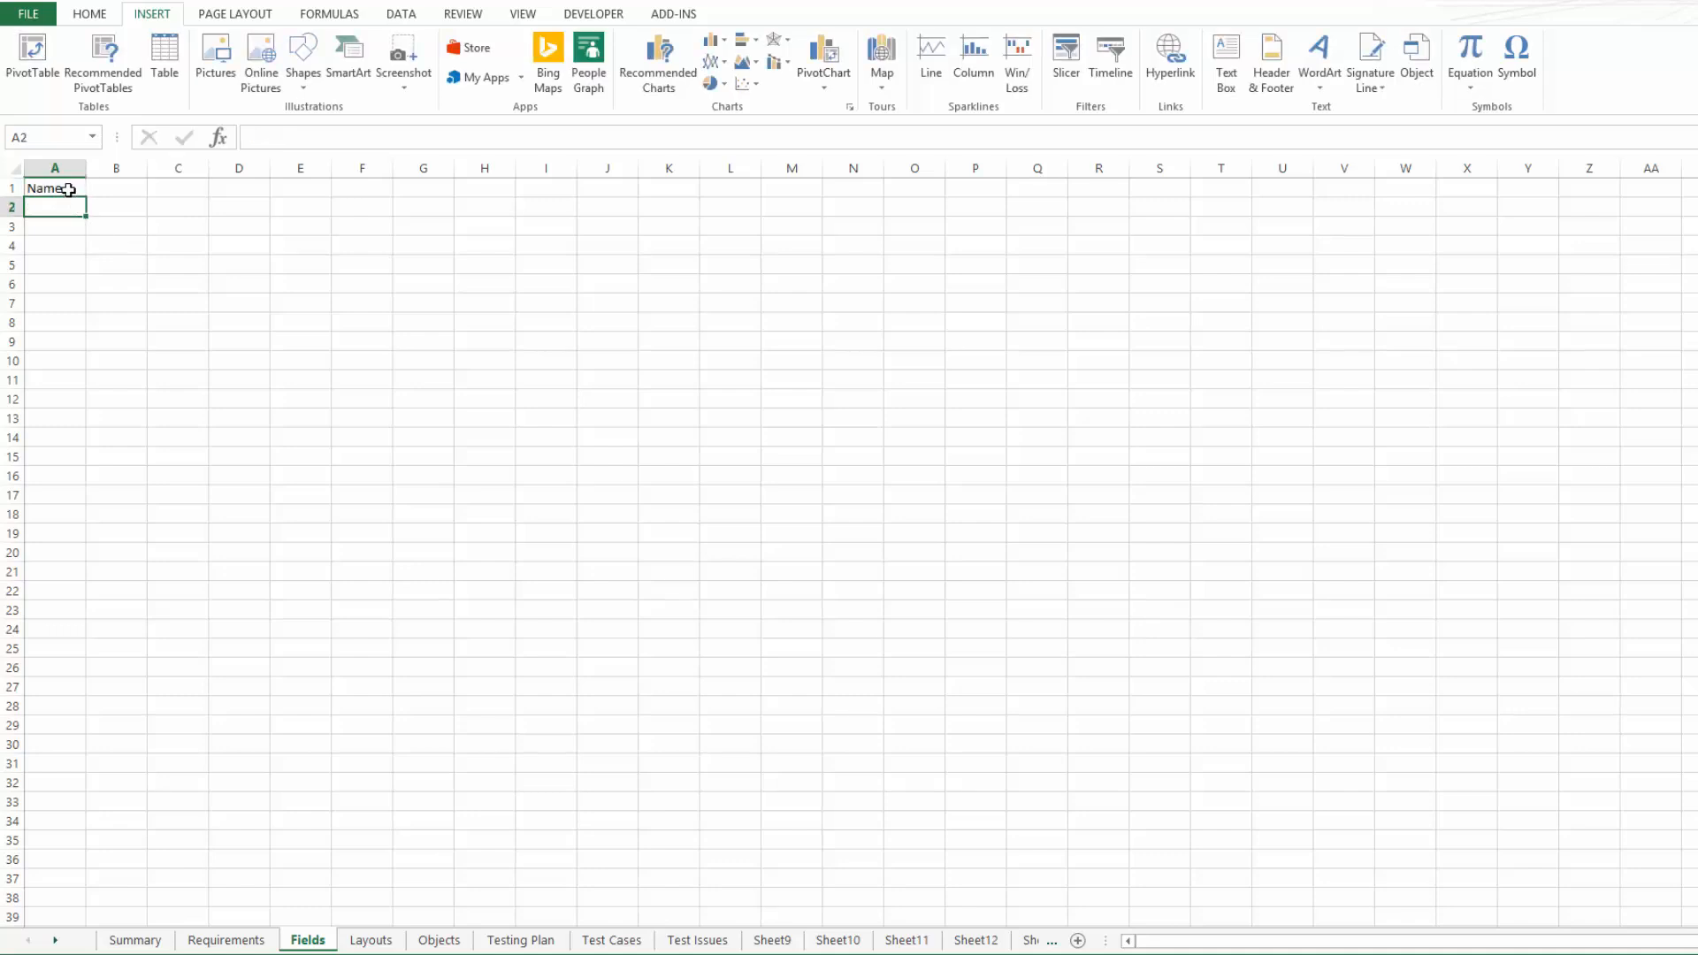
{"action": "left_click", "coordinate": [53, 187]}
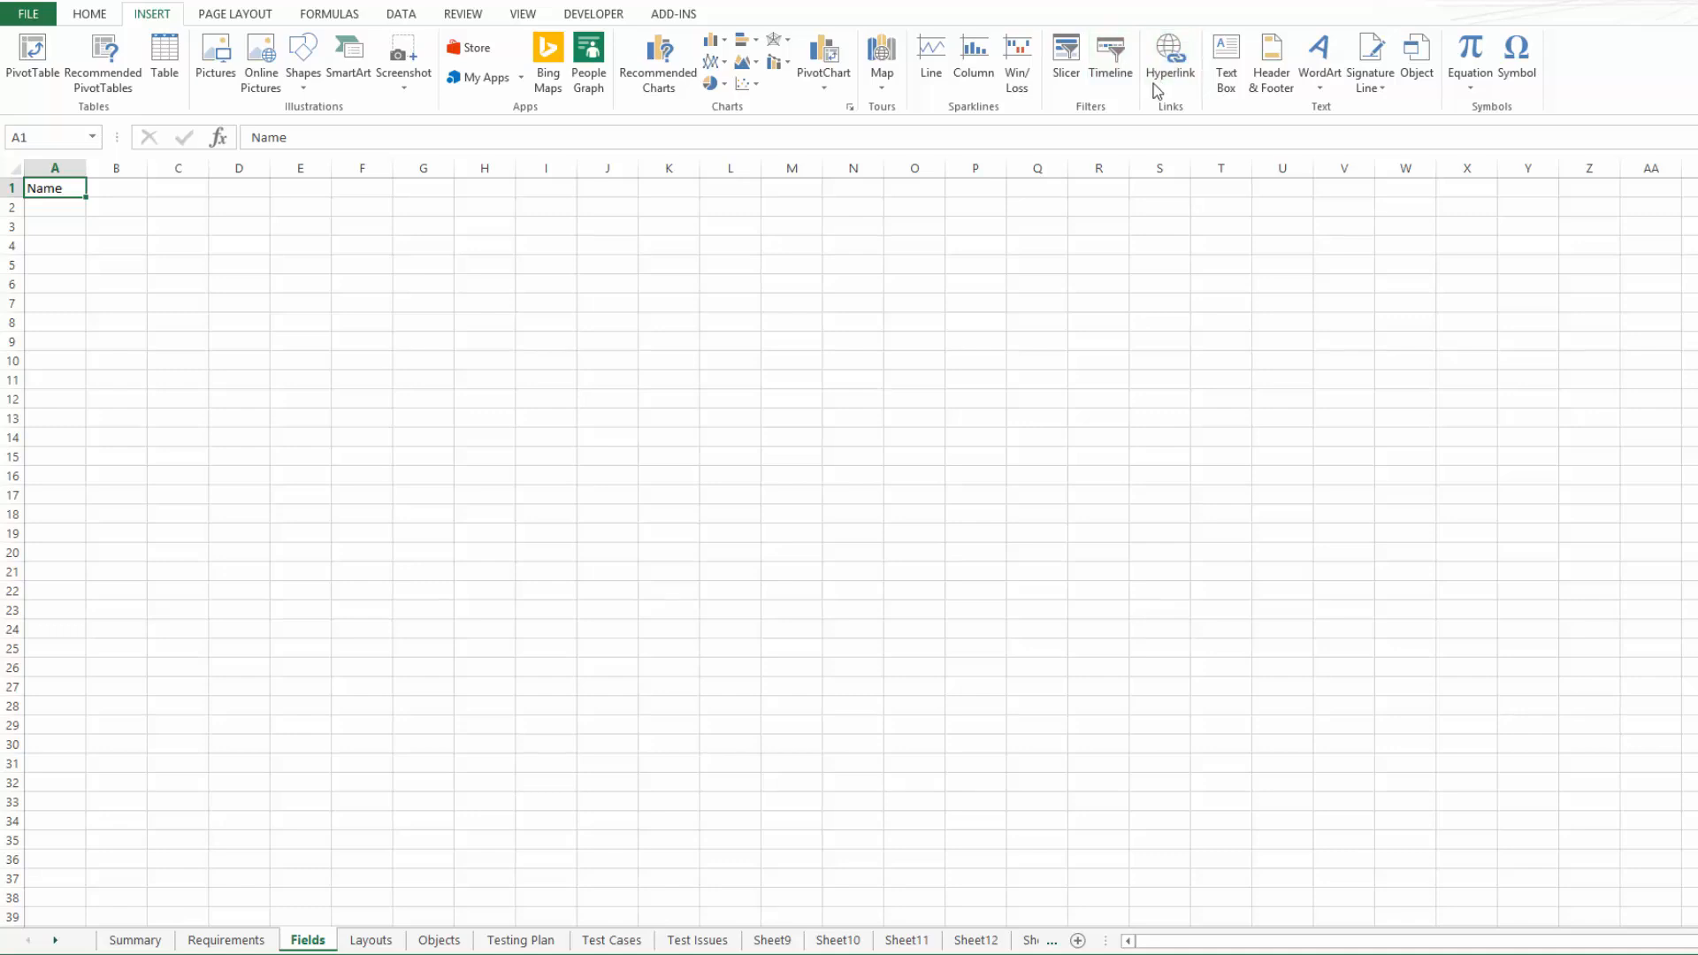
{"action": "left_click", "coordinate": [1169, 55]}
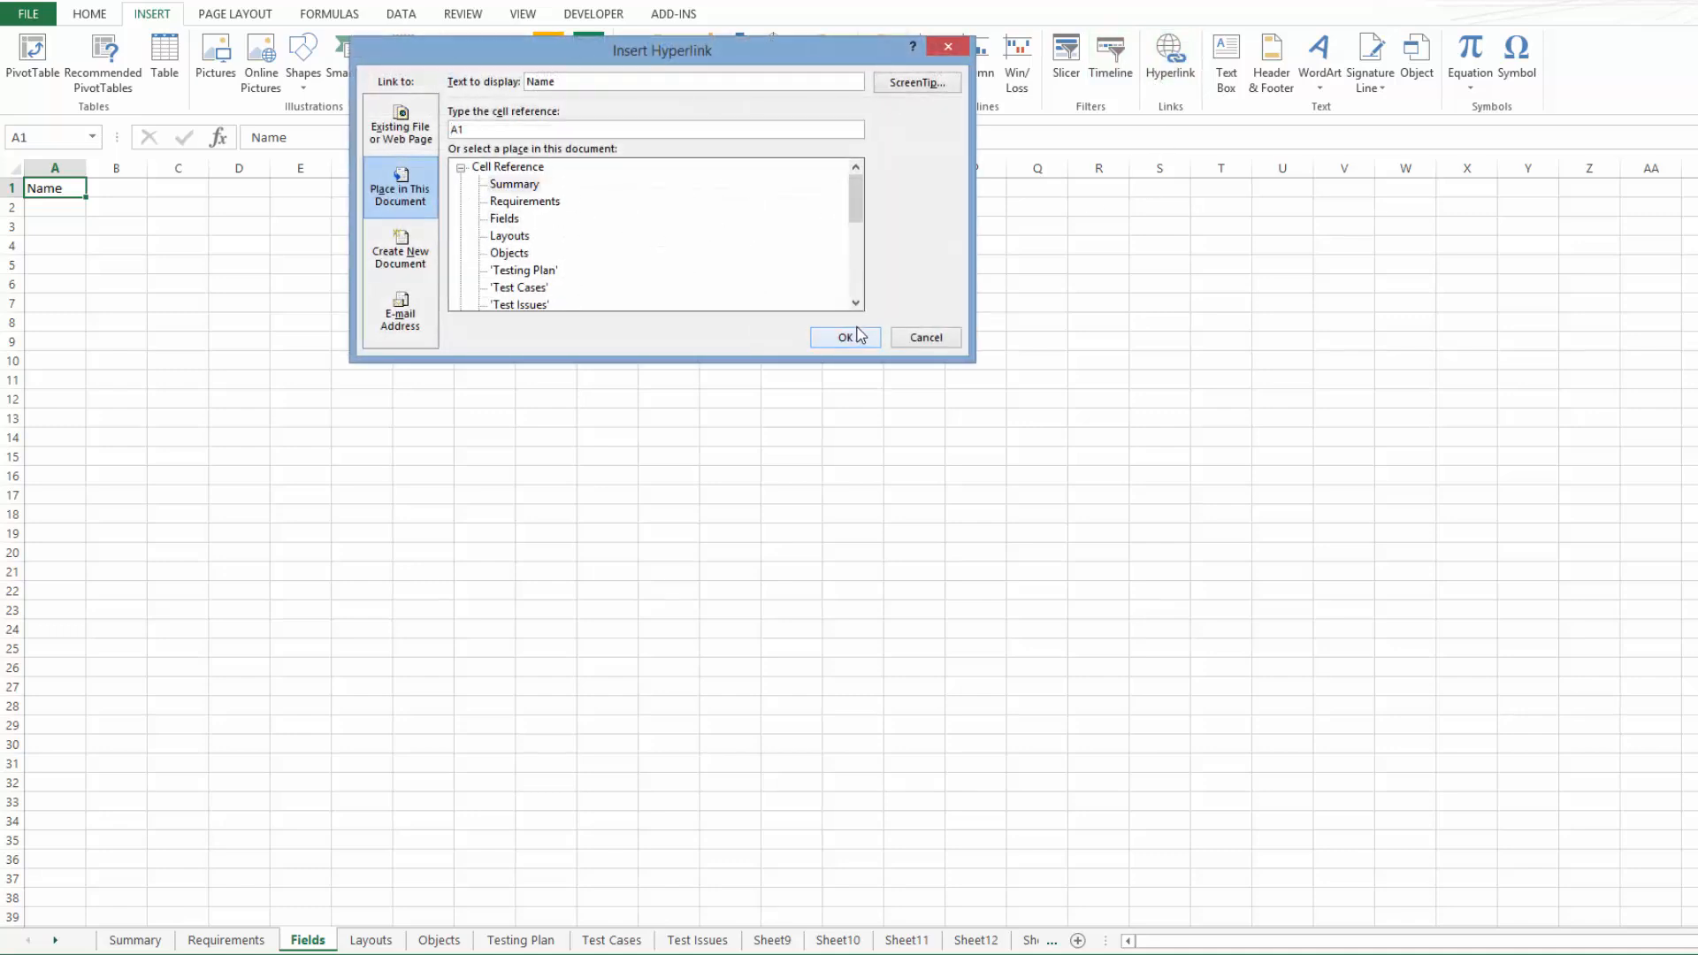
{"action": "left_click", "coordinate": [845, 336]}
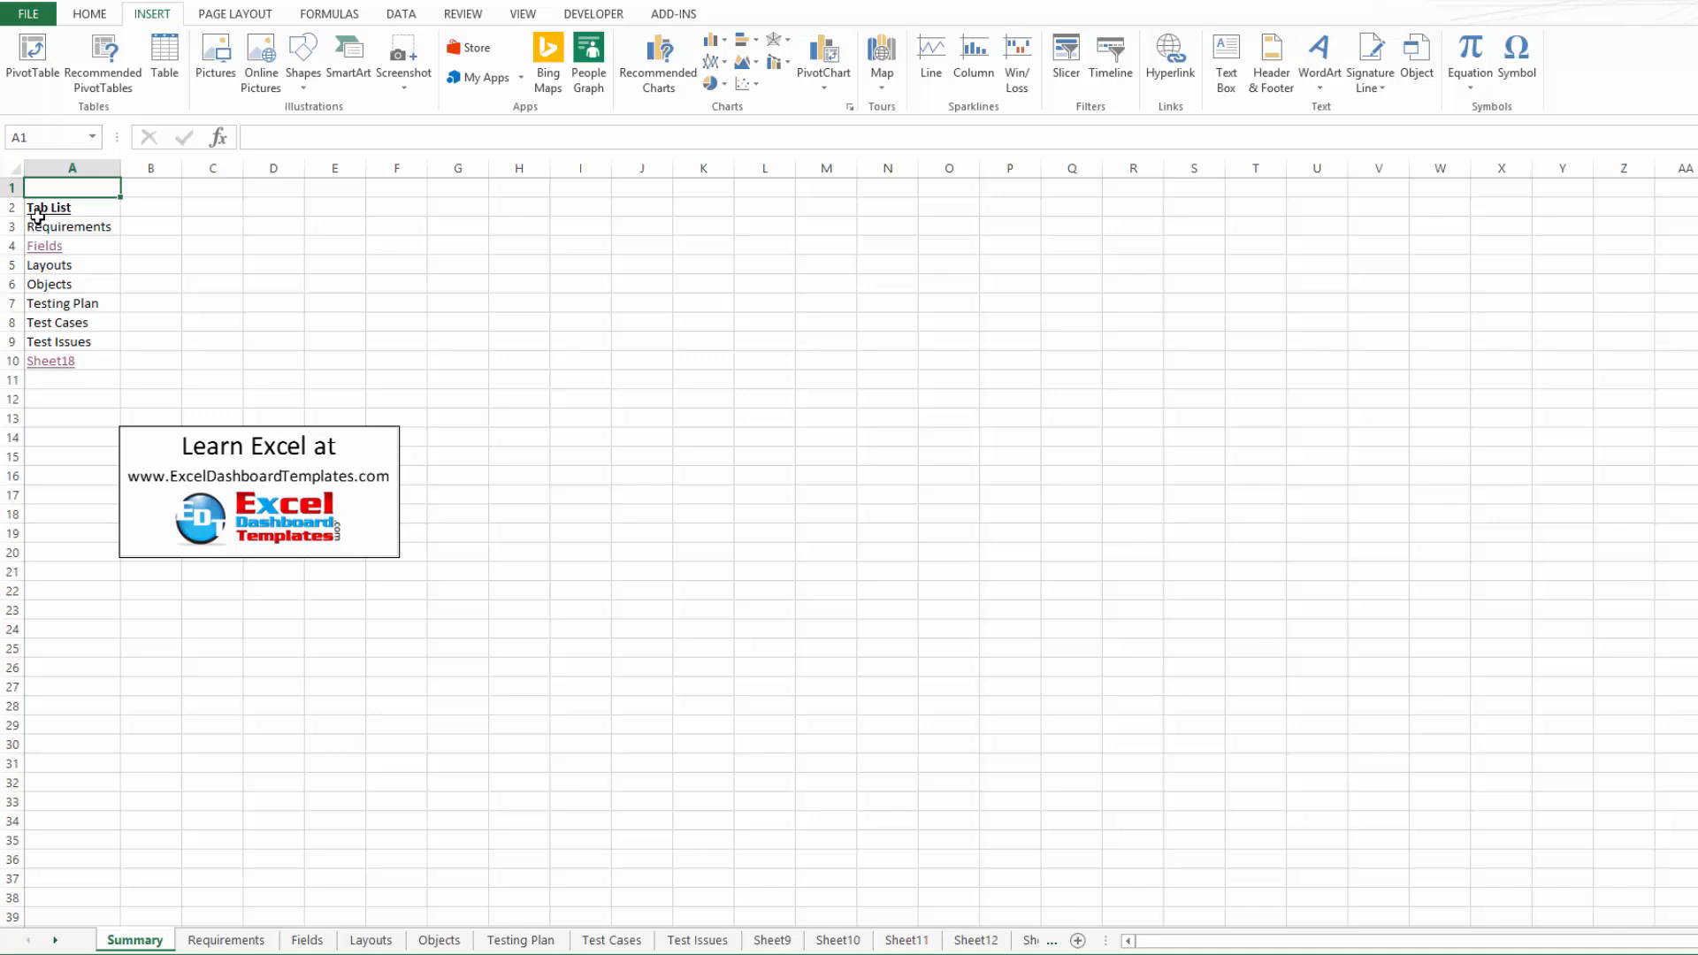
{"action": "left_click", "coordinate": [916, 939]}
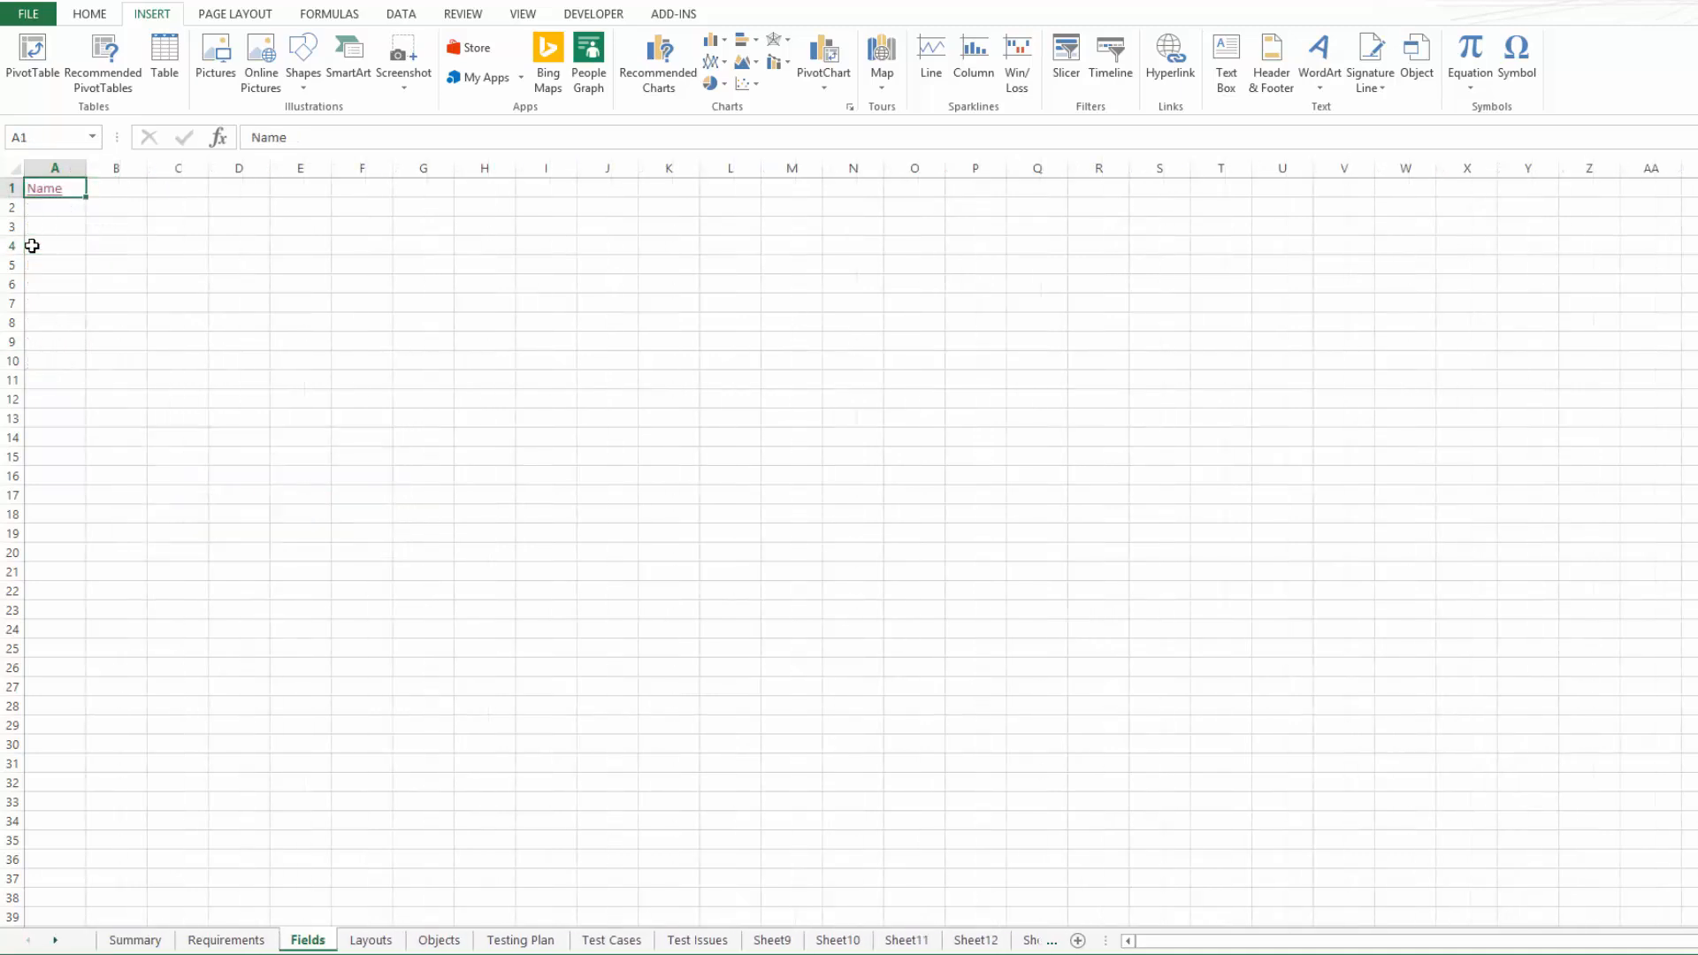
{"action": "mouse_move", "coordinate": [83, 903]}
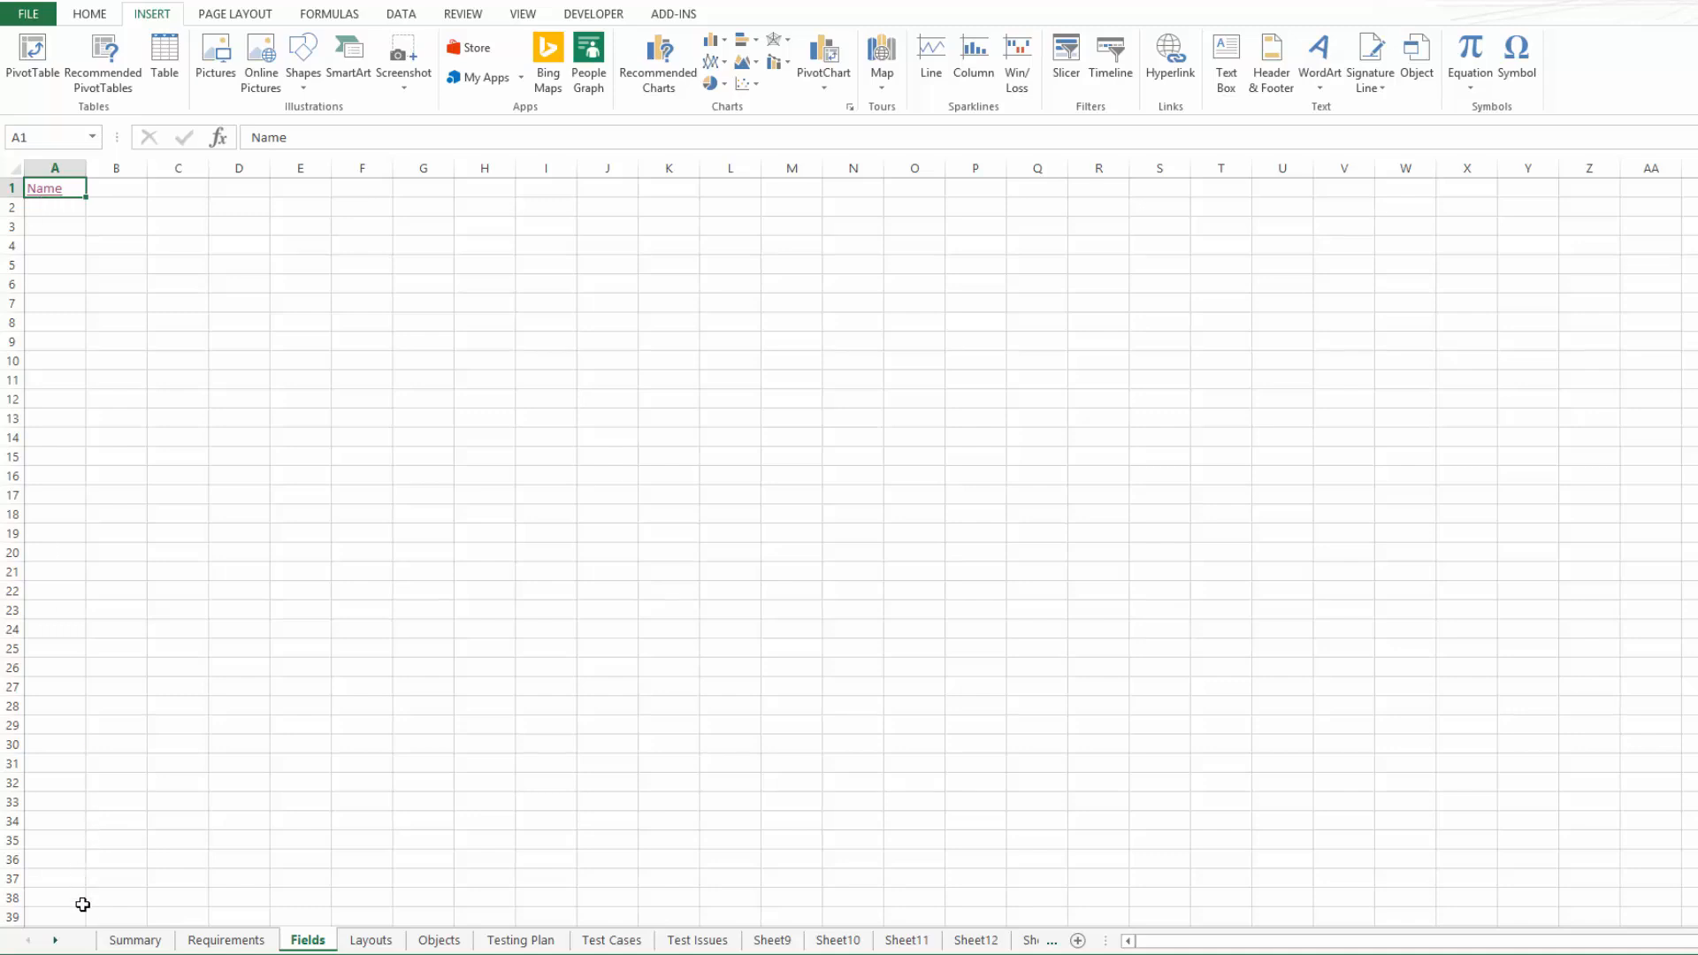
- Return to the Summary sheet and start checking the Tab List entries in column A
{"action": "left_click", "coordinate": [135, 939]}
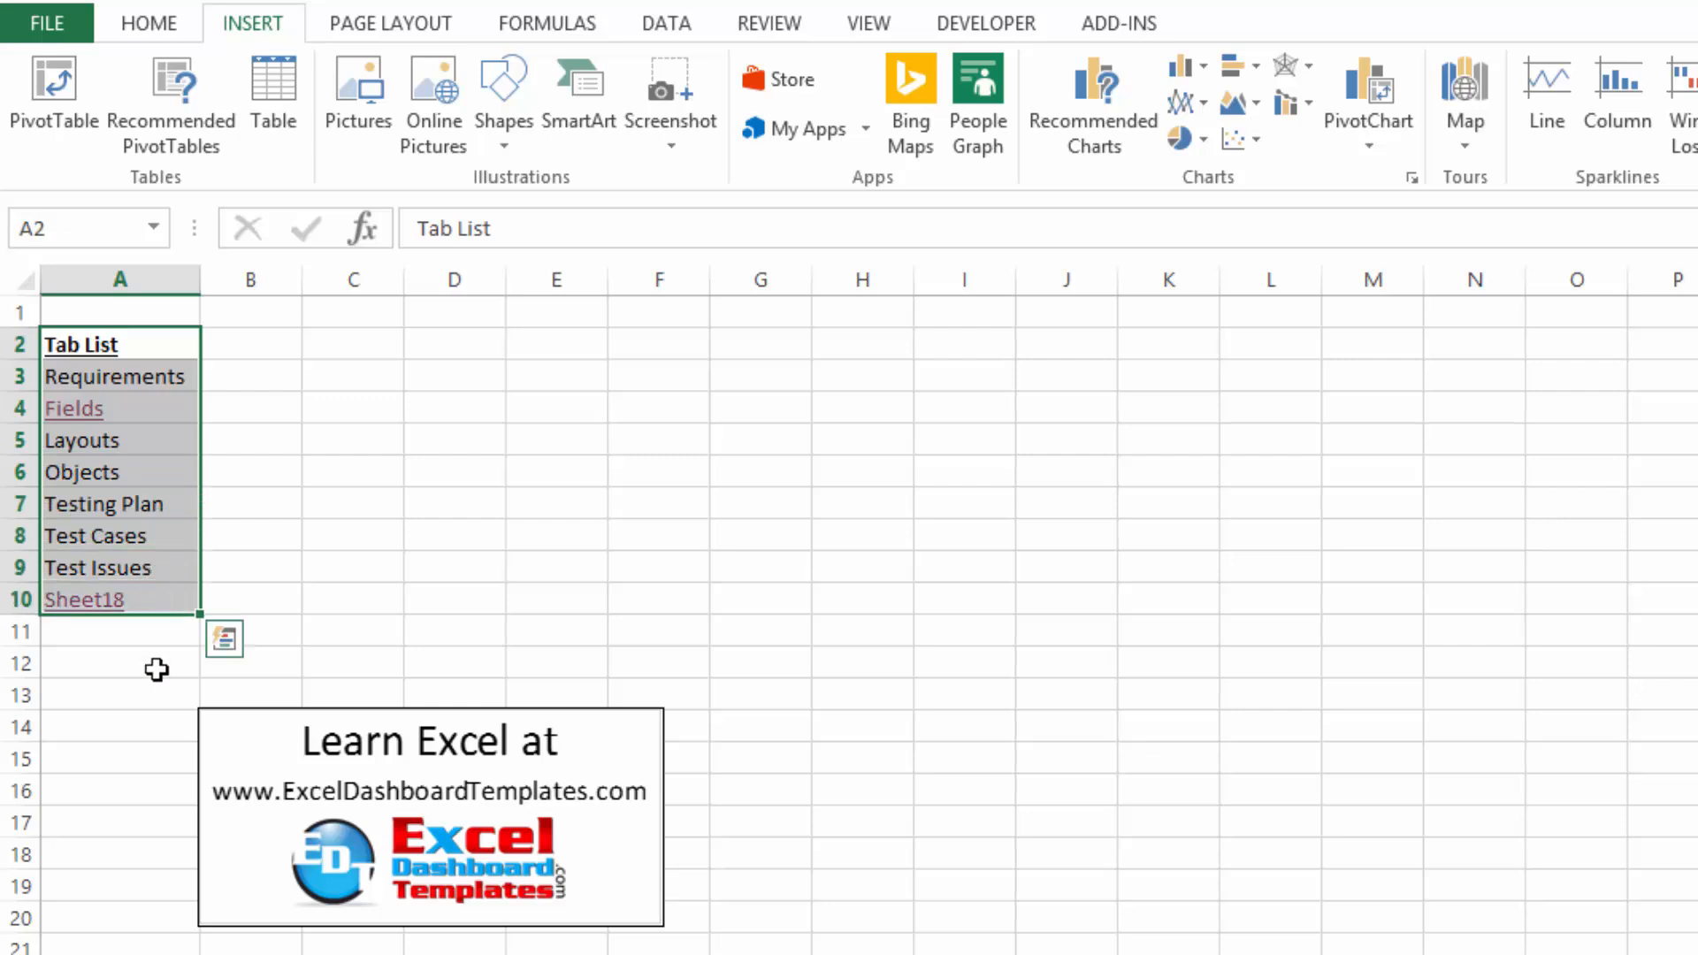
{"action": "left_click", "coordinate": [119, 694]}
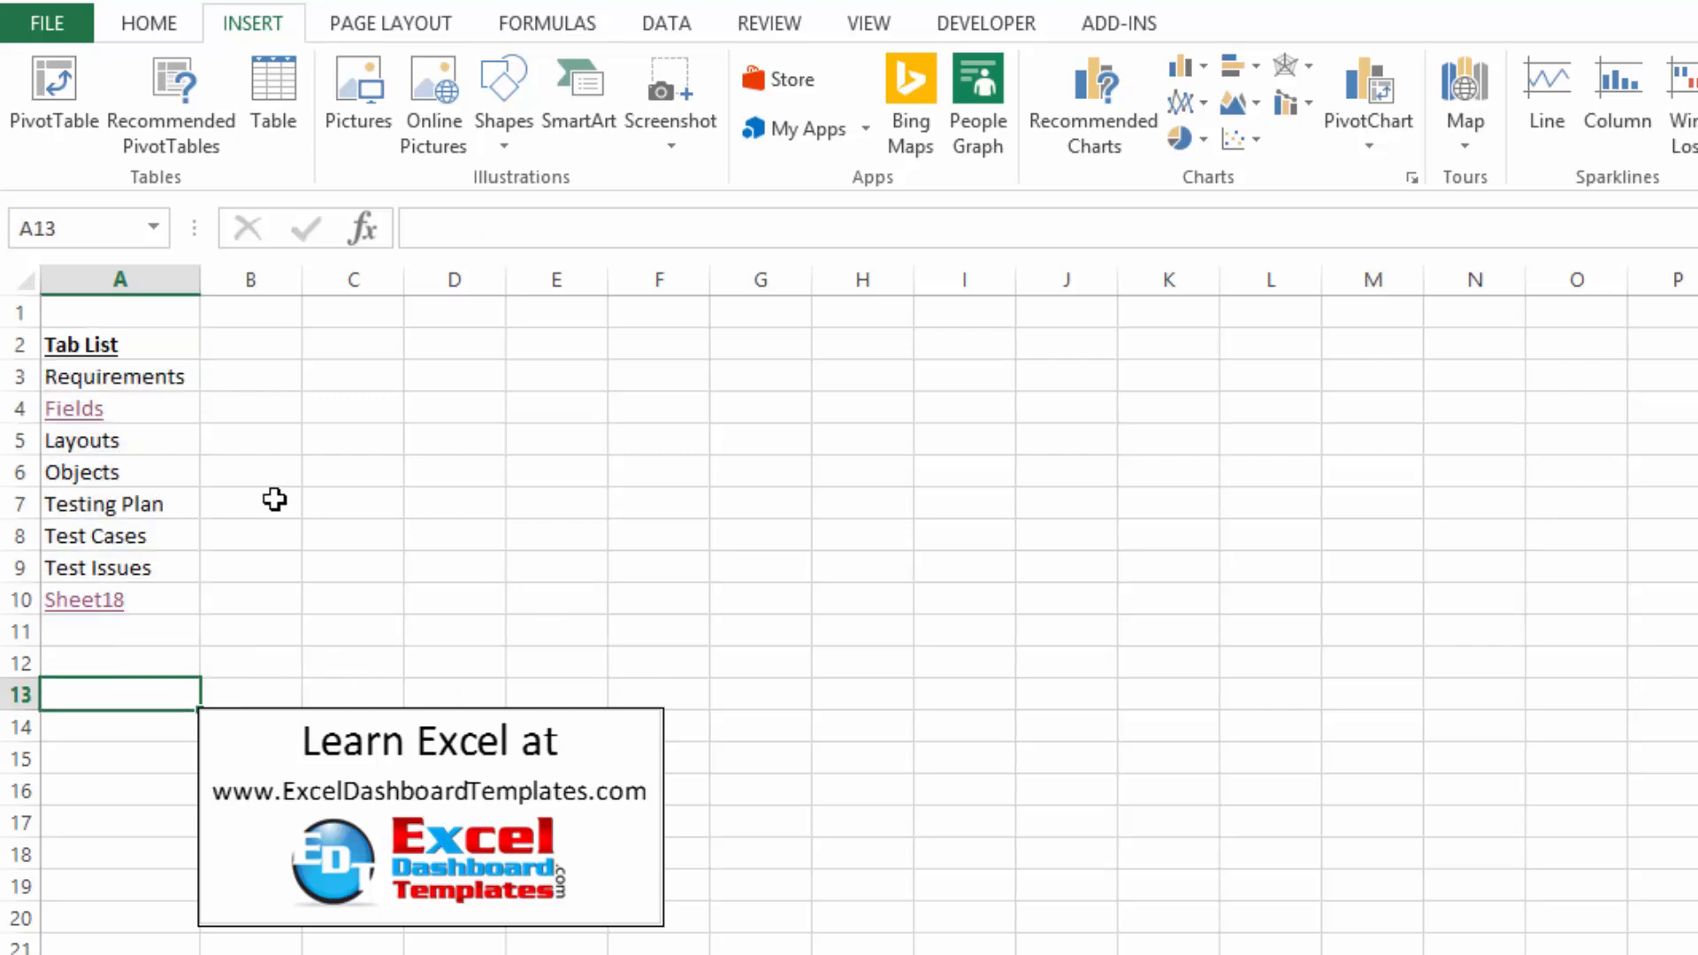
{"action": "left_click", "coordinate": [249, 502]}
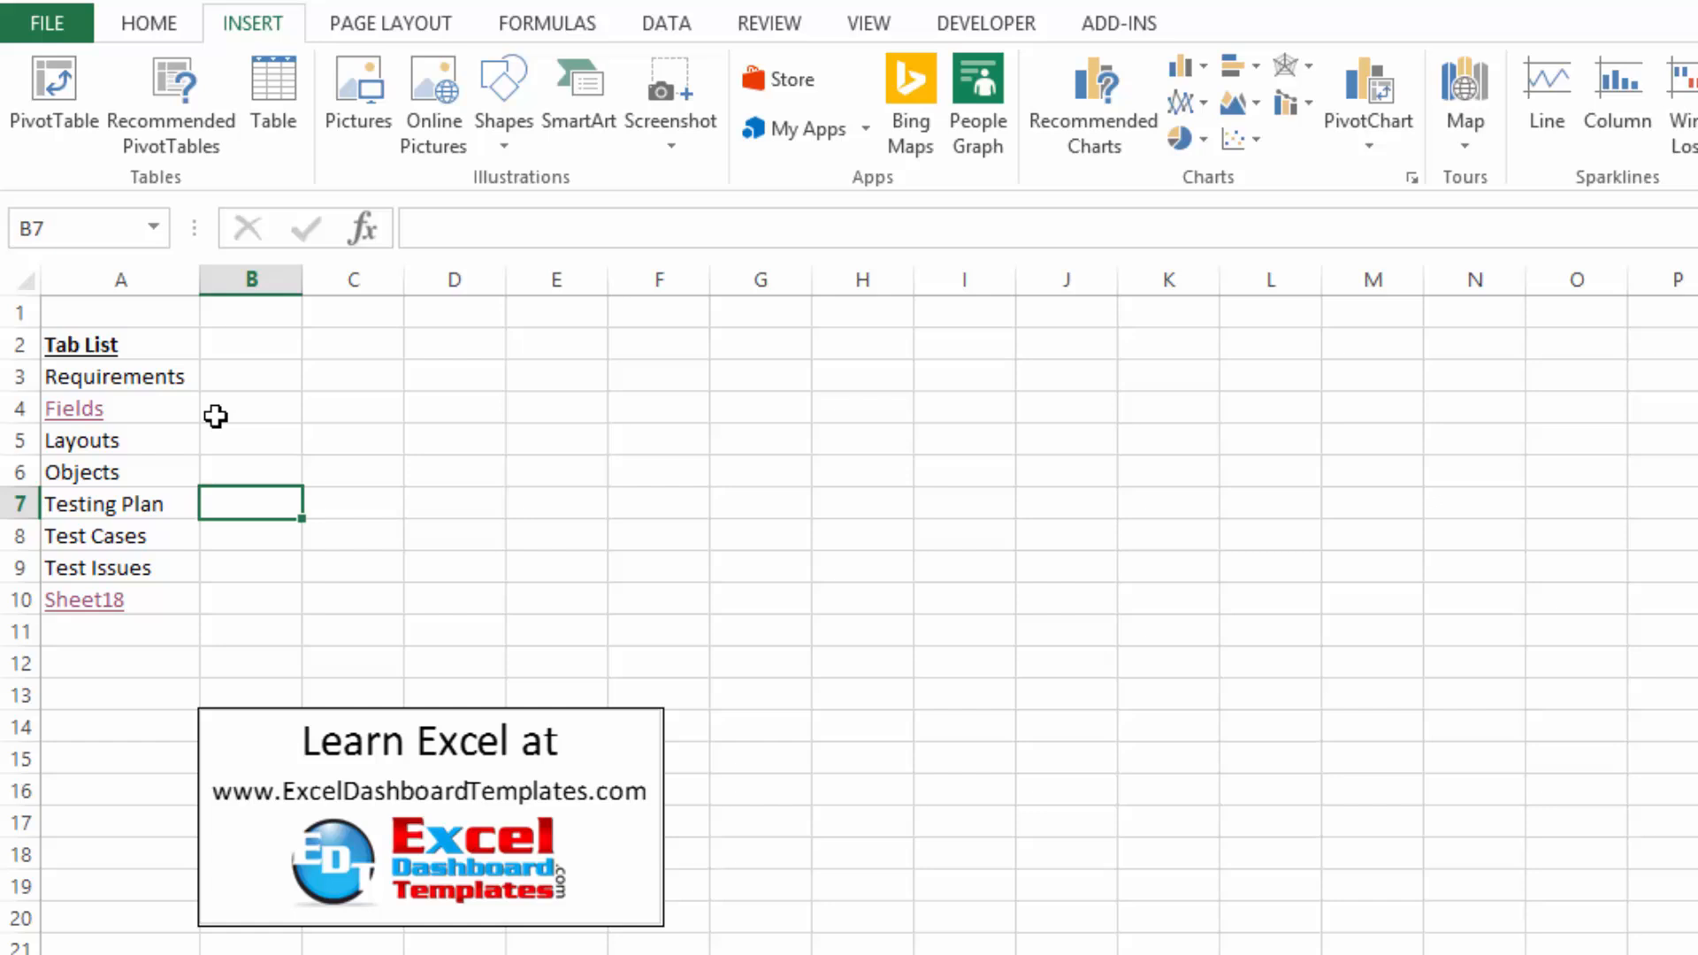
{"action": "left_click", "coordinate": [118, 377]}
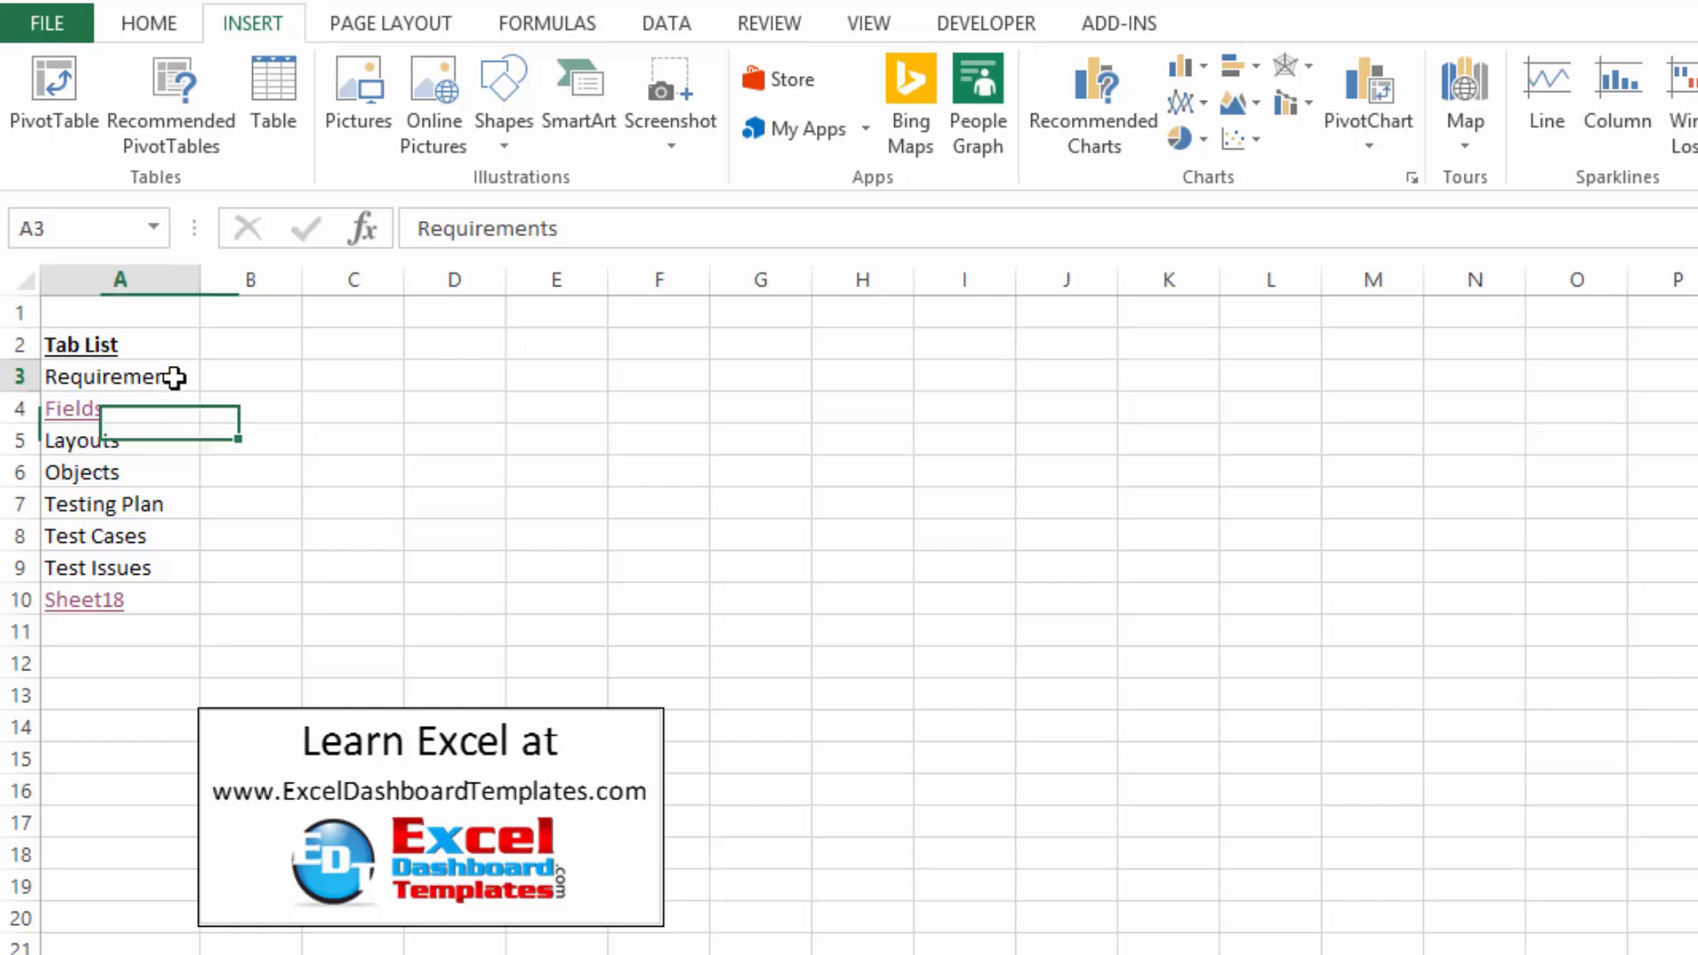
{"action": "left_click", "coordinate": [116, 377]}
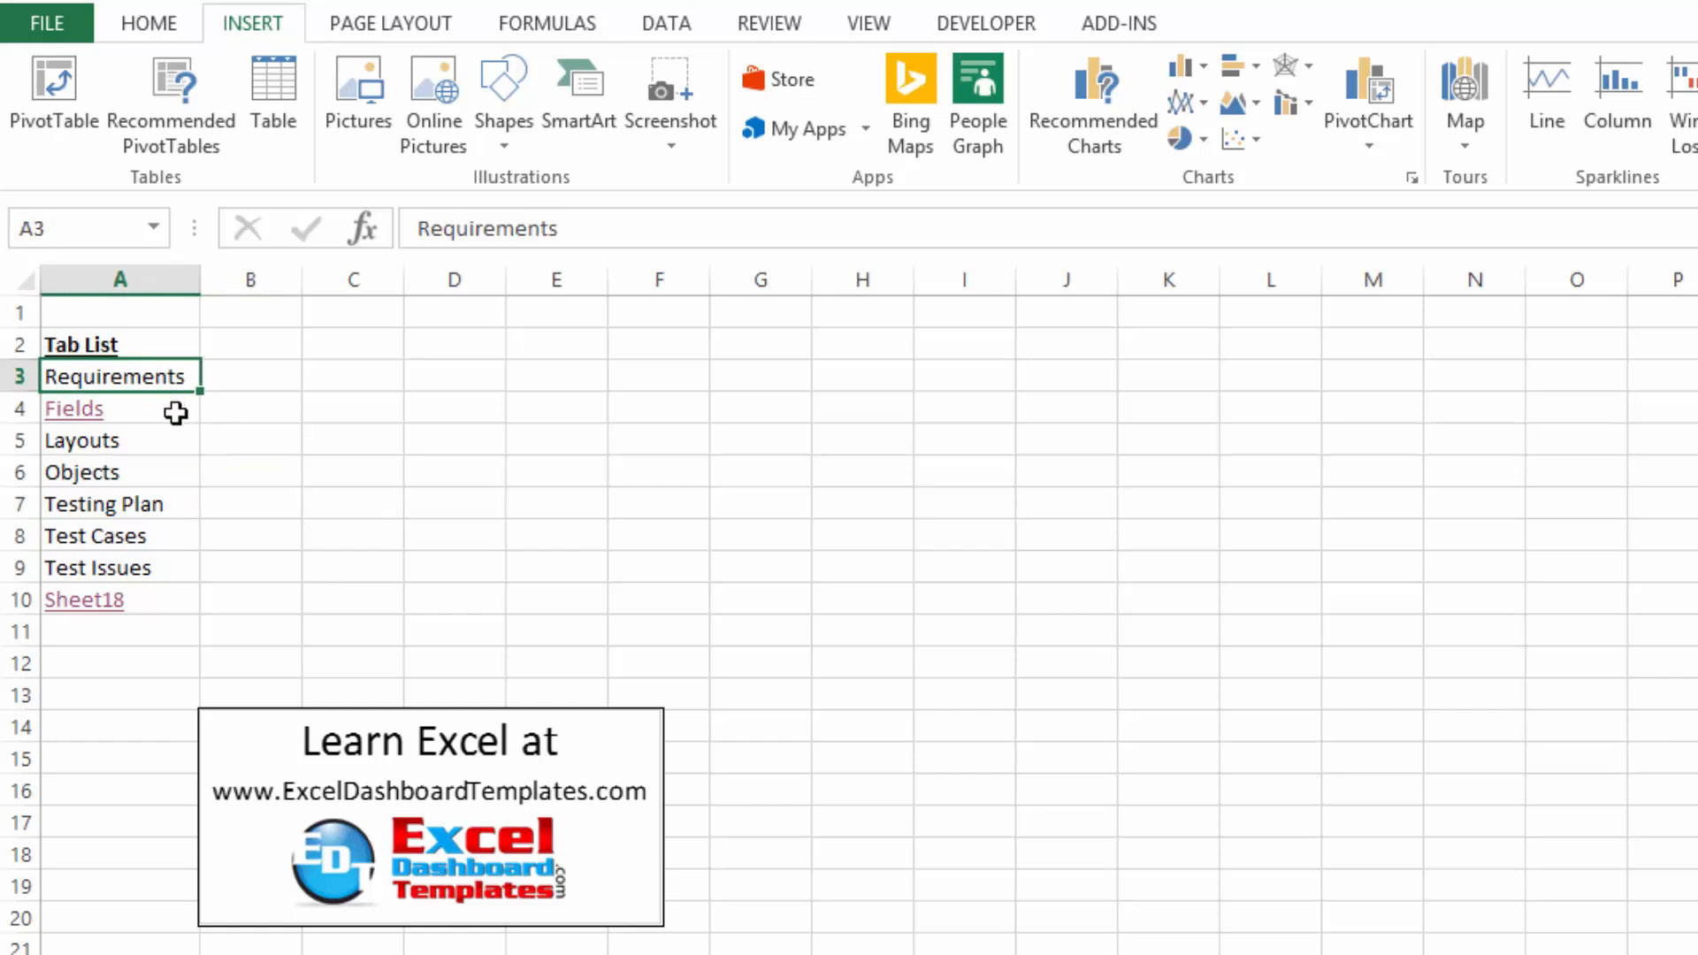
- Check the remaining Tab List entries, confirming only Fields and Sheet18 are links
{"action": "left_click", "coordinate": [84, 440]}
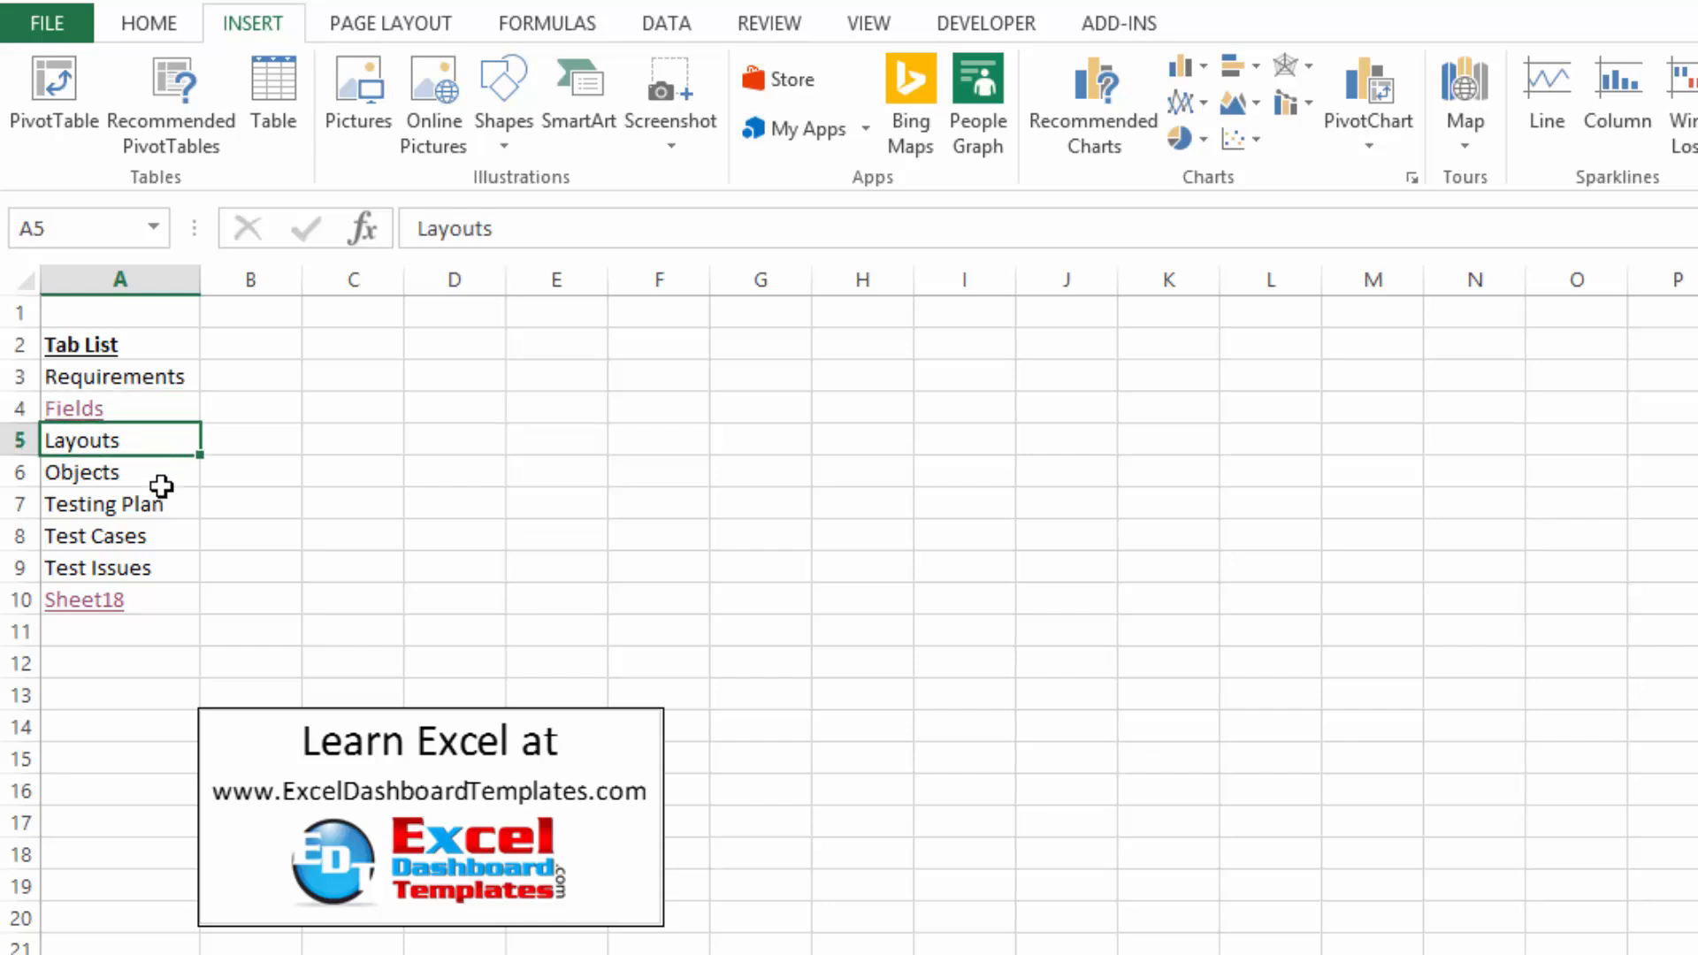
{"action": "left_click", "coordinate": [102, 504]}
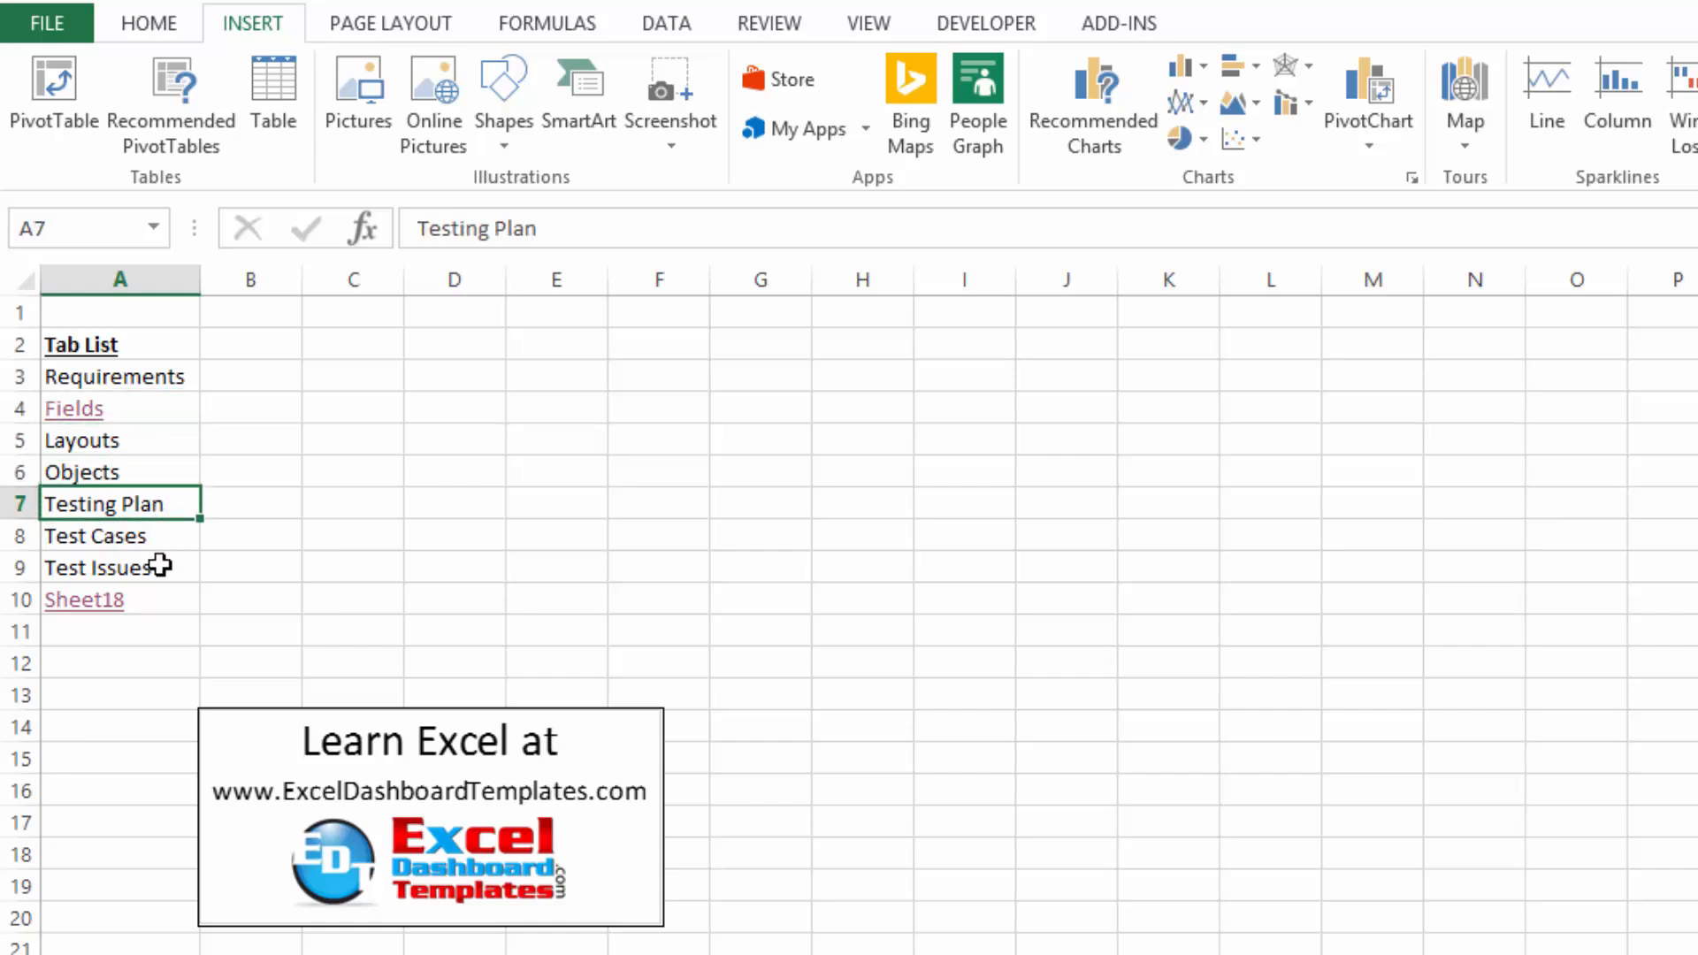
{"action": "left_click", "coordinate": [93, 534]}
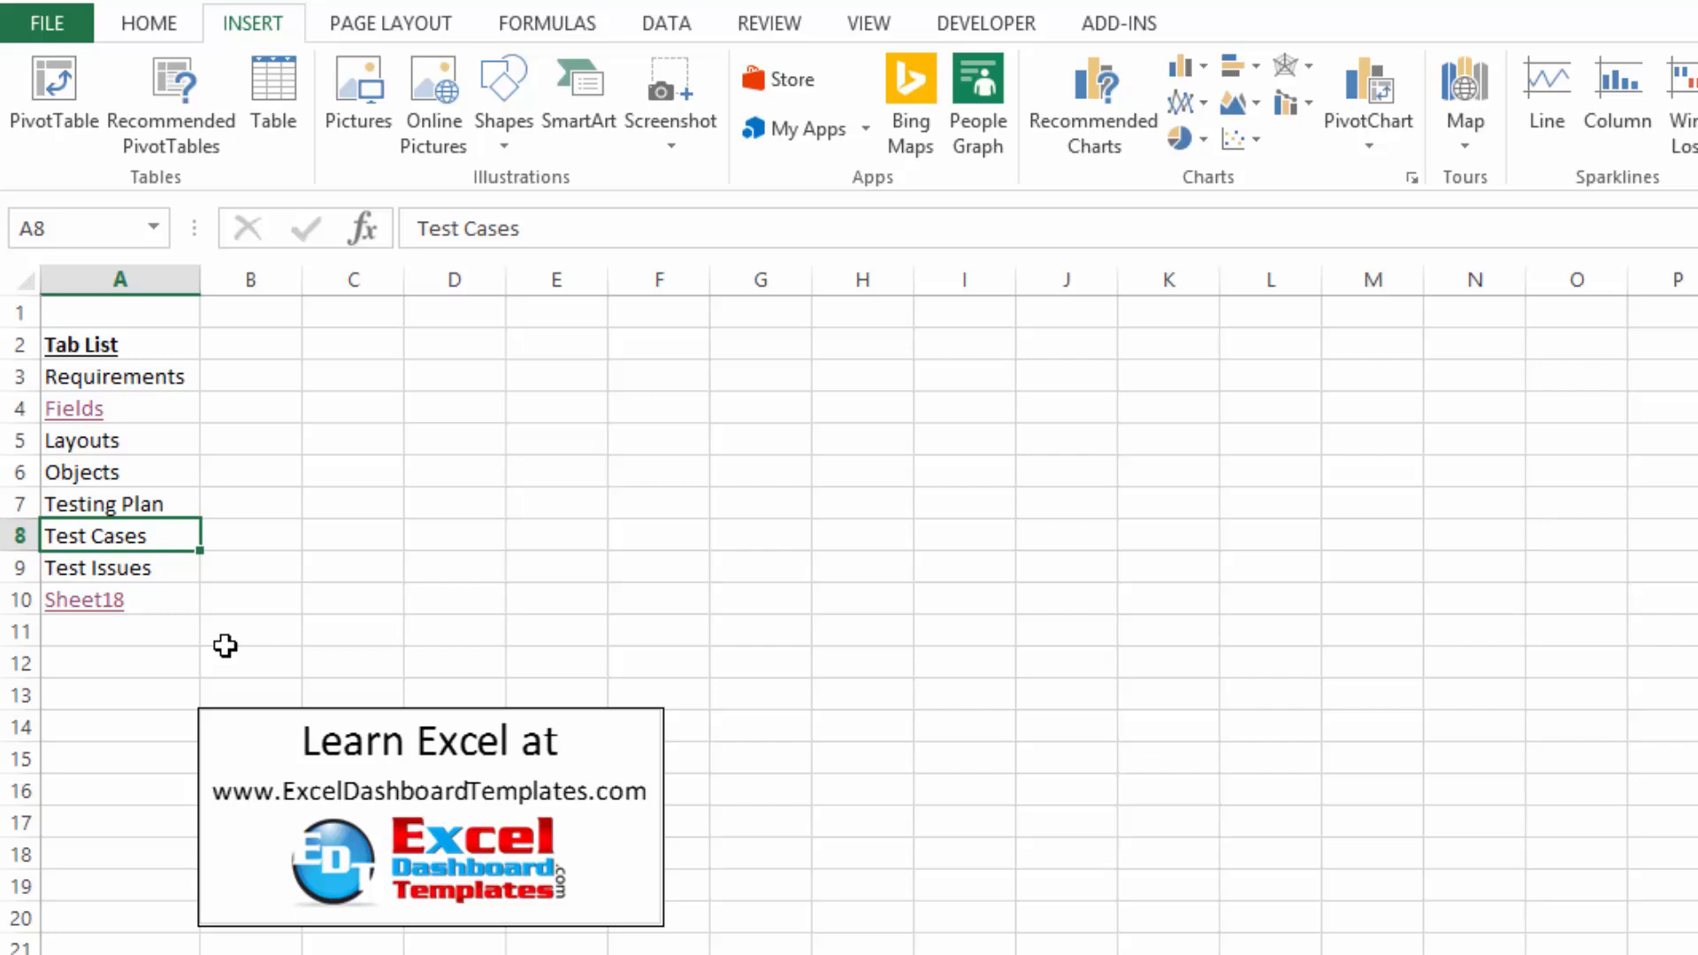
{"action": "left_click", "coordinate": [962, 821]}
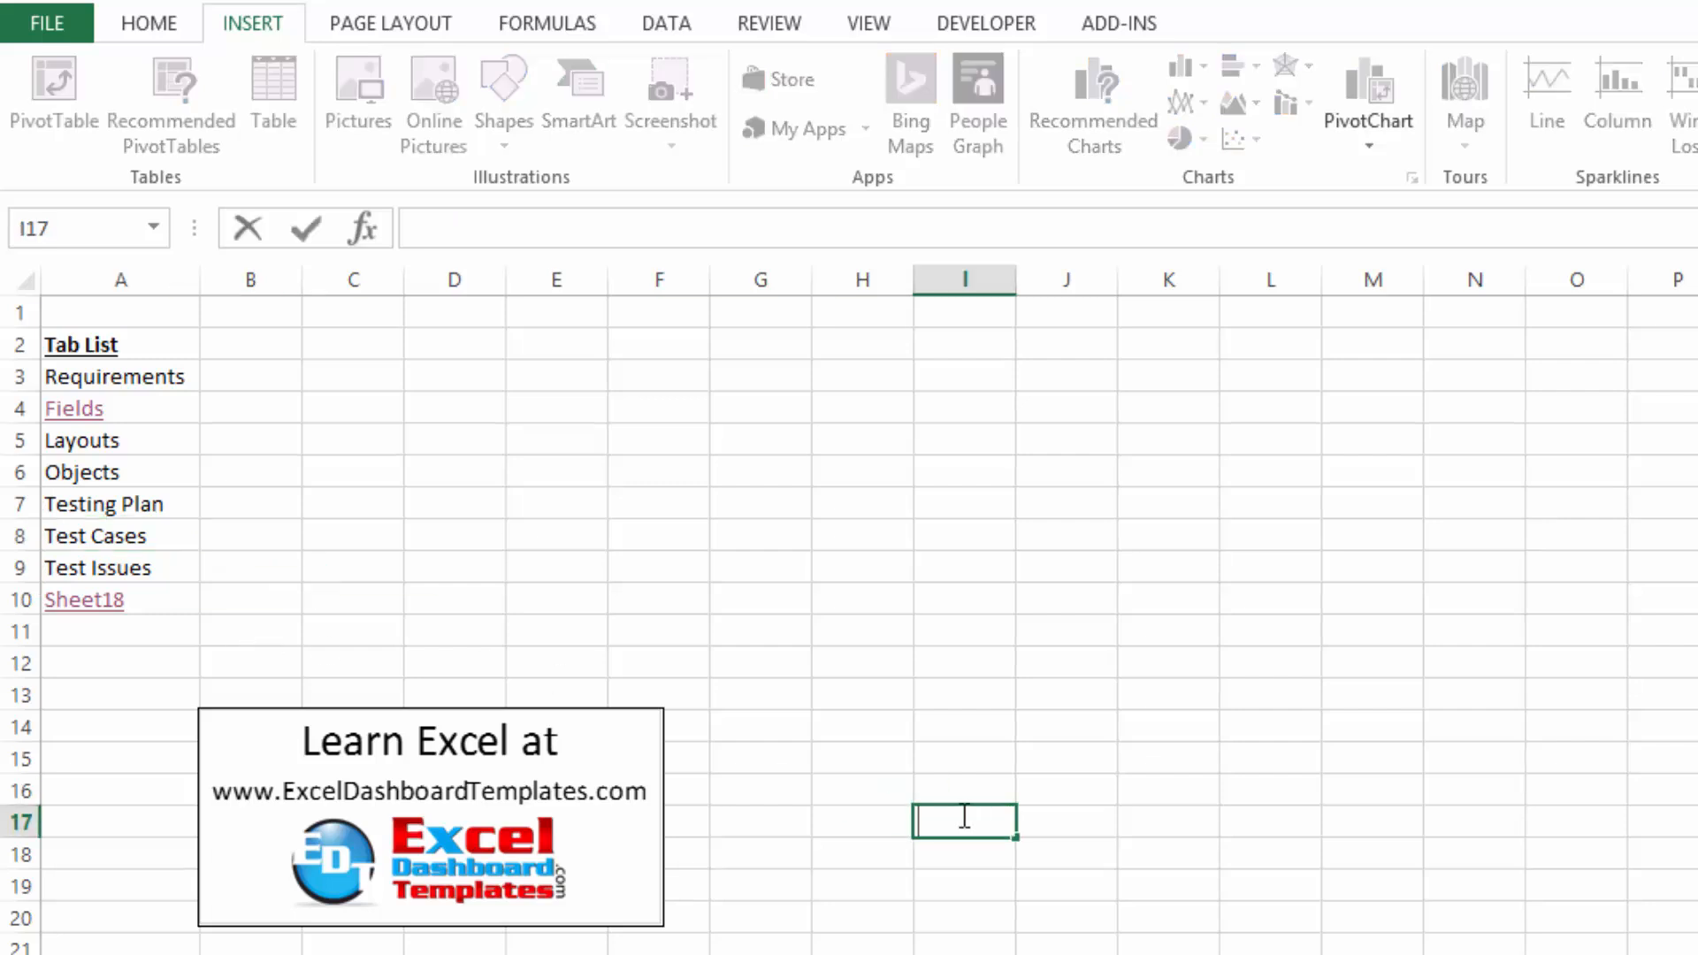
{"action": "left_click", "coordinate": [962, 852]}
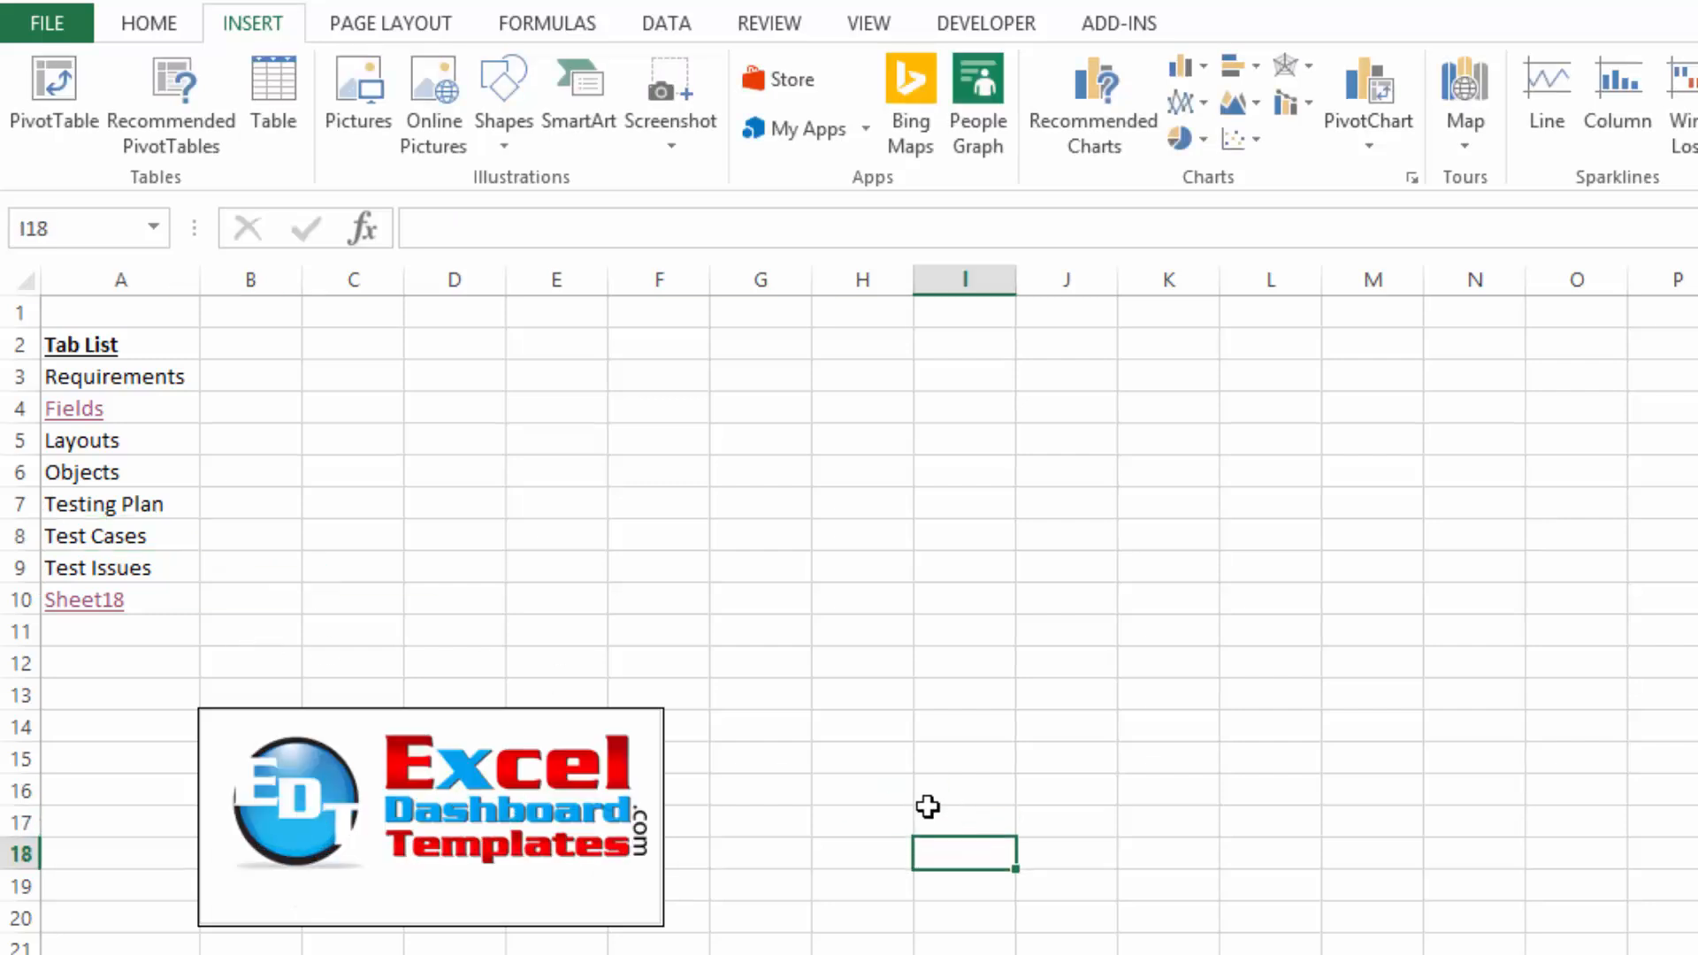
{"action": "mouse_move", "coordinate": [621, 888]}
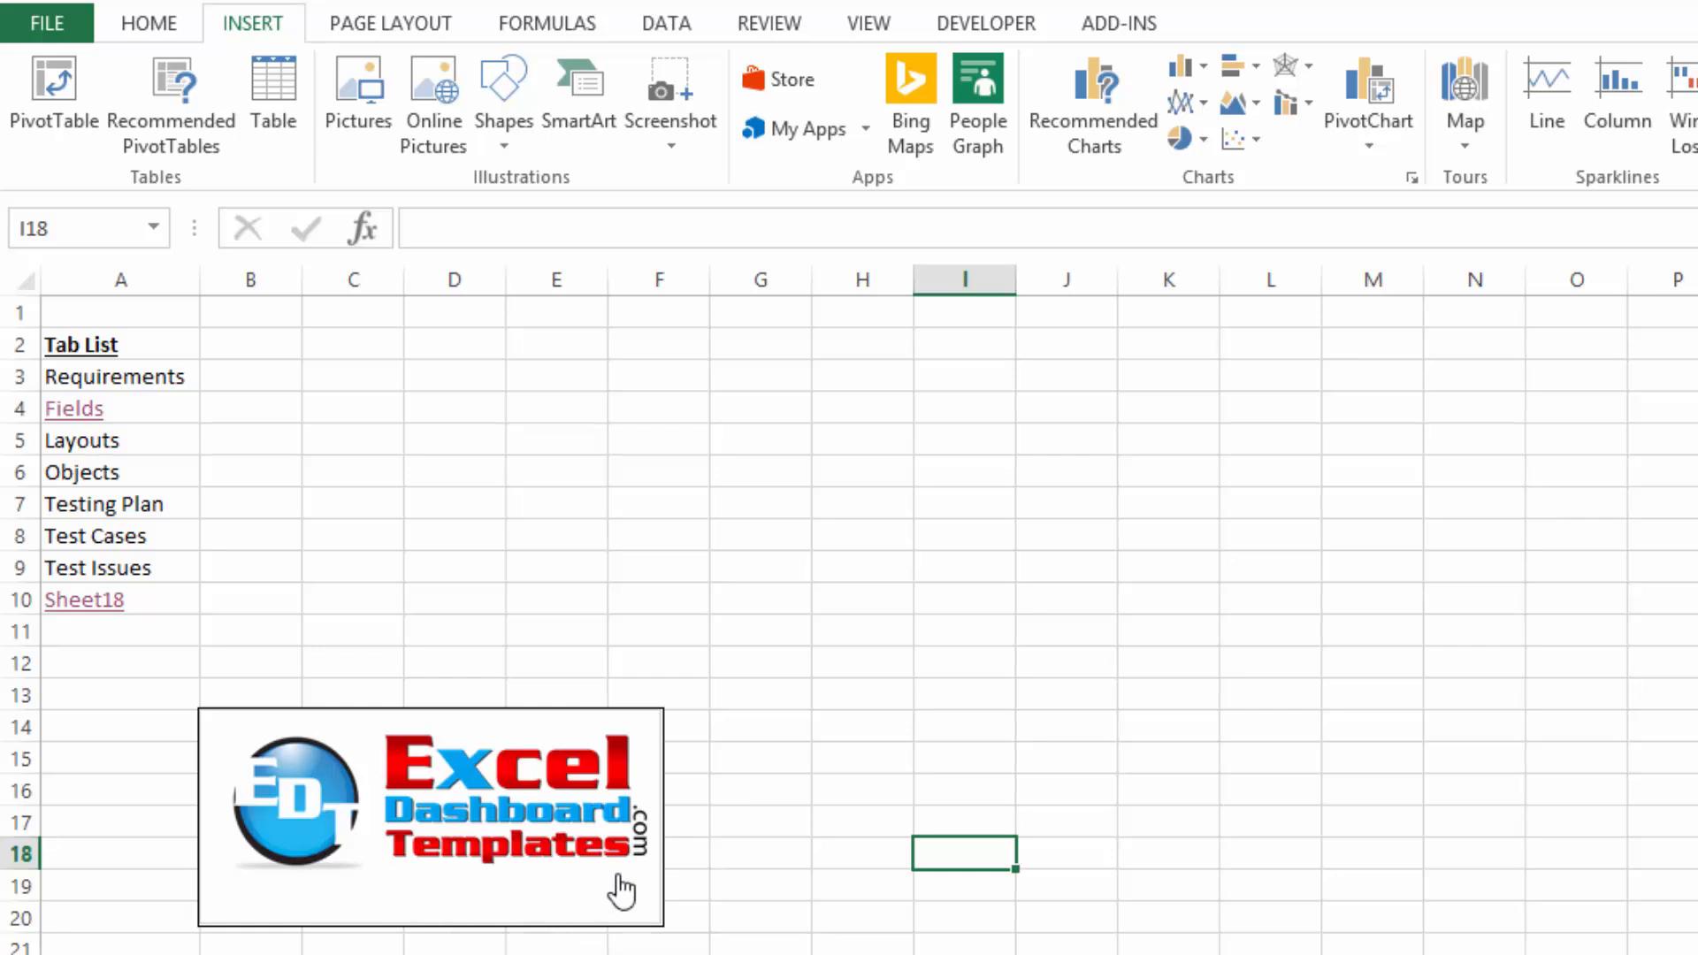
{"action": "mouse_move", "coordinate": [467, 879]}
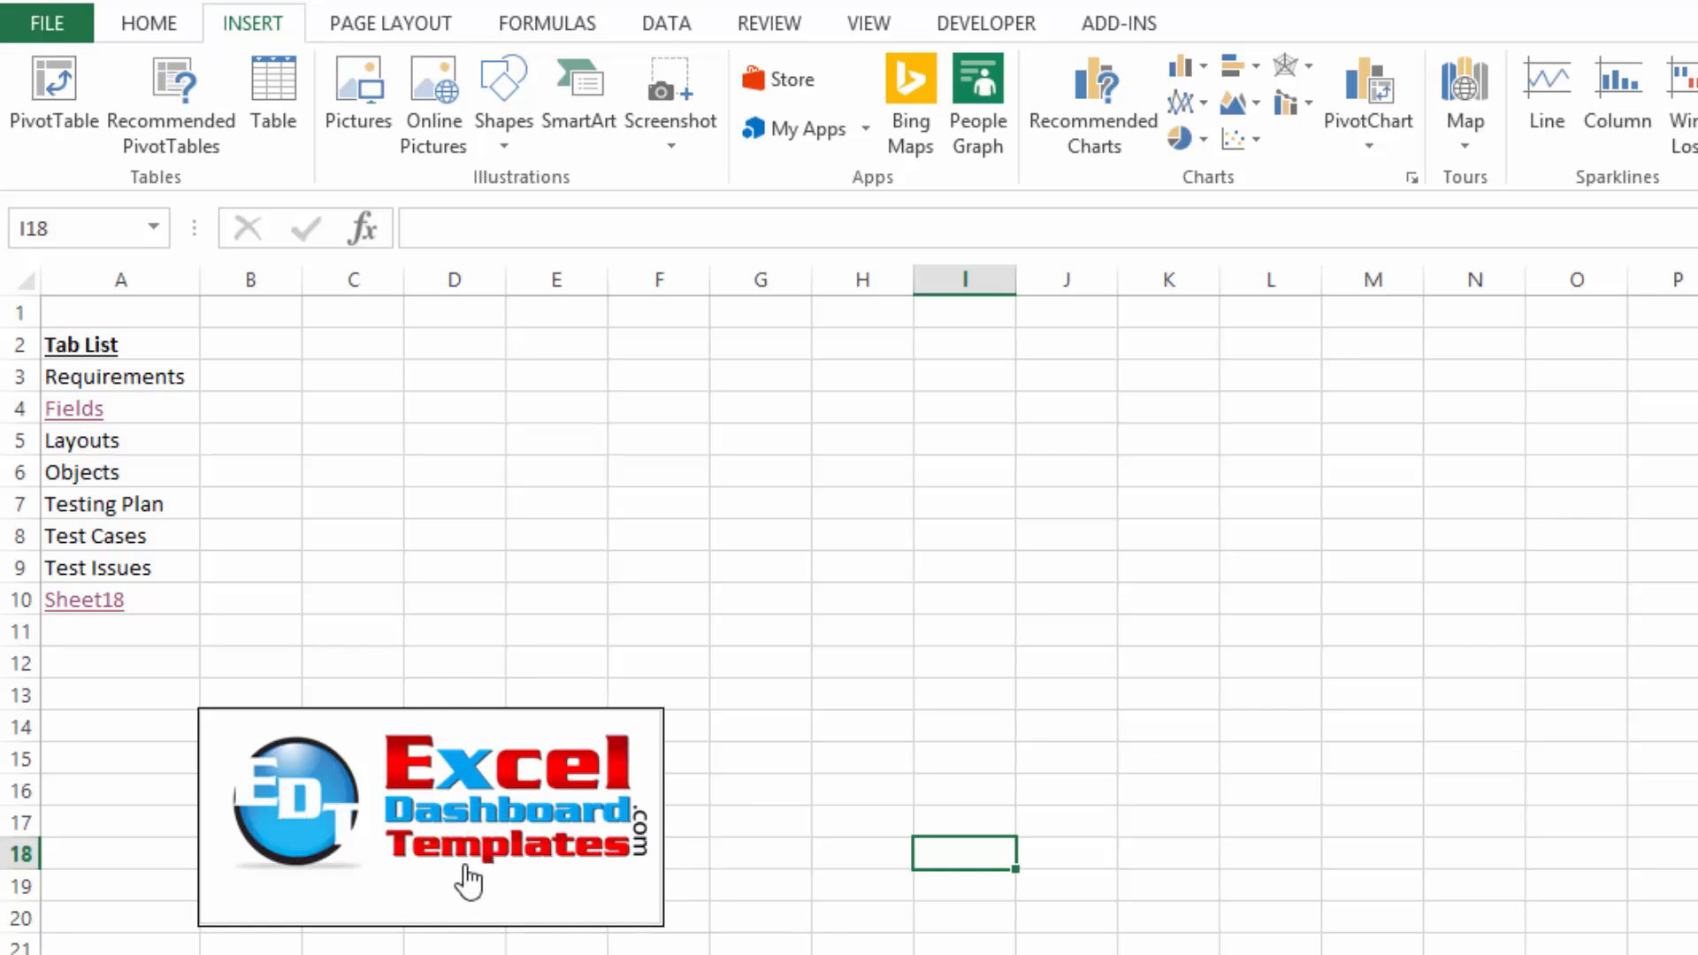
{"action": "mouse_move", "coordinate": [341, 888]}
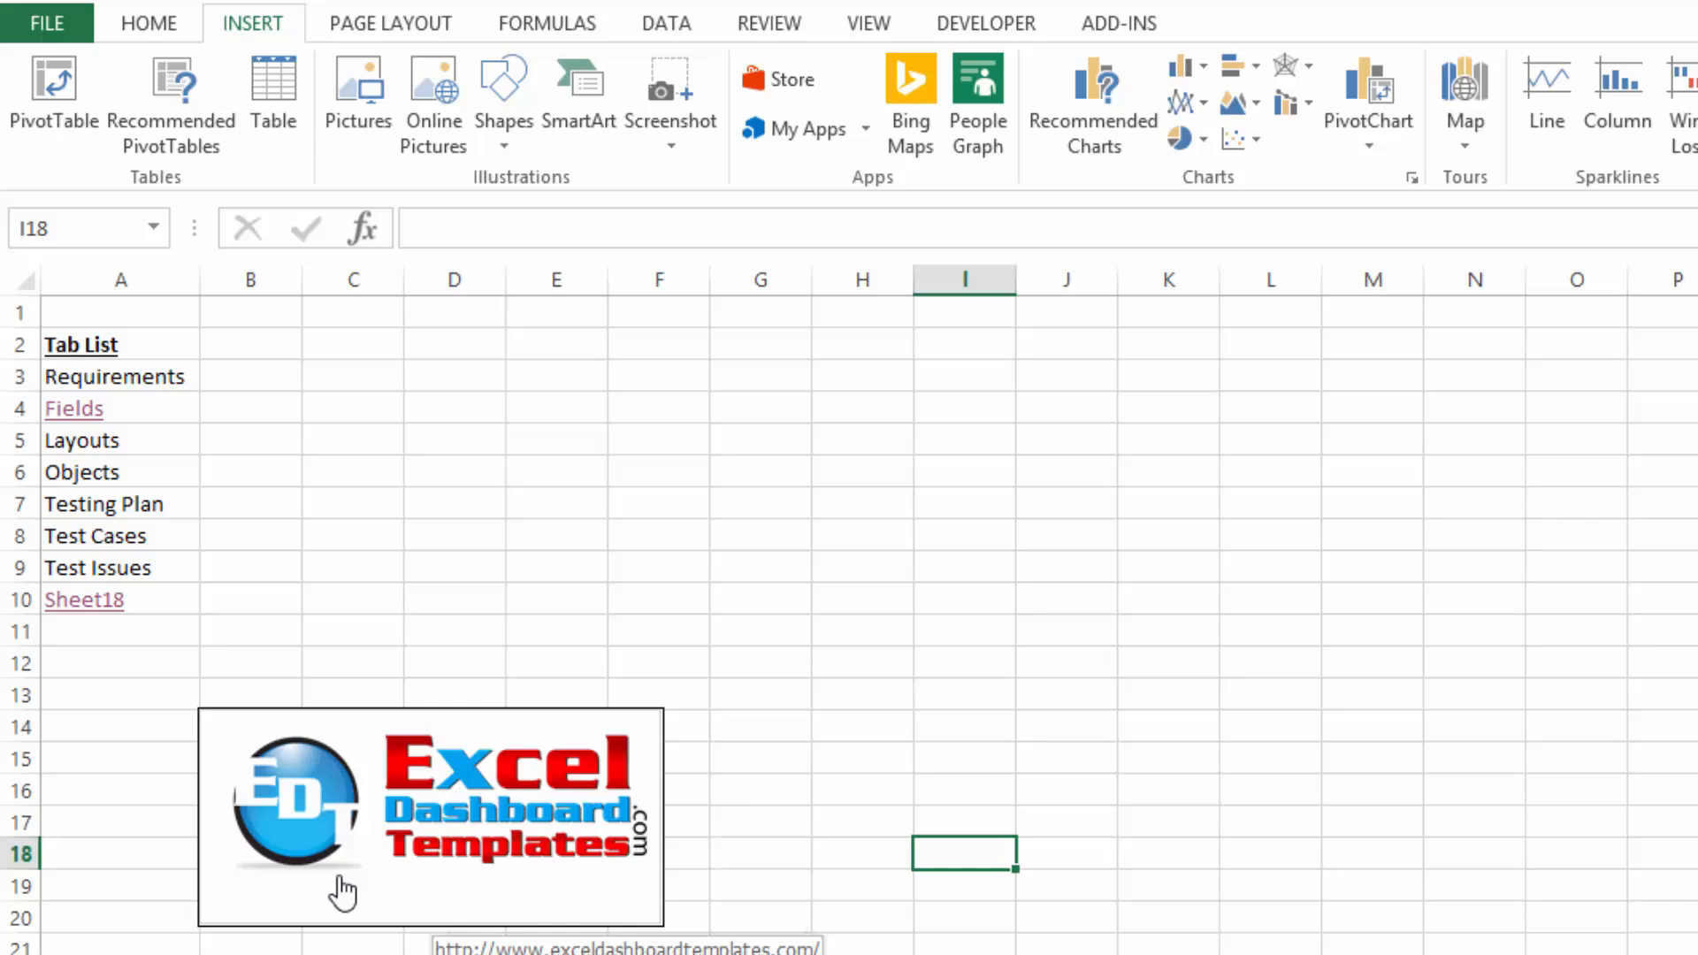
{"action": "mouse_move", "coordinate": [599, 895]}
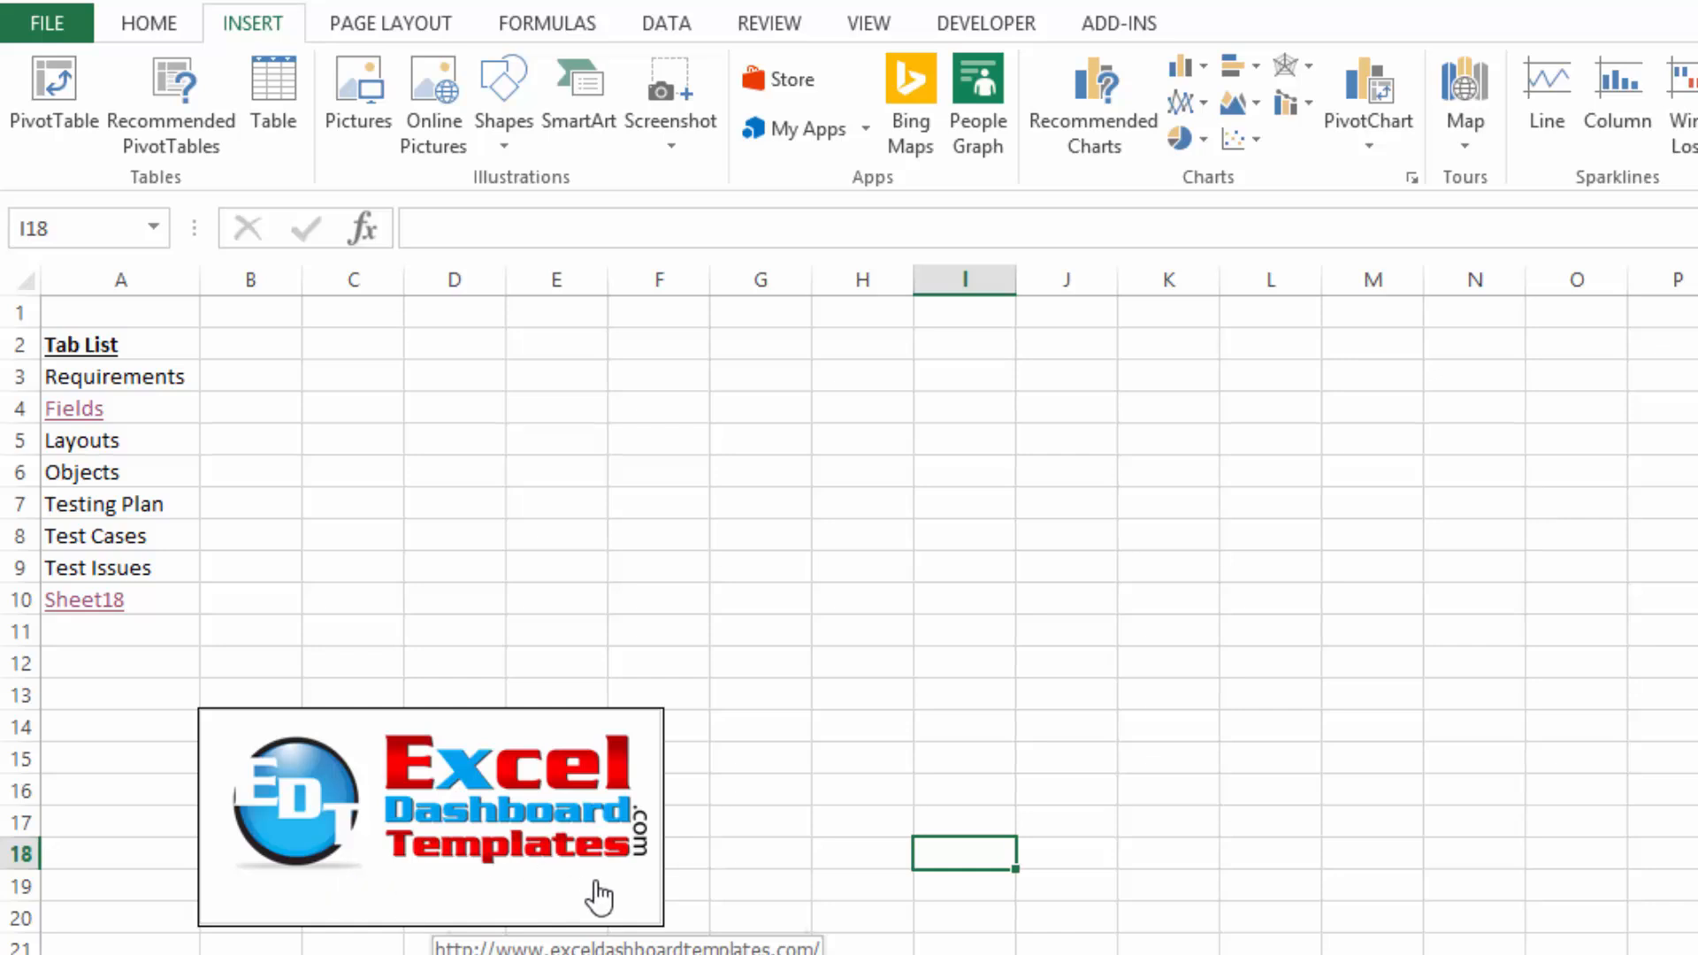
{"action": "mouse_move", "coordinate": [373, 909]}
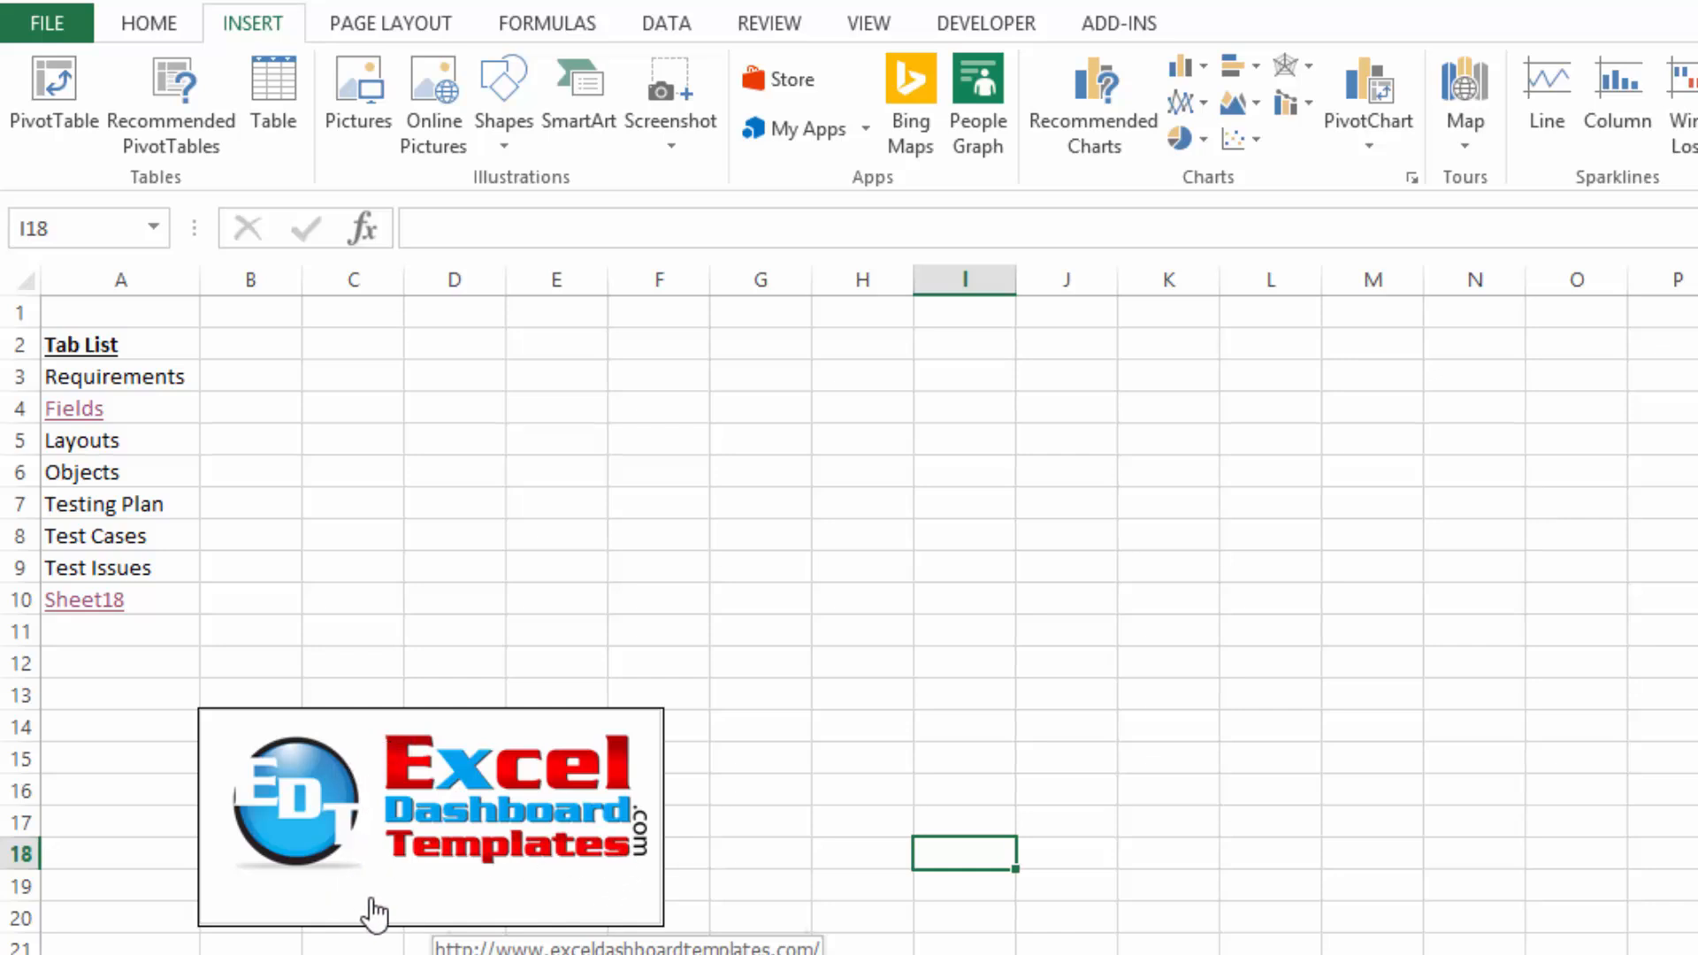
{"action": "mouse_move", "coordinate": [371, 764]}
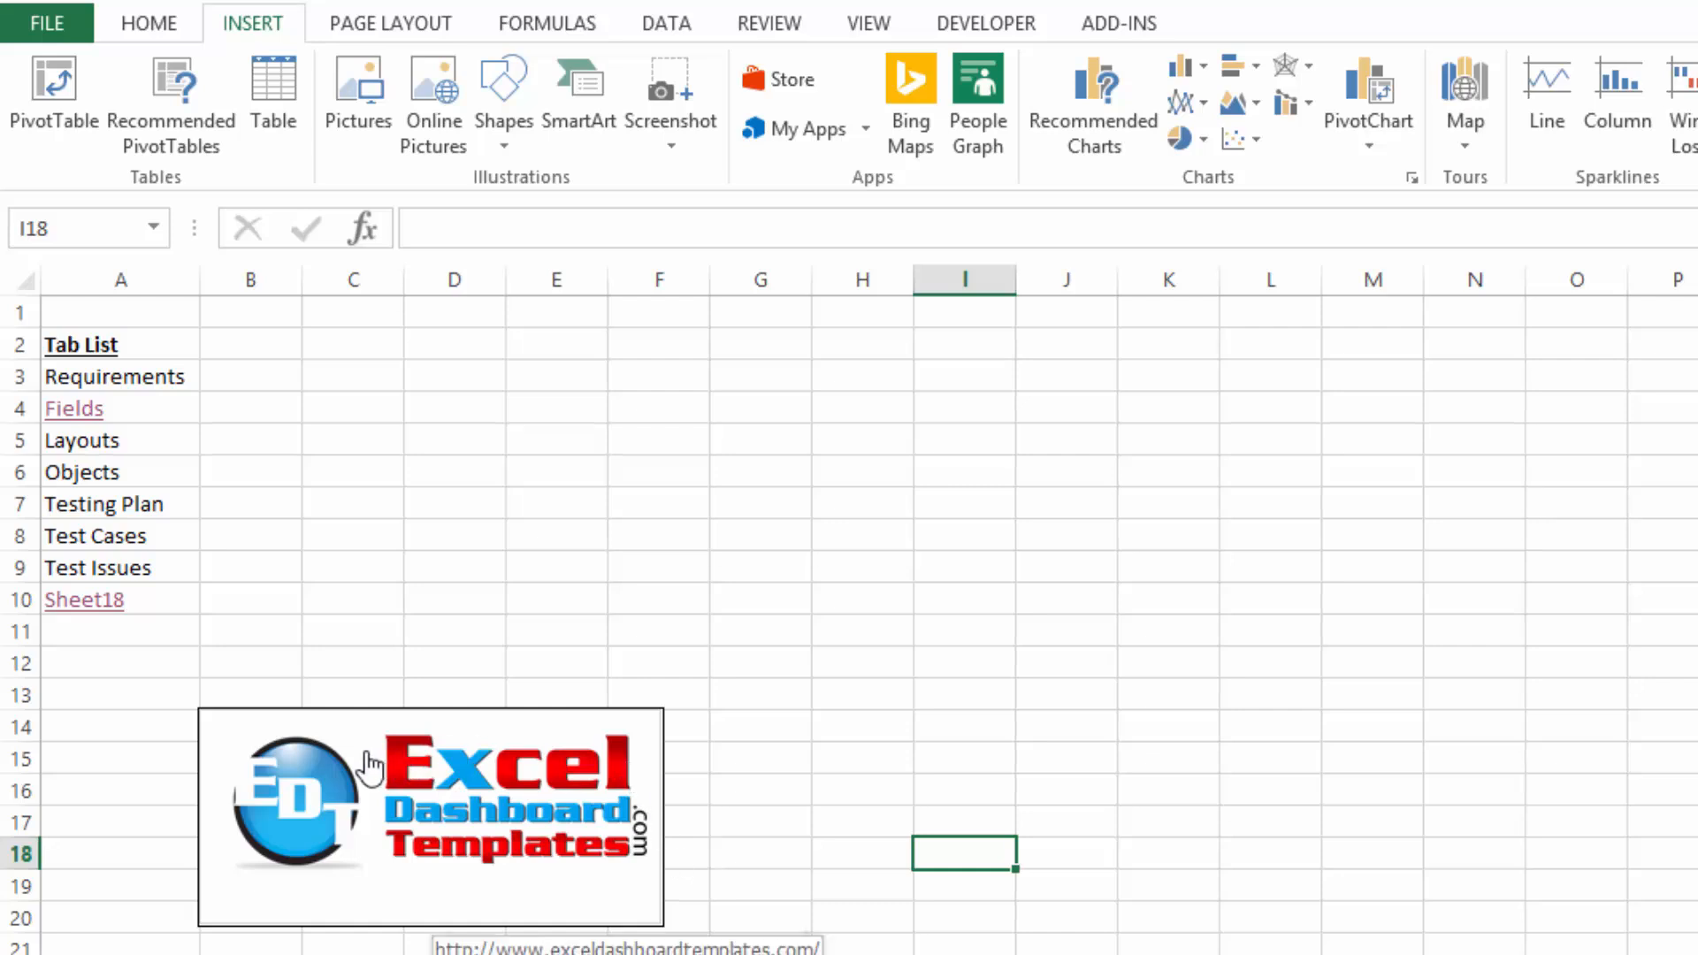
{"action": "mouse_move", "coordinate": [484, 893]}
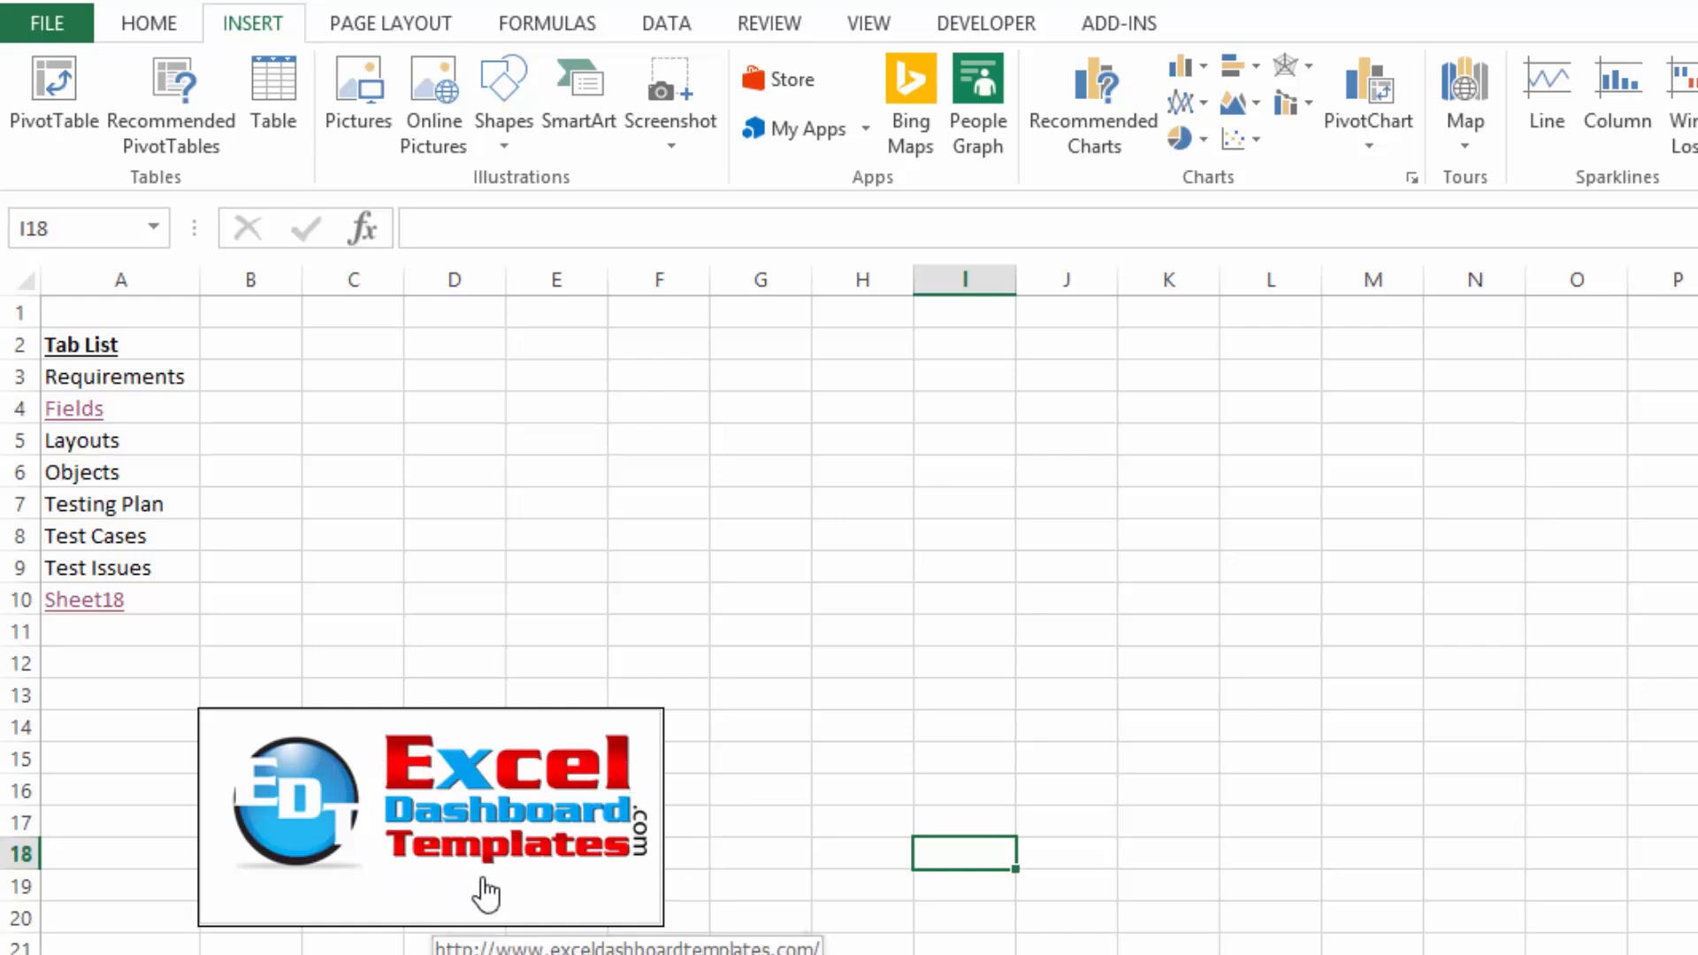